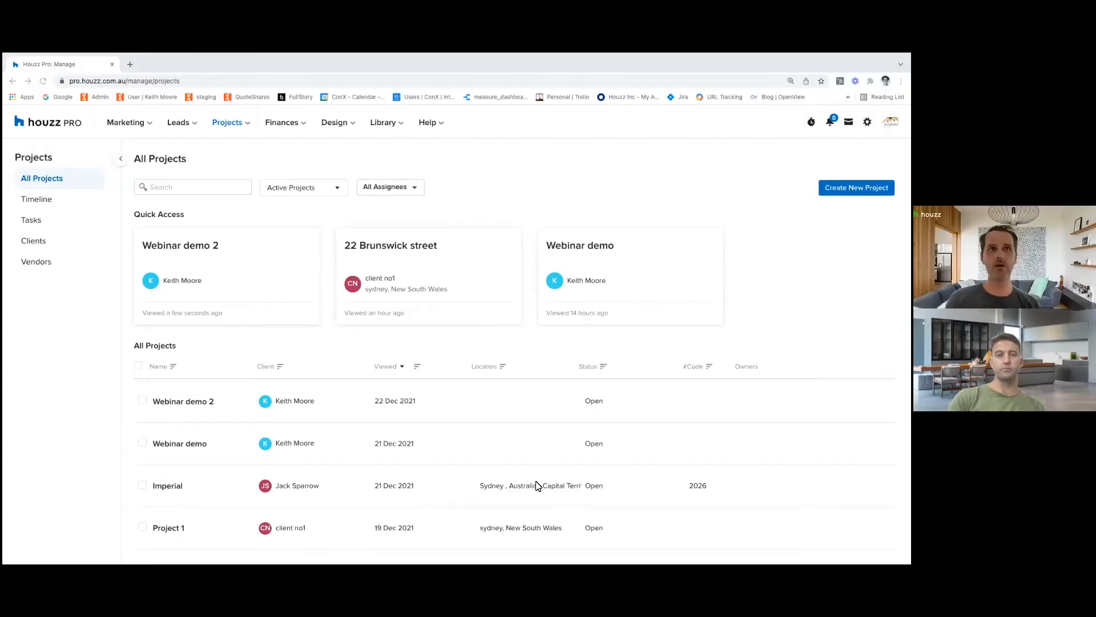
{"action": "mouse_move", "coordinate": [265, 169]}
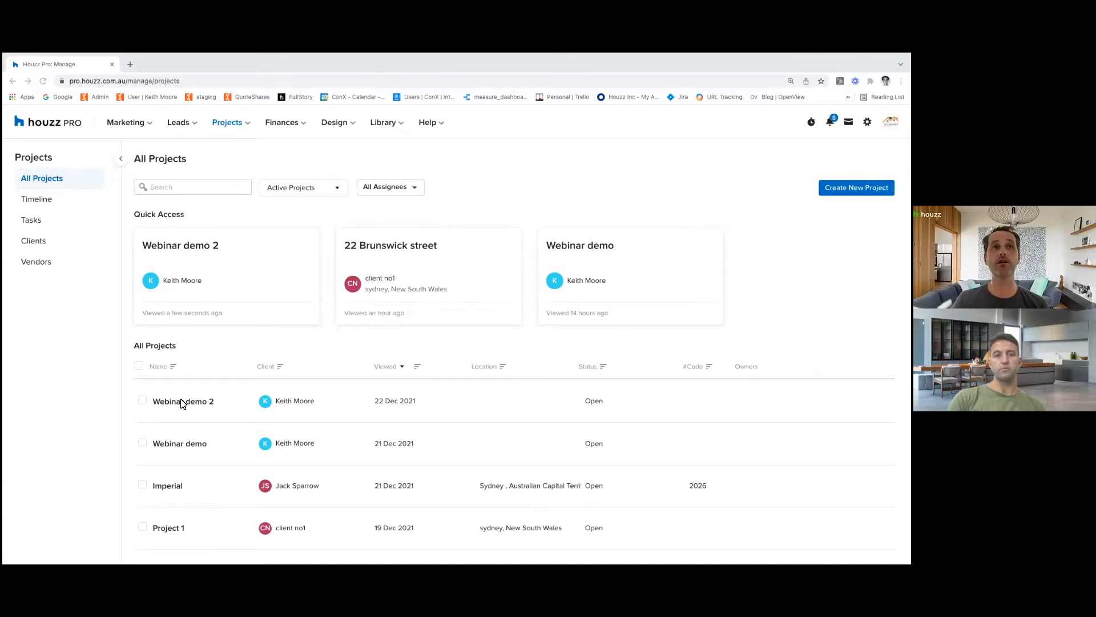
{"action": "mouse_move", "coordinate": [183, 401]}
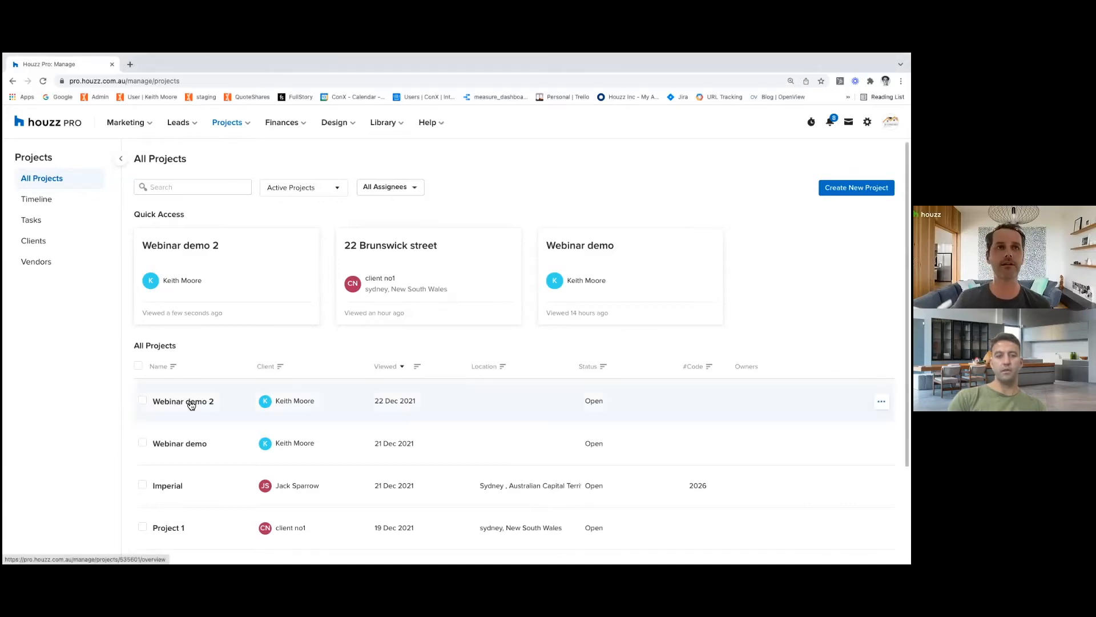
Open the Webinar demo 2 project and go to its Takeoff plans.
{"action": "left_click", "coordinate": [183, 401]}
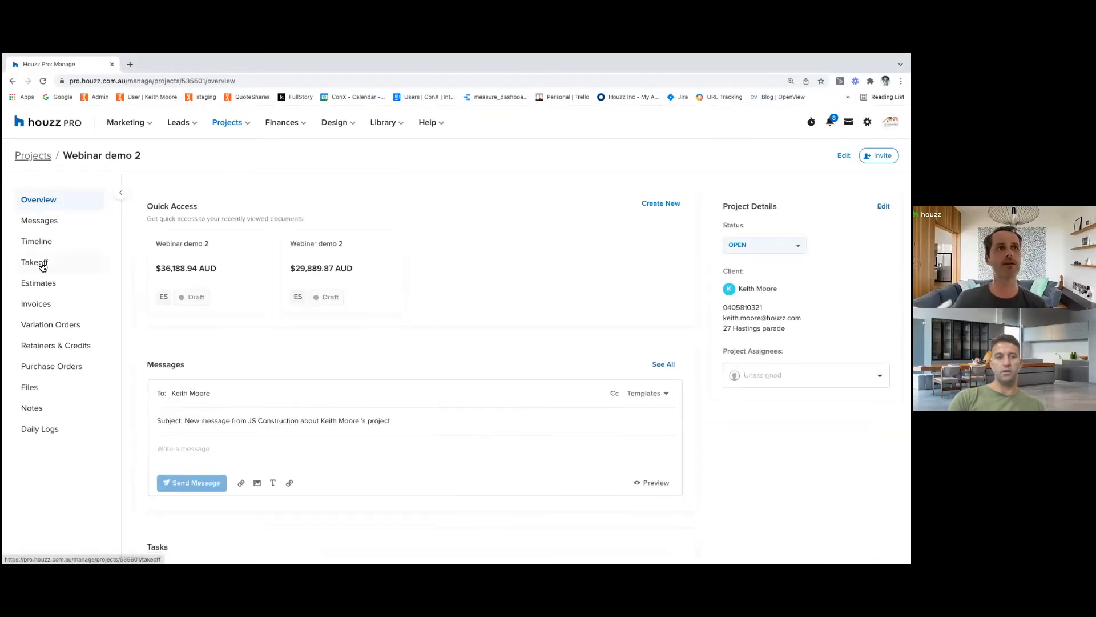
{"action": "left_click", "coordinate": [35, 262]}
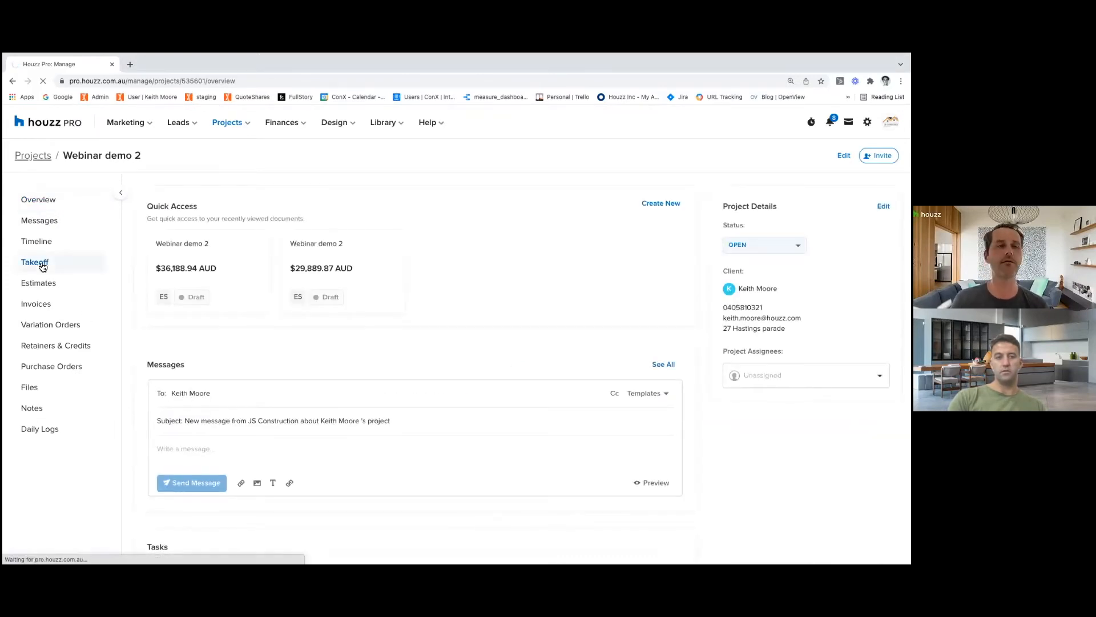
{"action": "left_click", "coordinate": [34, 261]}
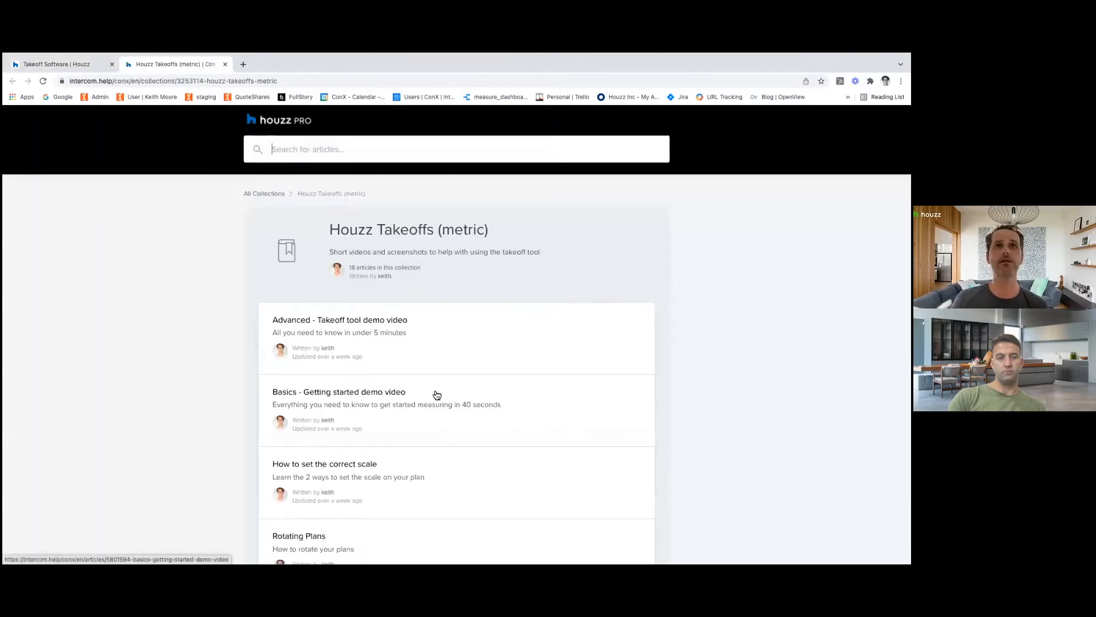
{"action": "scroll", "scroll_direction": "down", "scroll_amount": 3}
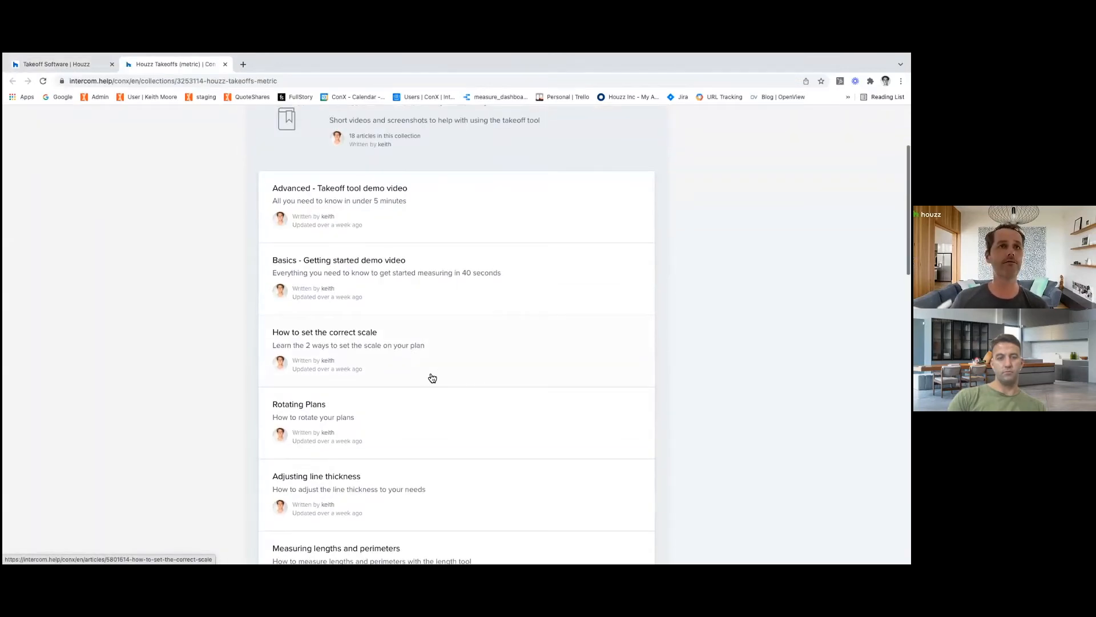
{"action": "scroll", "scroll_direction": "down", "scroll_amount": 3}
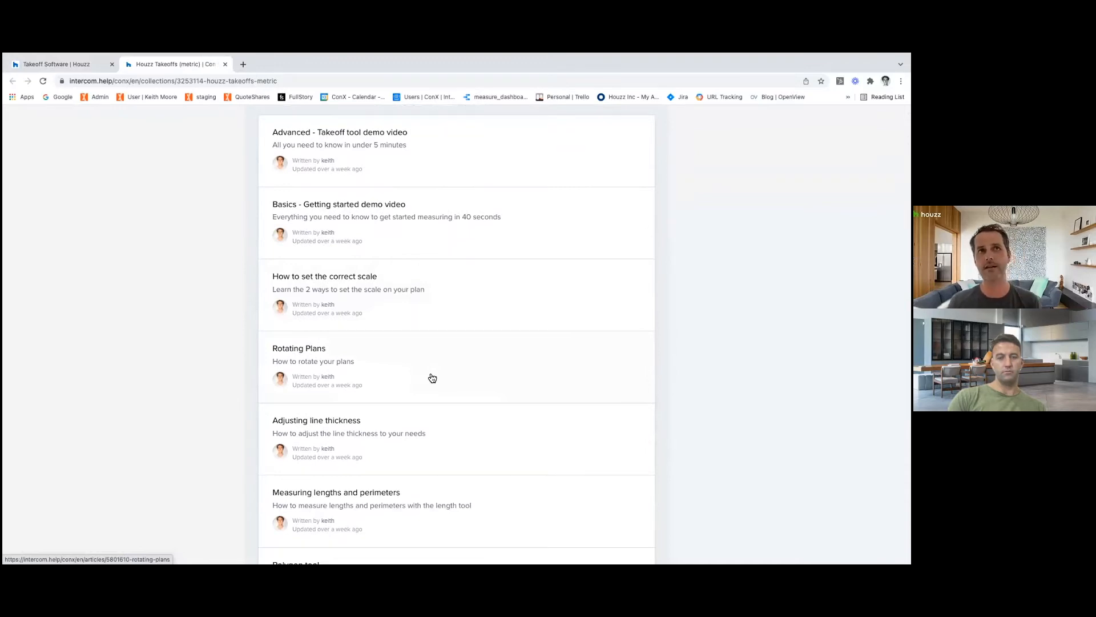
{"action": "scroll", "scroll_direction": "down", "scroll_amount": 3}
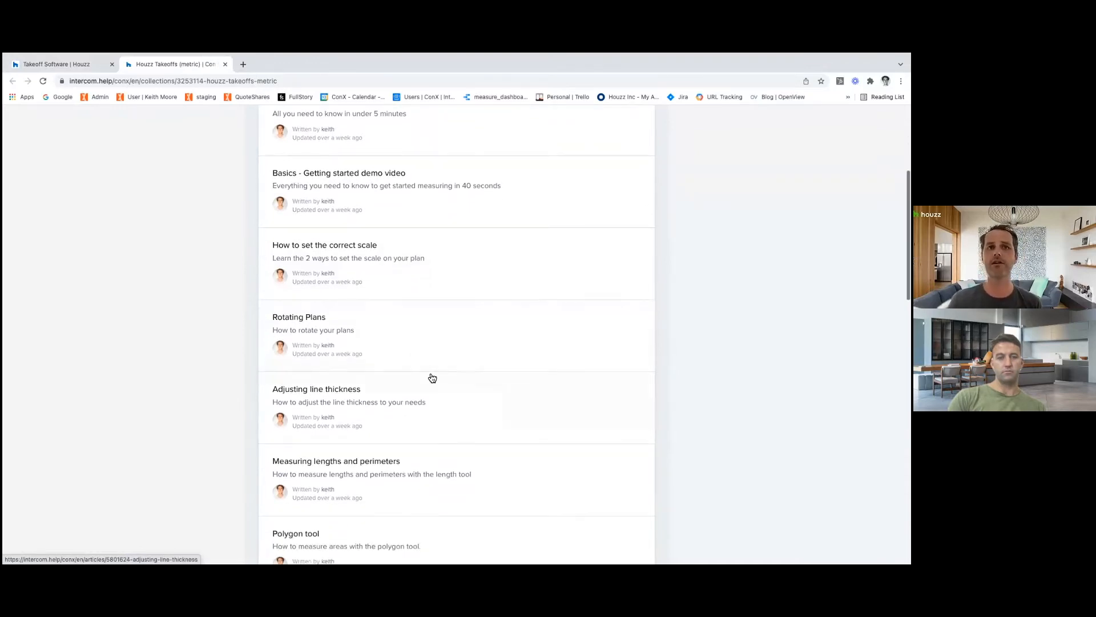
{"action": "scroll", "scroll_direction": "down", "scroll_amount": 3}
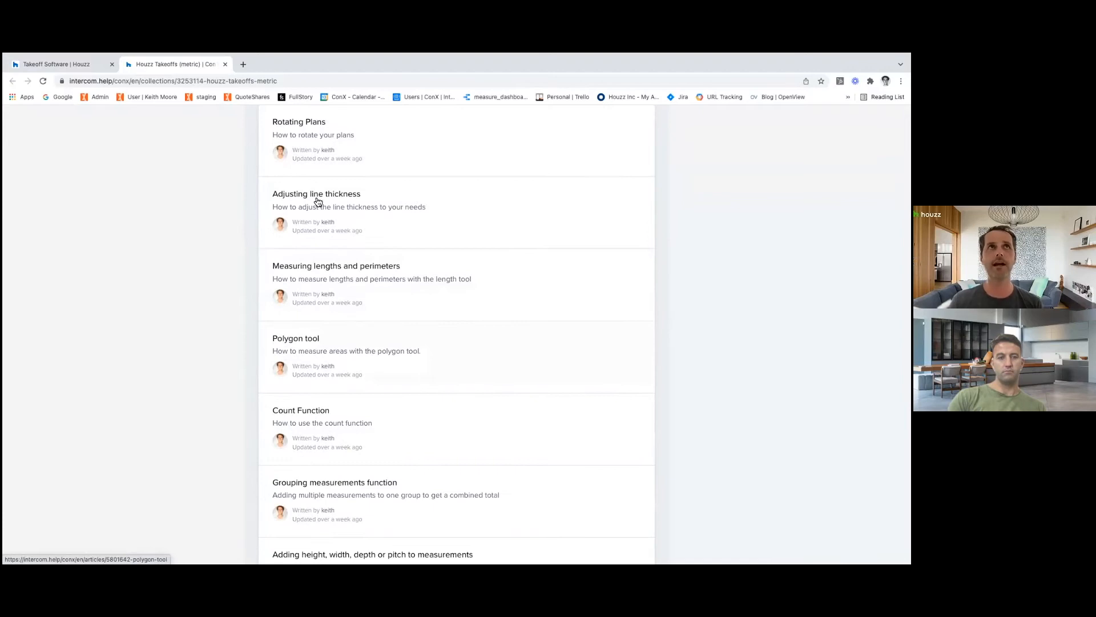
Return to the Takeoff Software tab, review the plan files list, and zoom in.
{"action": "left_click", "coordinate": [59, 63]}
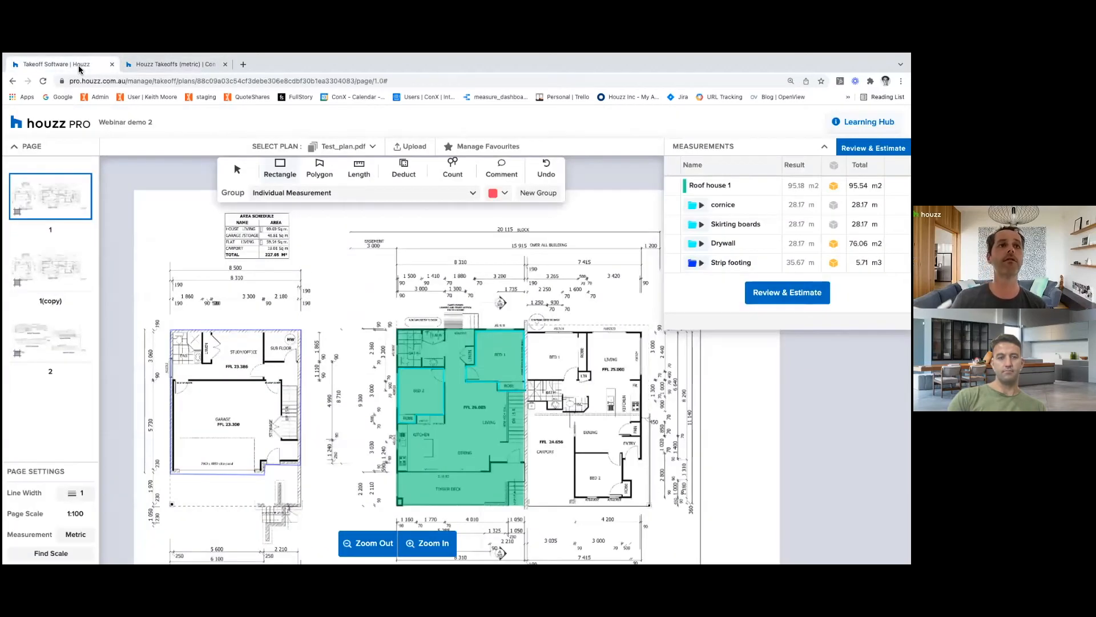
{"action": "mouse_move", "coordinate": [49, 339]}
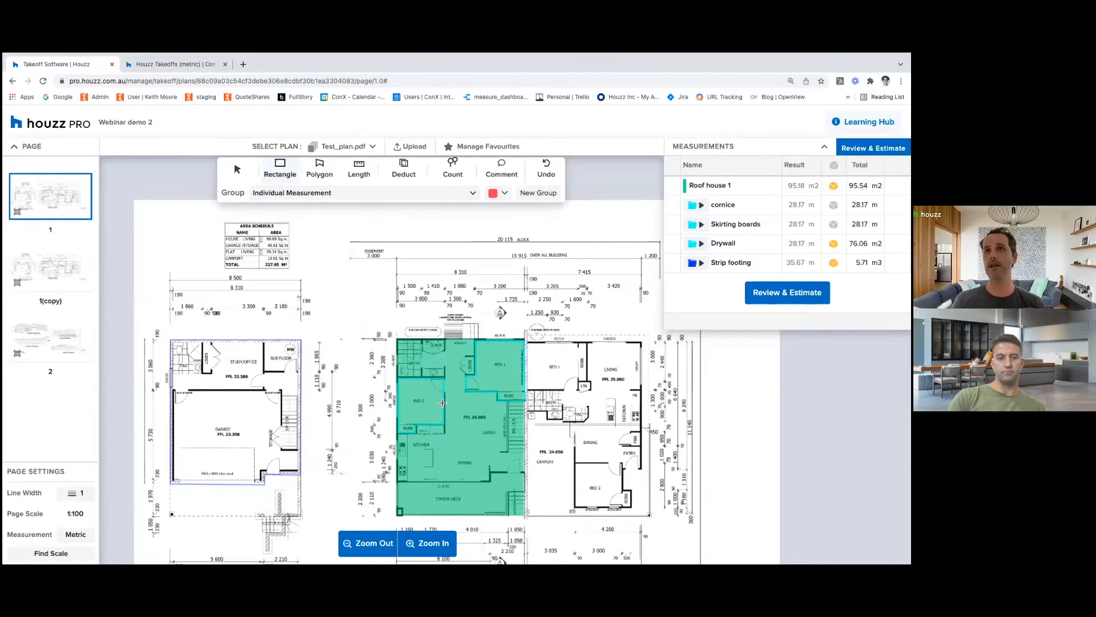
{"action": "mouse_move", "coordinate": [723, 205]}
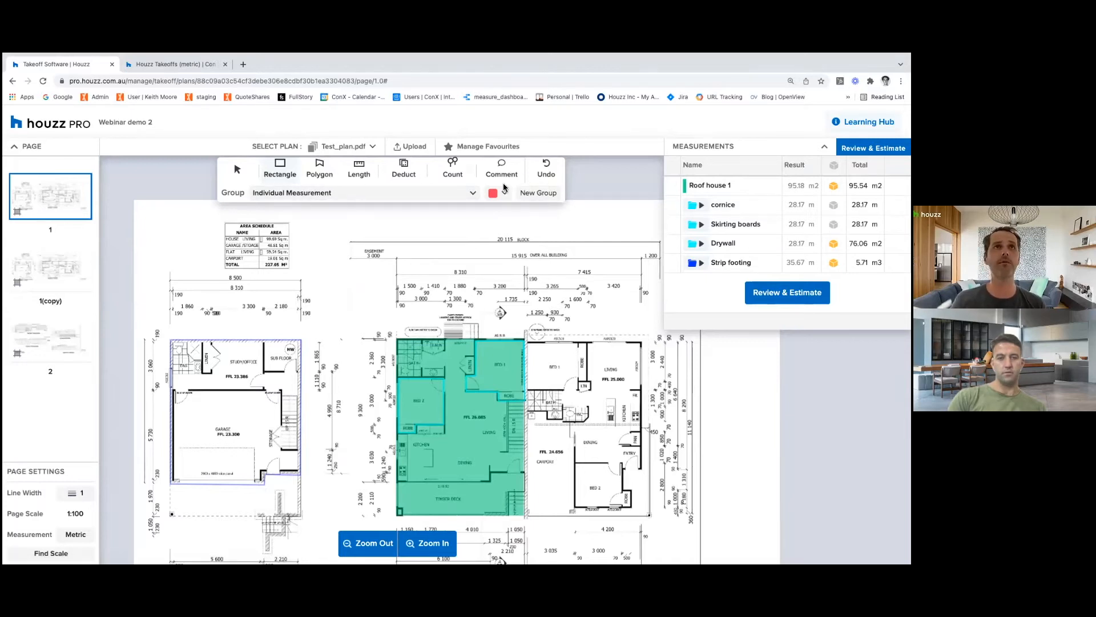
{"action": "left_click", "coordinate": [342, 146]}
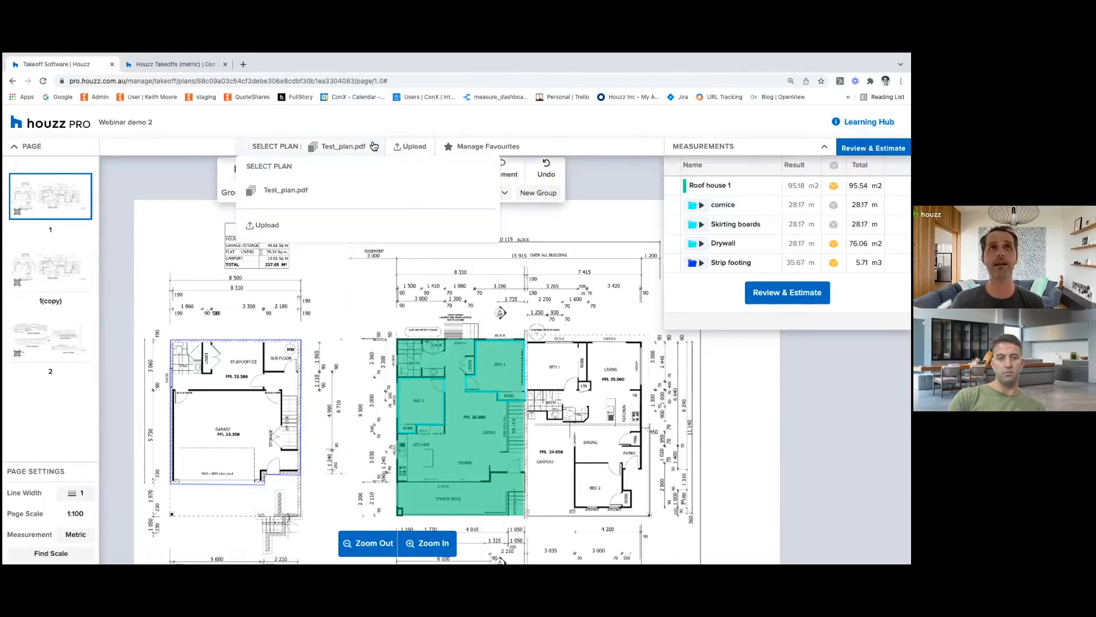
{"action": "mouse_move", "coordinate": [410, 230]}
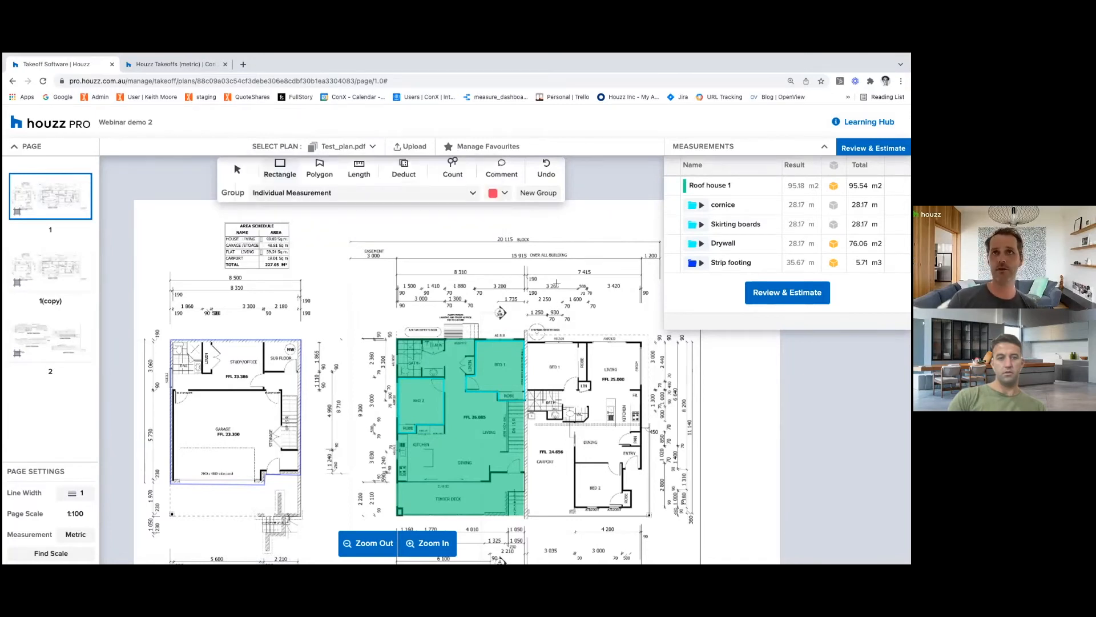
{"action": "scroll", "scroll_direction": "down", "scroll_amount": 3}
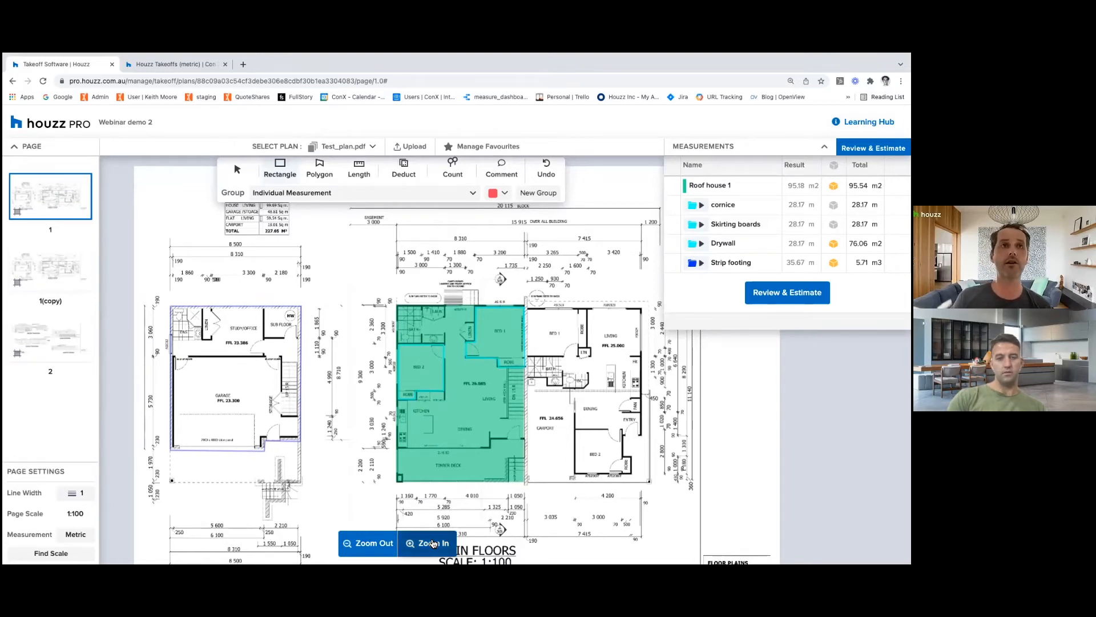
{"action": "left_click", "coordinate": [428, 542]}
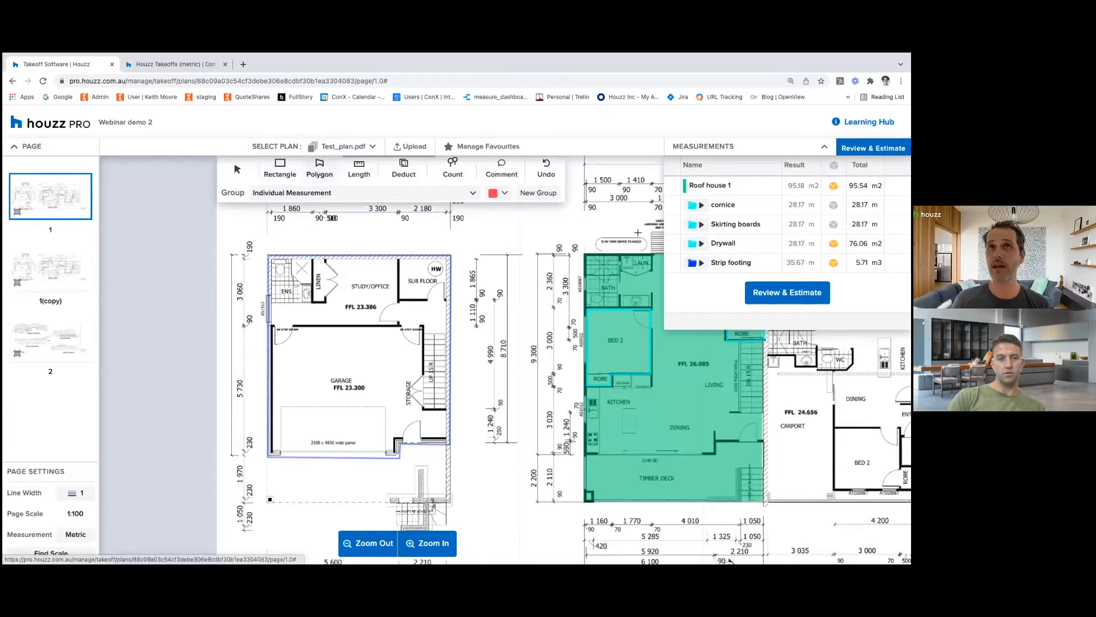
{"action": "mouse_move", "coordinate": [539, 215]}
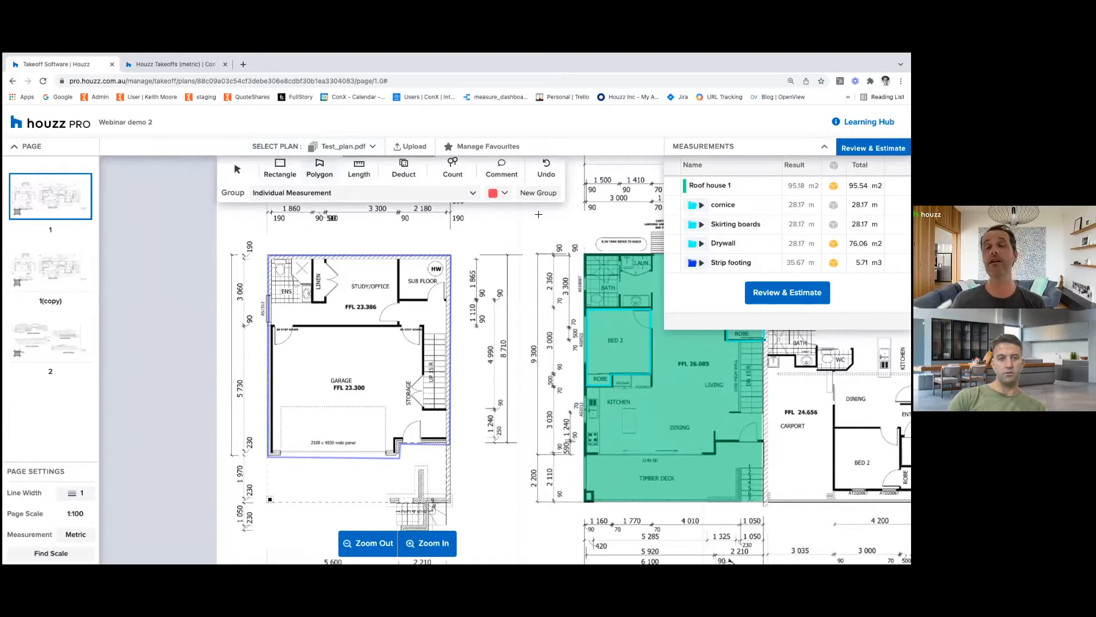
Create a yellow favourited 'Concrete slab' group and switch to polygon area measuring.
{"action": "left_click", "coordinate": [537, 192]}
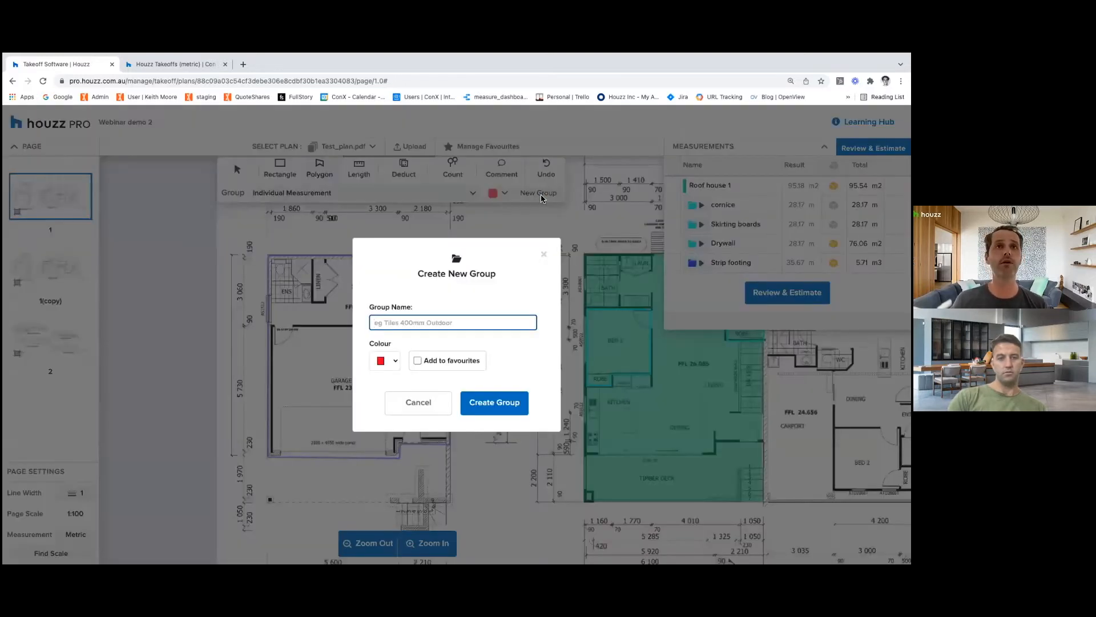
{"action": "type", "text": "Concrete s"}
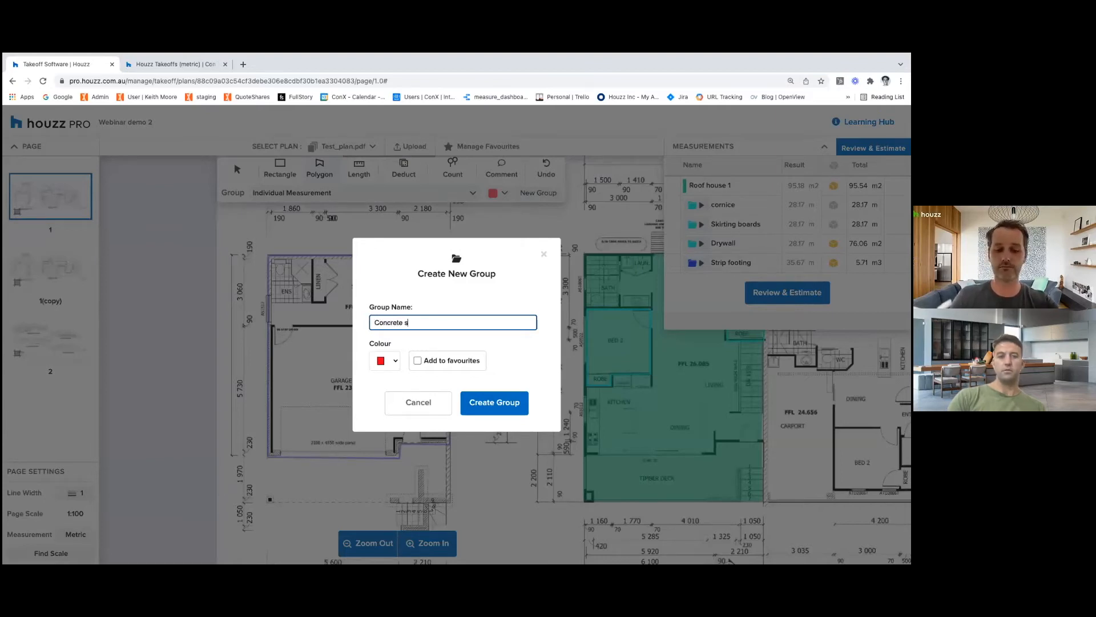
{"action": "type", "text": "lab"}
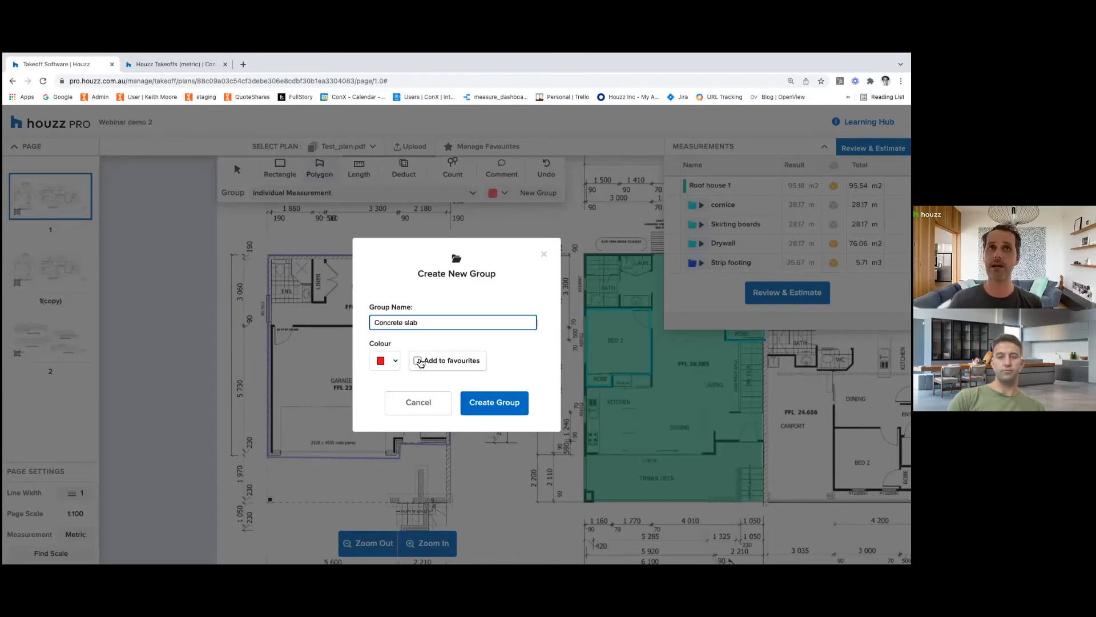
{"action": "left_click", "coordinate": [384, 360]}
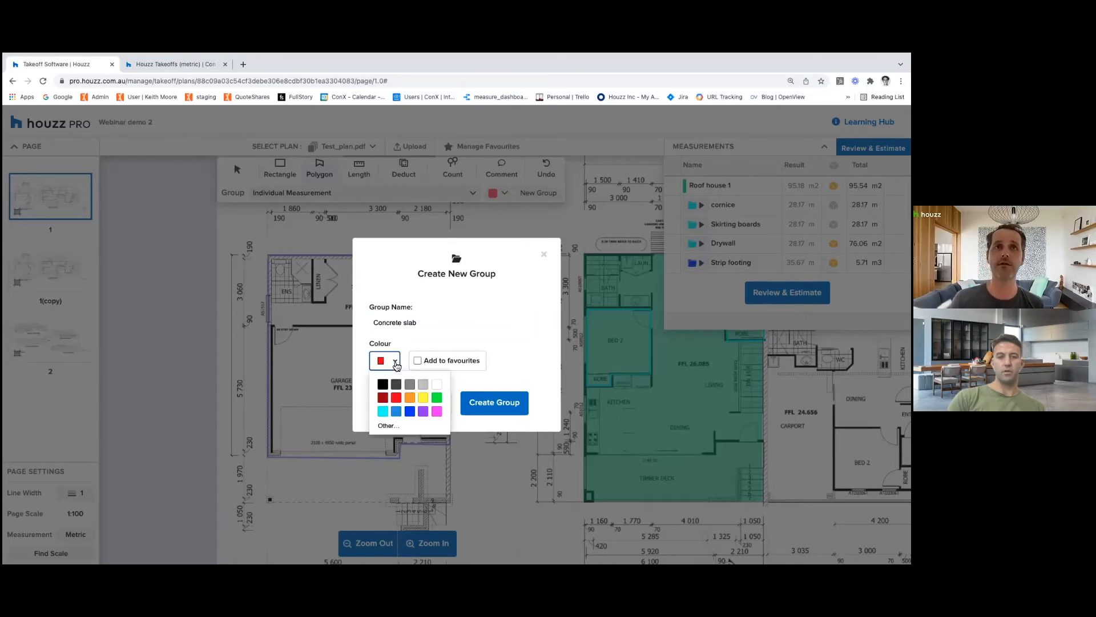
{"action": "left_click", "coordinate": [423, 397]}
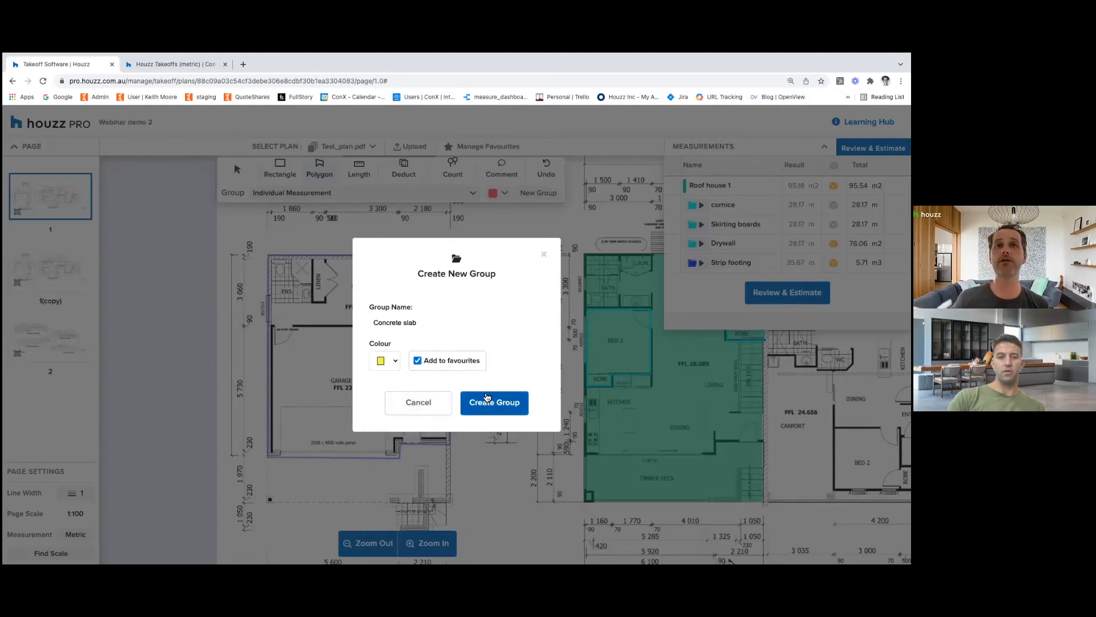
{"action": "left_click", "coordinate": [494, 402]}
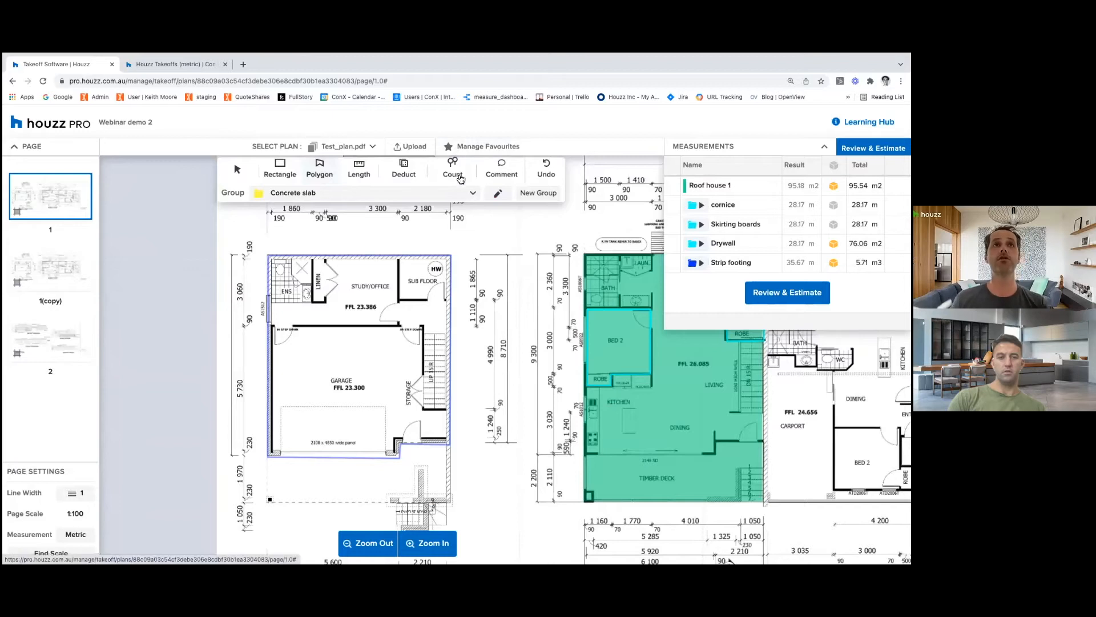
{"action": "left_click", "coordinate": [319, 168]}
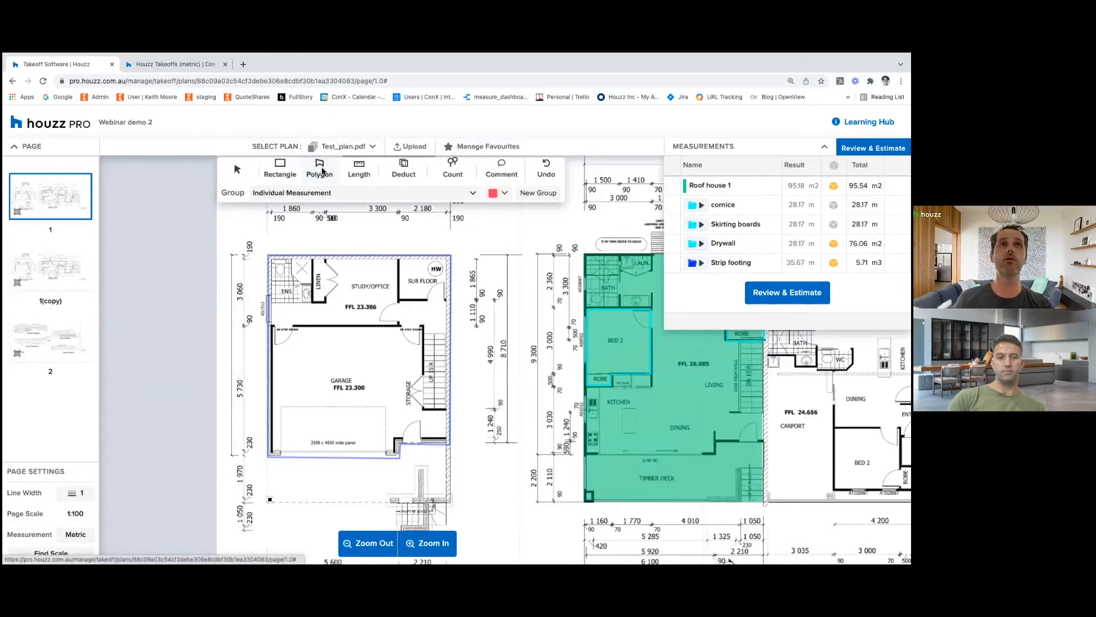
{"action": "mouse_move", "coordinate": [442, 197]}
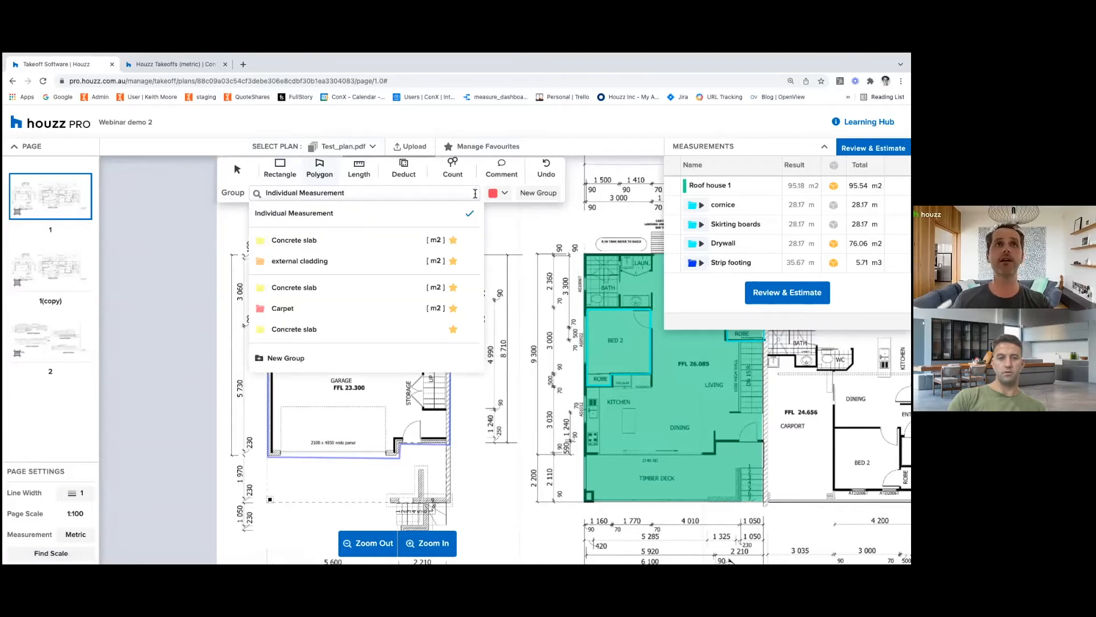
{"action": "mouse_move", "coordinate": [401, 240]}
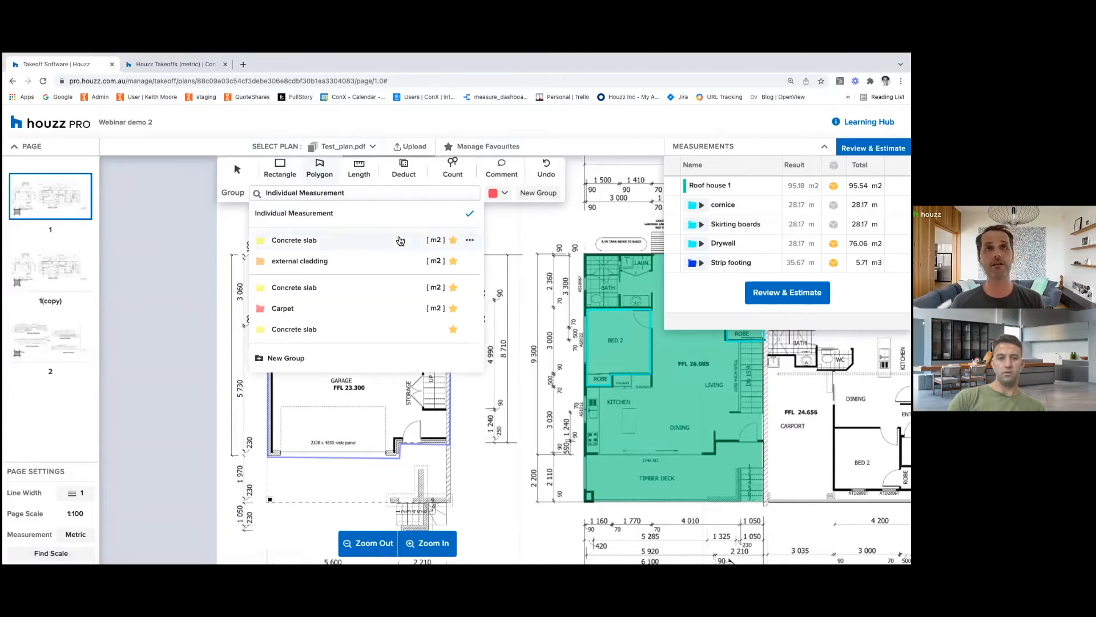
Trace the garage as a 77.47 m² Concrete slab polygon and open its dimension settings.
{"action": "left_click", "coordinate": [294, 240]}
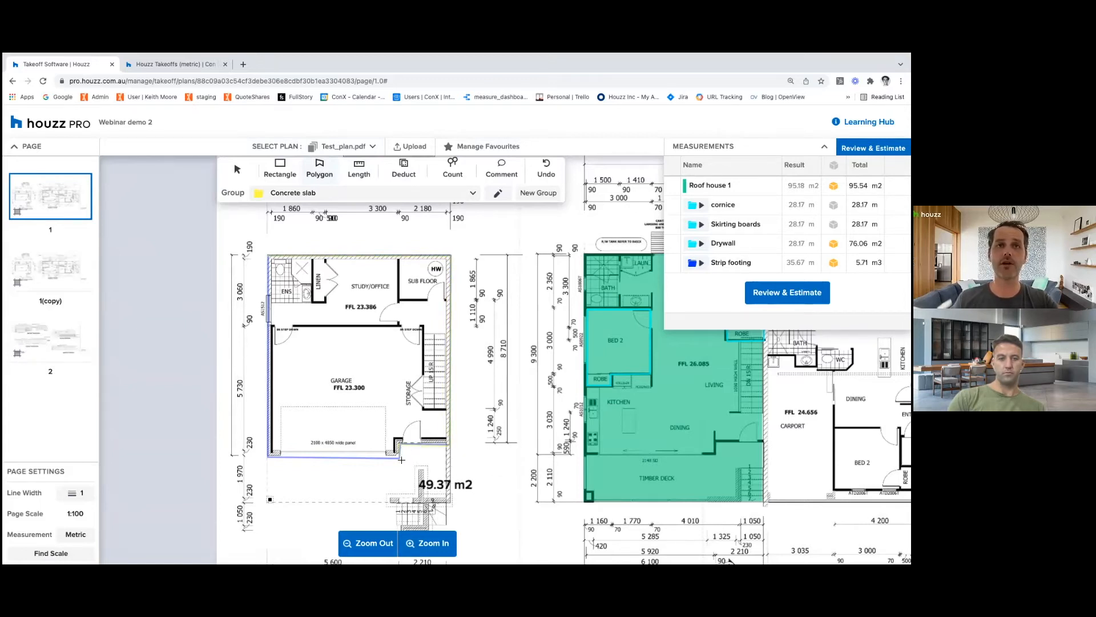
{"action": "left_click", "coordinate": [269, 455]}
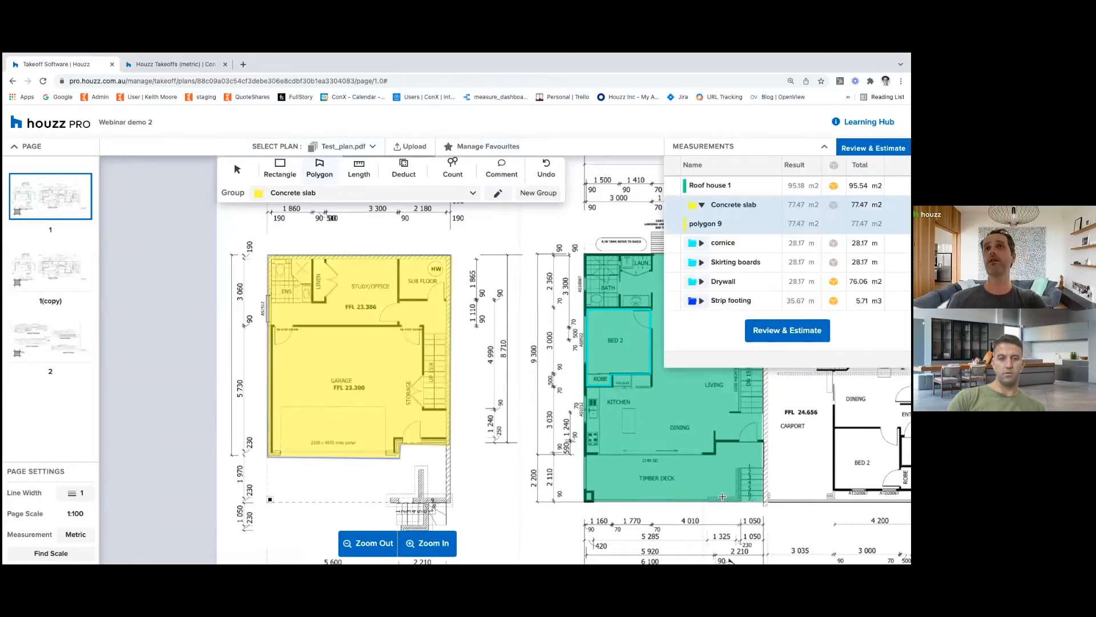
{"action": "mouse_move", "coordinate": [723, 281]}
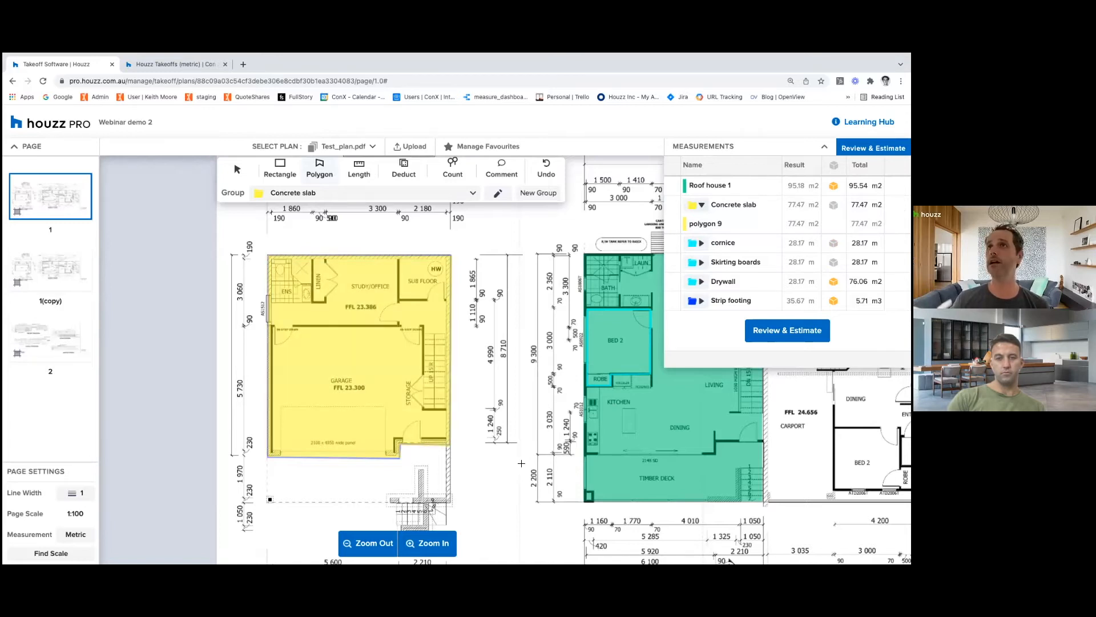
{"action": "left_click", "coordinate": [734, 204]}
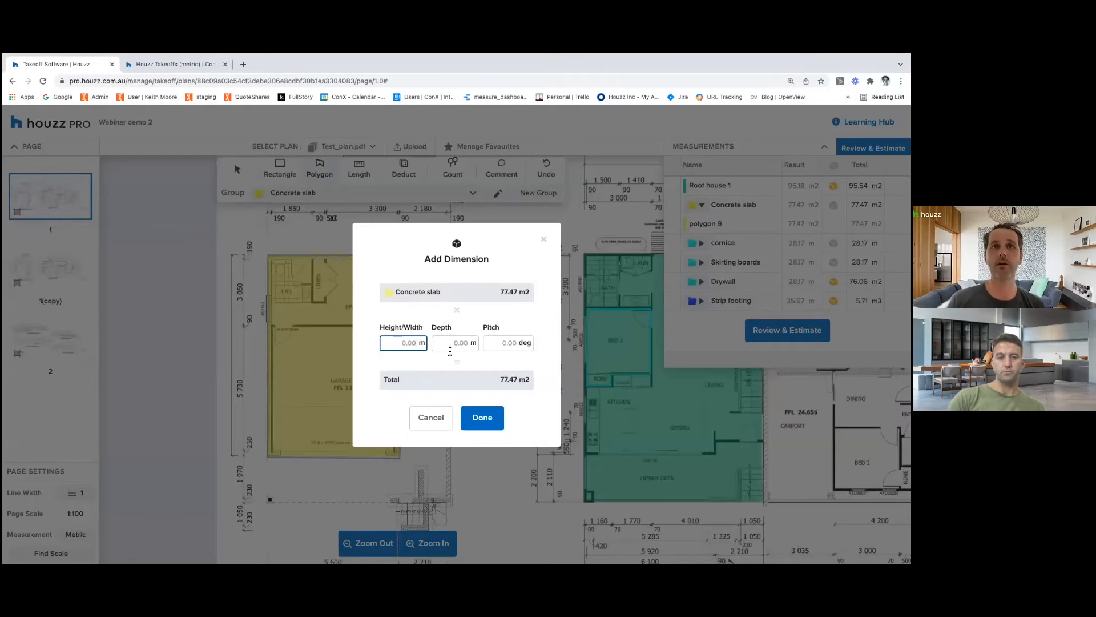
Set the Concrete slab depth to 0.1 m, giving 7.75 m³, then deselect.
{"action": "left_click", "coordinate": [455, 343]}
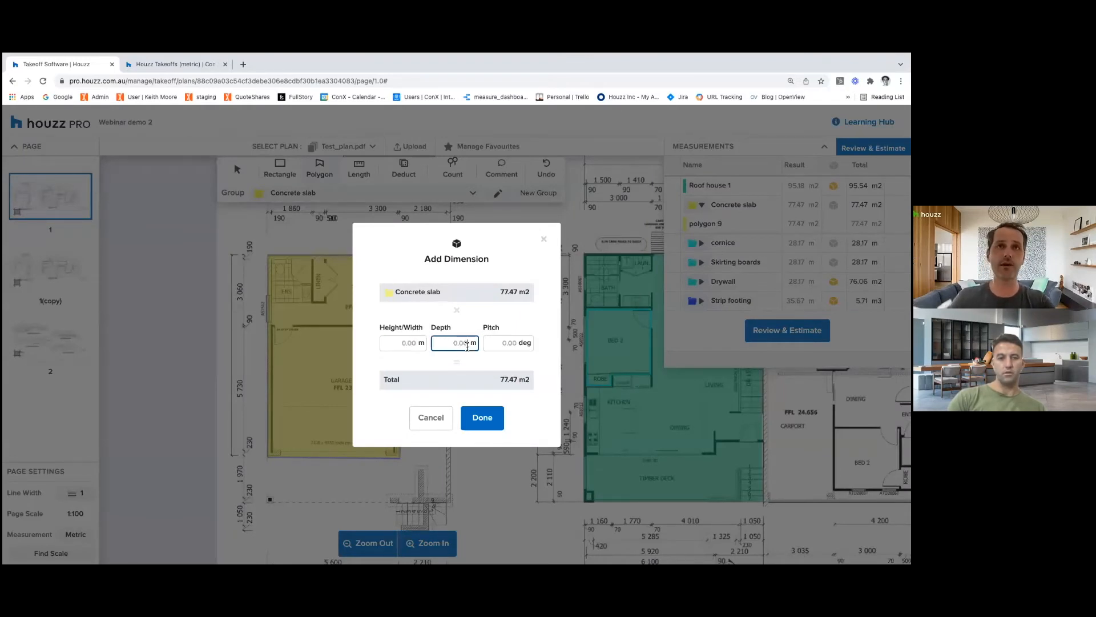
{"action": "type", "text": ".1"}
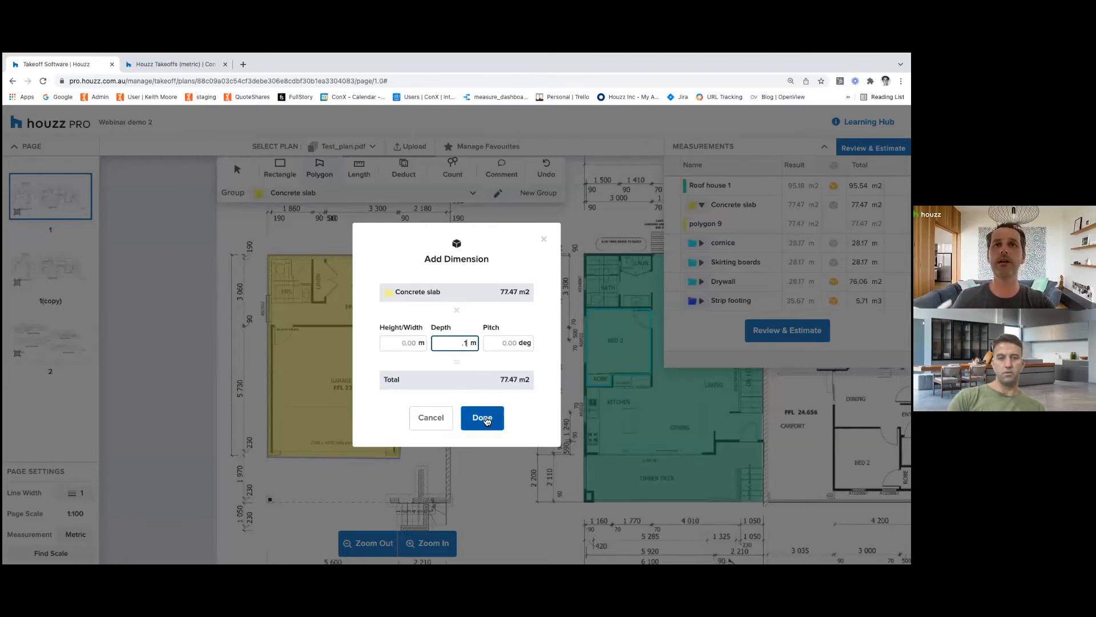
{"action": "left_click", "coordinate": [482, 418]}
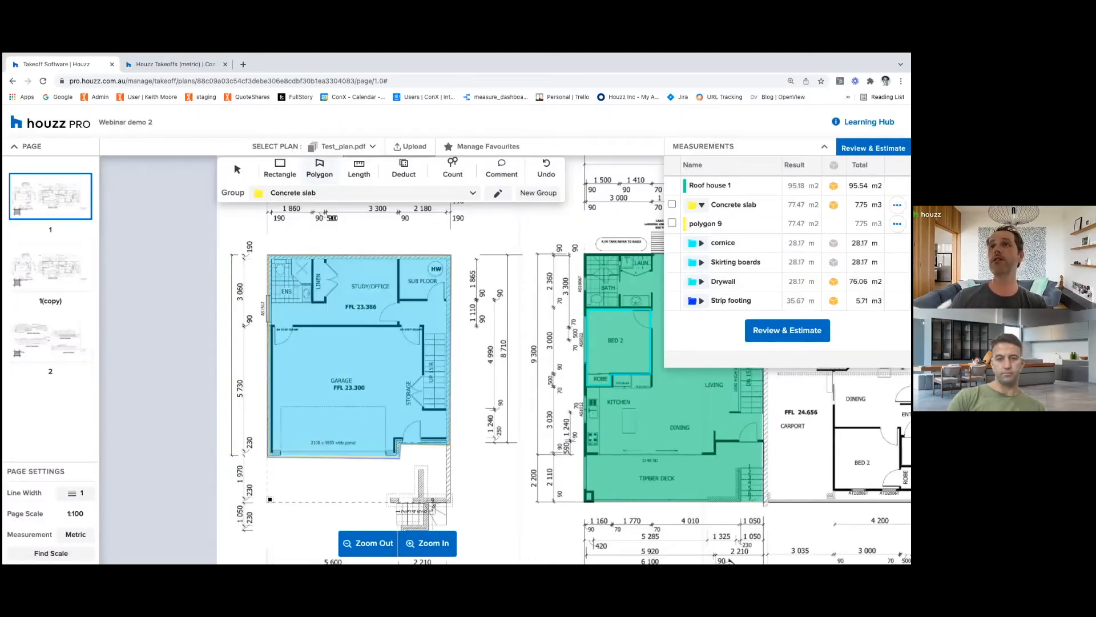
{"action": "left_click", "coordinate": [356, 357]}
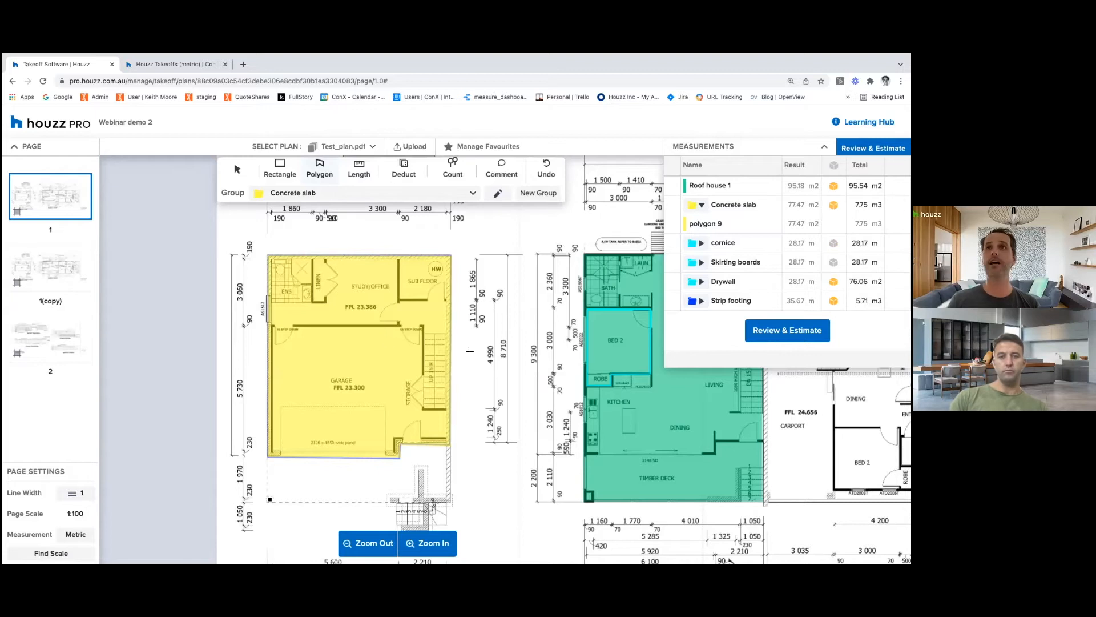
{"action": "mouse_move", "coordinate": [594, 392]}
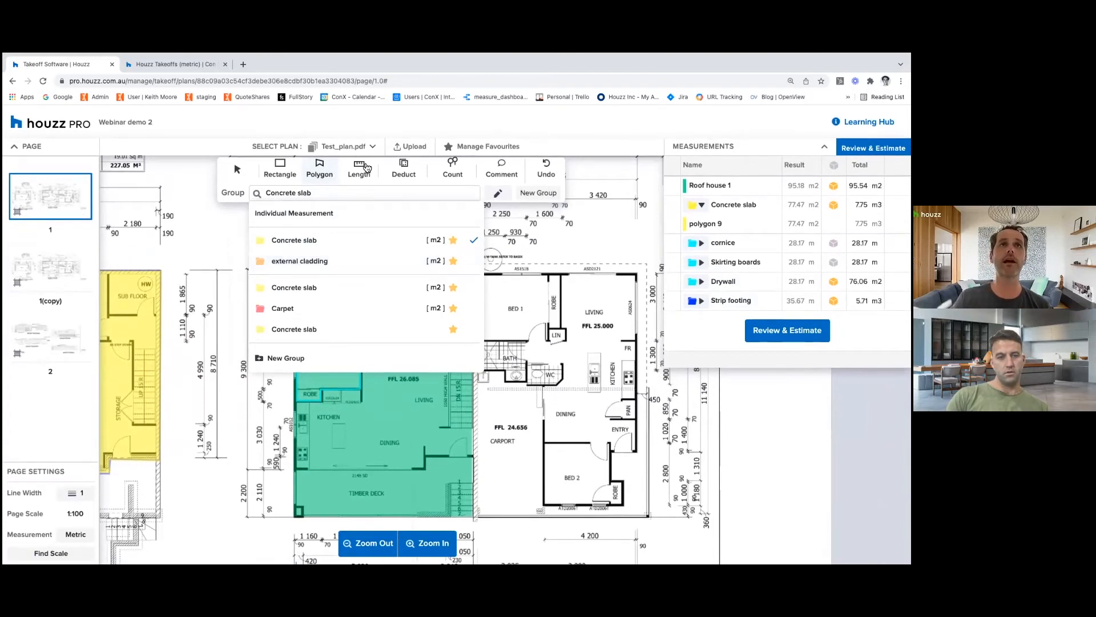
Select the Drywall length group and trace another wall on the plan.
{"action": "left_click", "coordinate": [294, 213]}
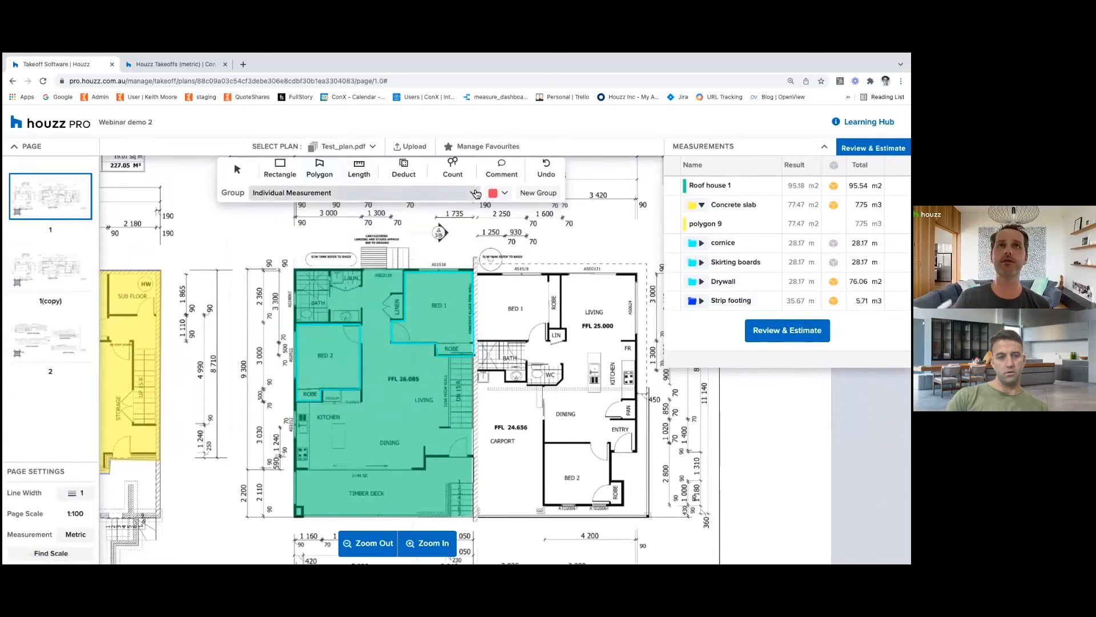
{"action": "left_click", "coordinate": [503, 192]}
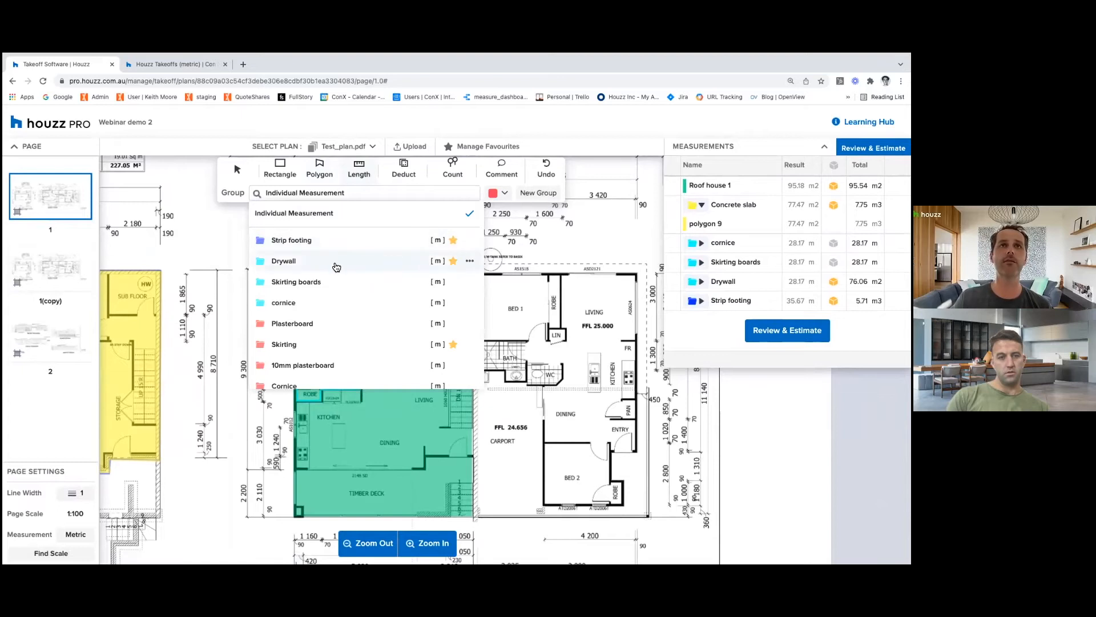
{"action": "left_click", "coordinate": [283, 261]}
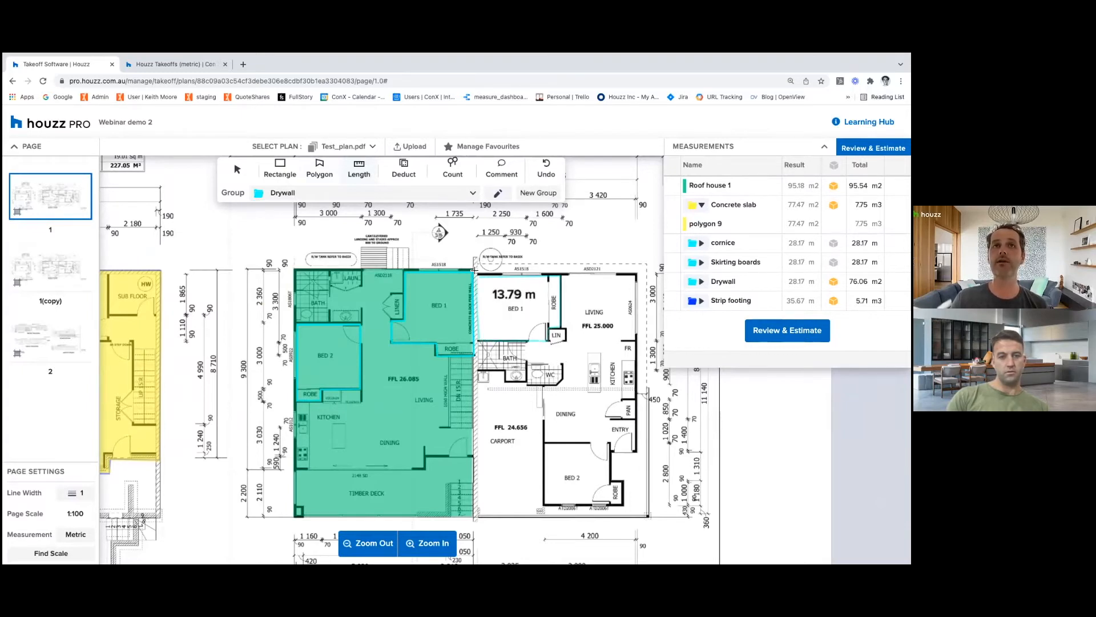
{"action": "left_click", "coordinate": [701, 204]}
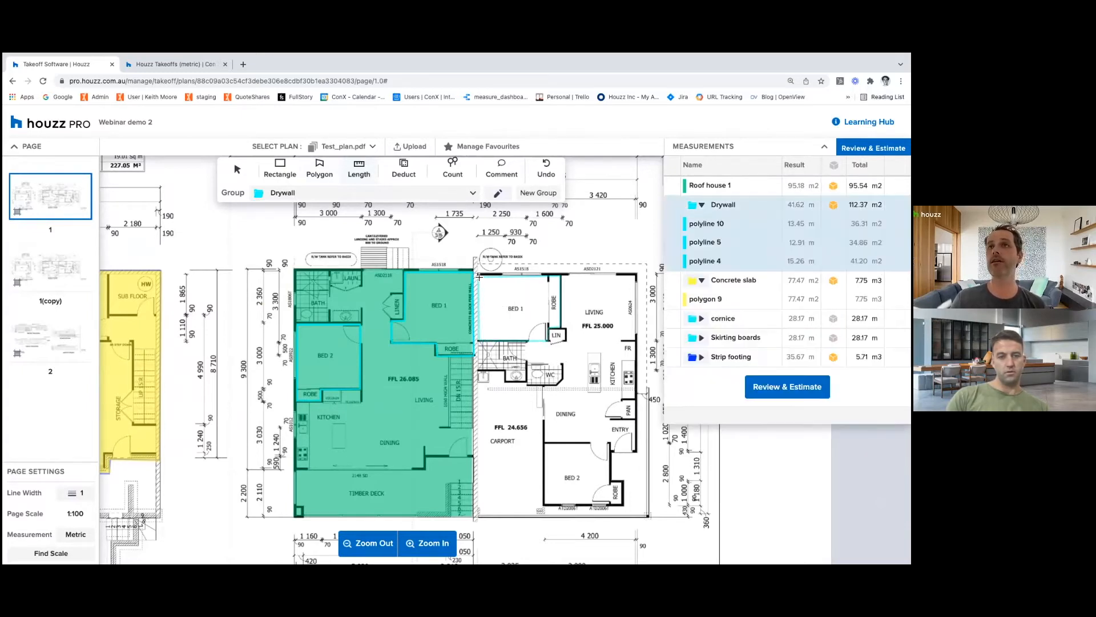
{"action": "mouse_move", "coordinate": [723, 204]}
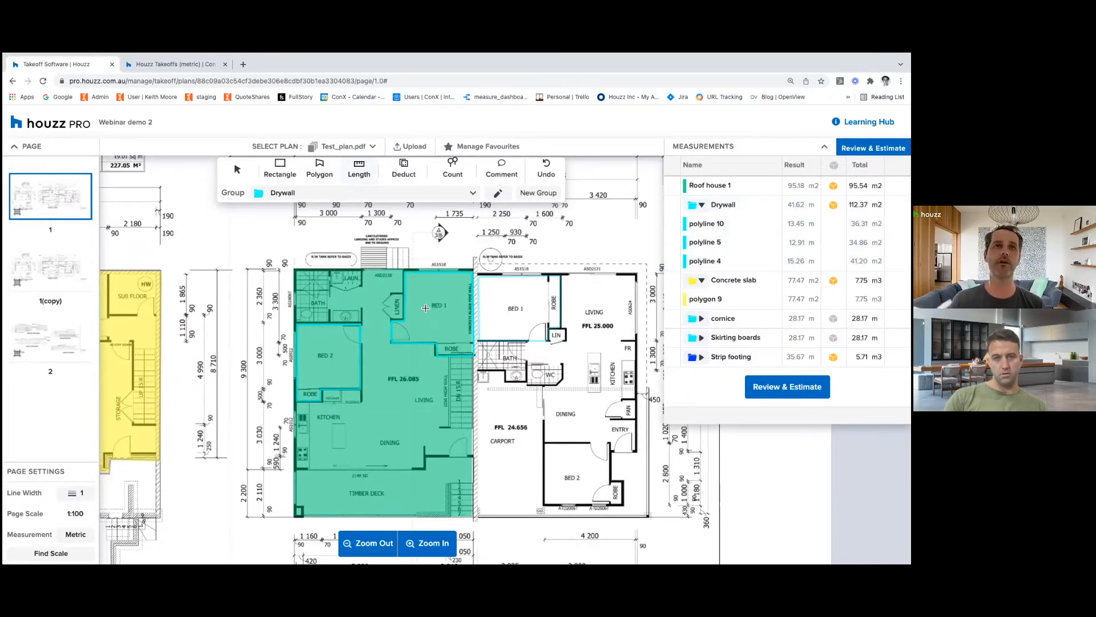
{"action": "mouse_move", "coordinate": [510, 323]}
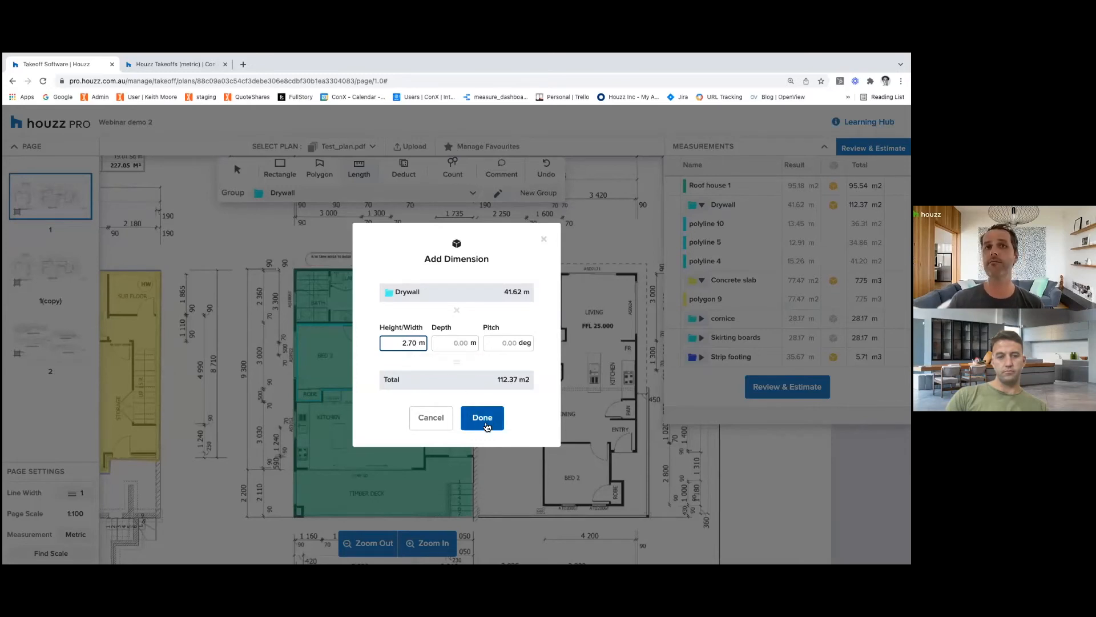
Confirm the 2.70 m Drywall height and collapse the Drywall and Concrete slab groups.
{"action": "left_click", "coordinate": [482, 418]}
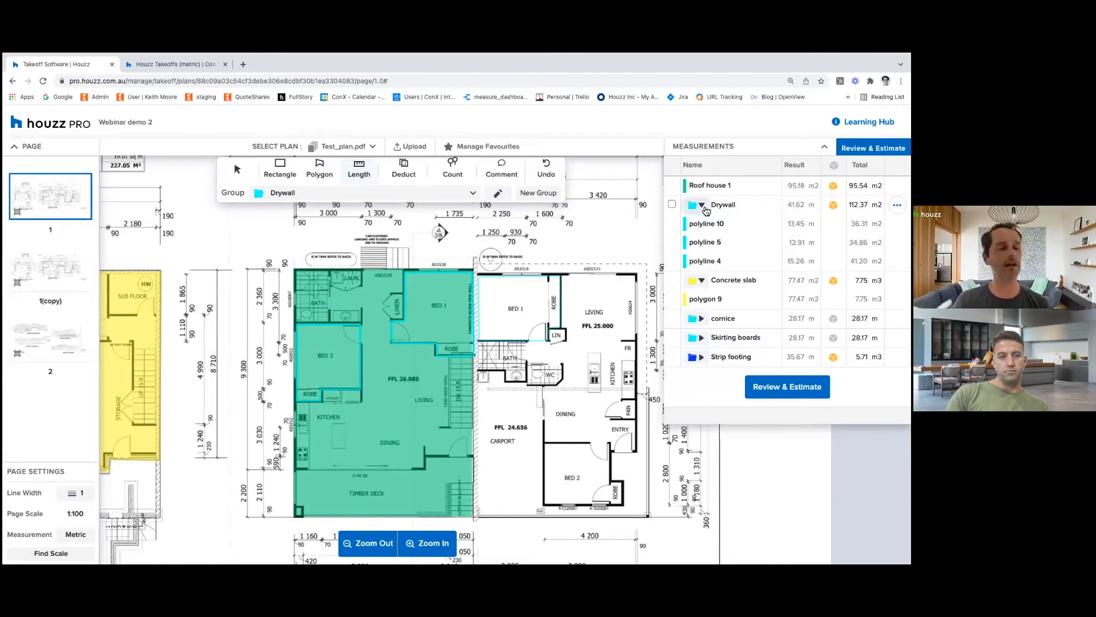
{"action": "left_click", "coordinate": [702, 204]}
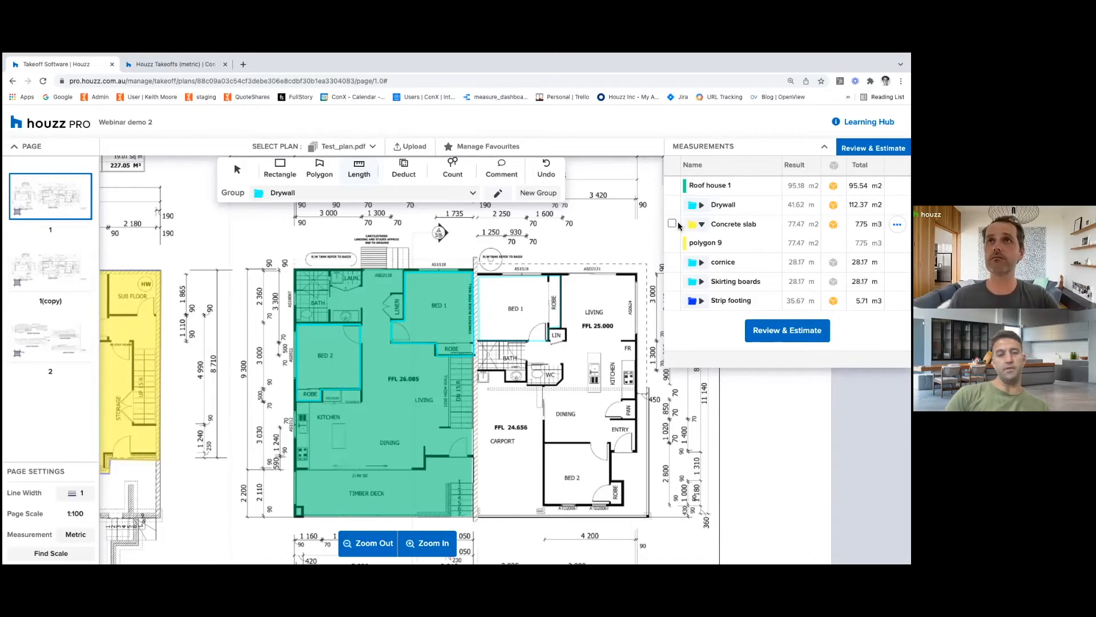
{"action": "left_click", "coordinate": [701, 224]}
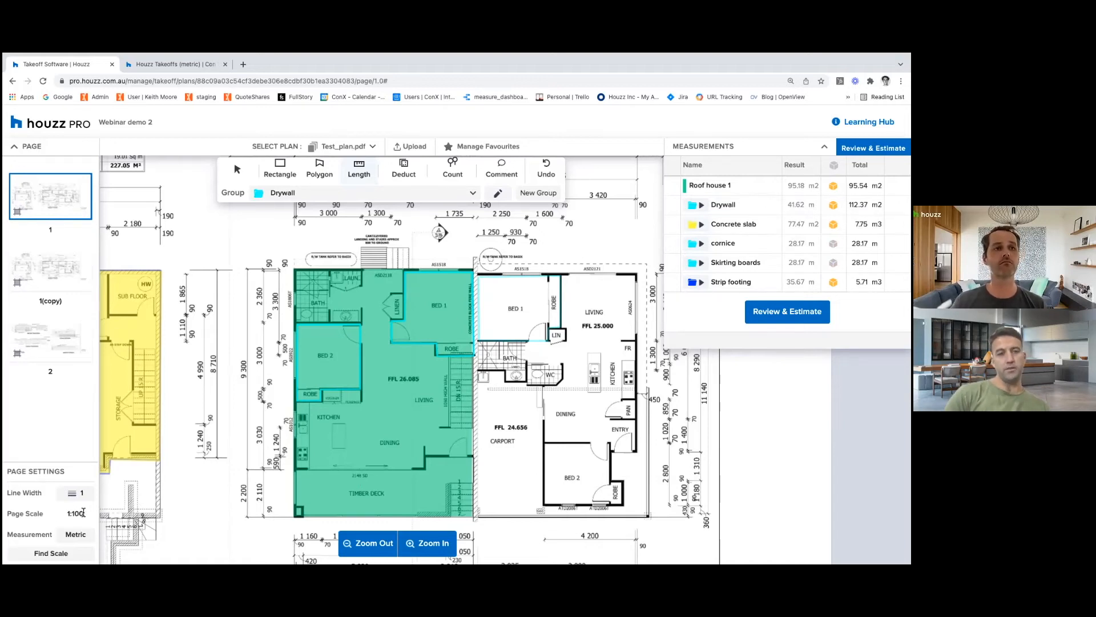
Change the page scale to 1:100 and update all measurements.
{"action": "scroll", "scroll_direction": "down", "scroll_amount": 3}
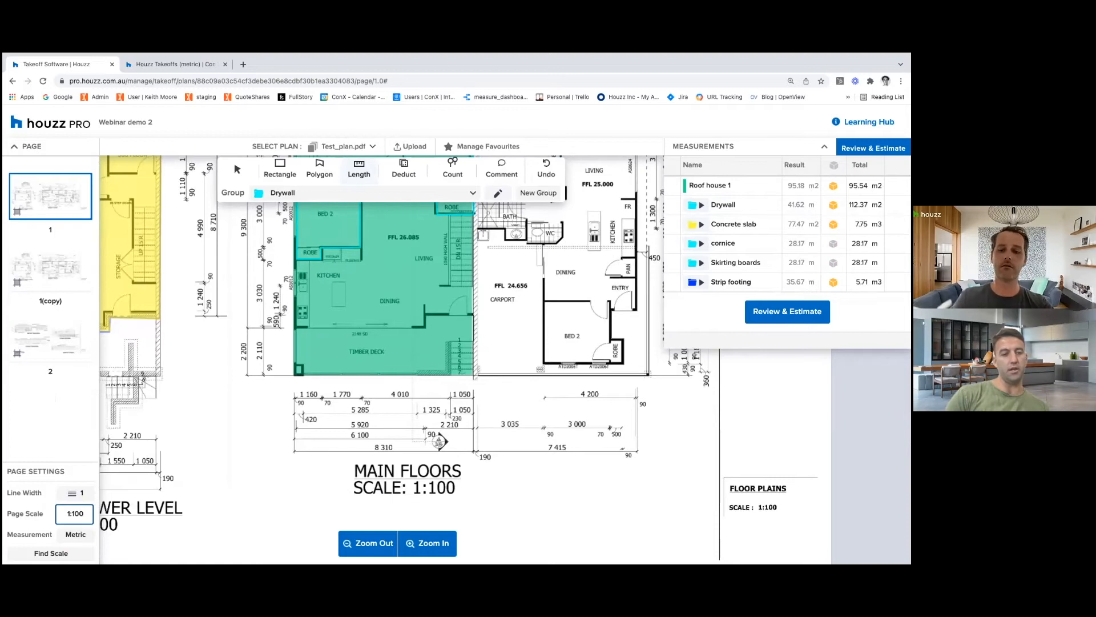
{"action": "left_click", "coordinate": [75, 514]}
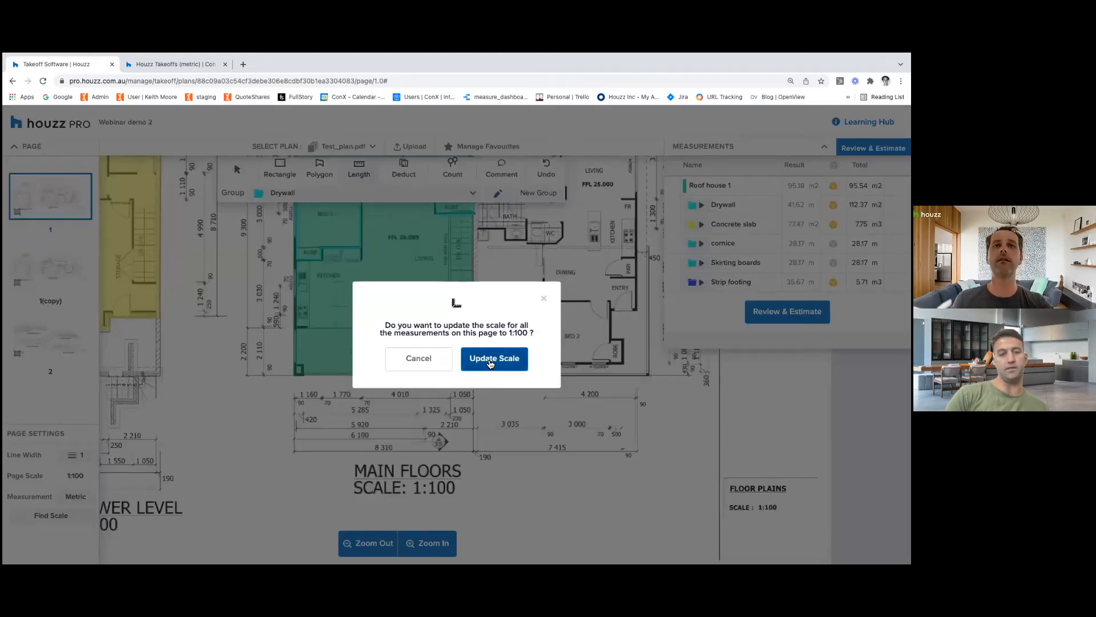
{"action": "left_click", "coordinate": [493, 358]}
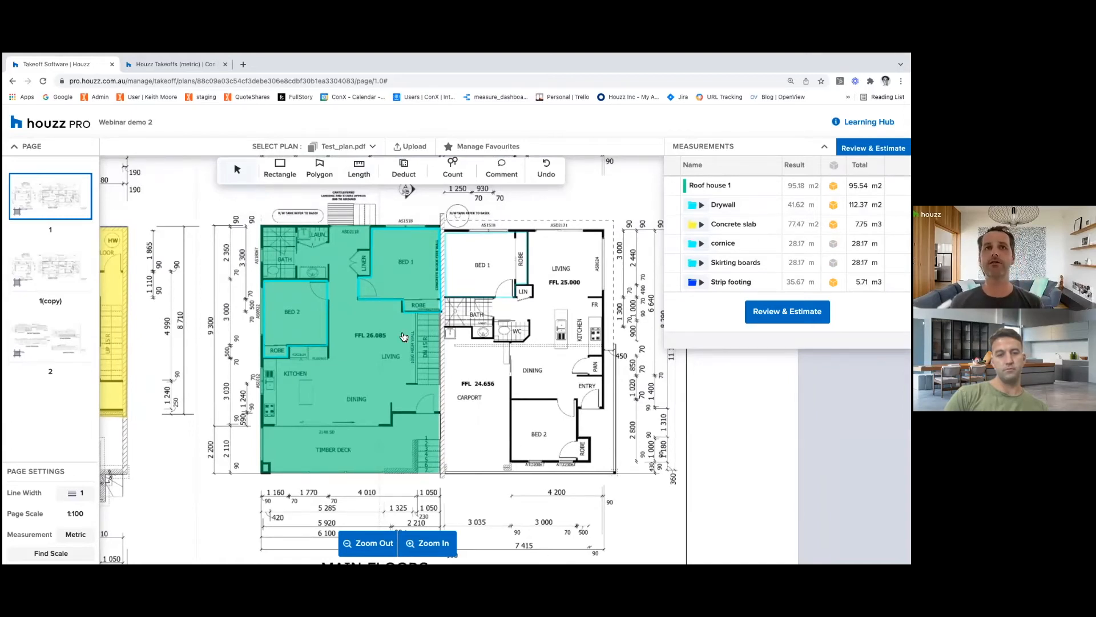
{"action": "mouse_move", "coordinate": [301, 210]}
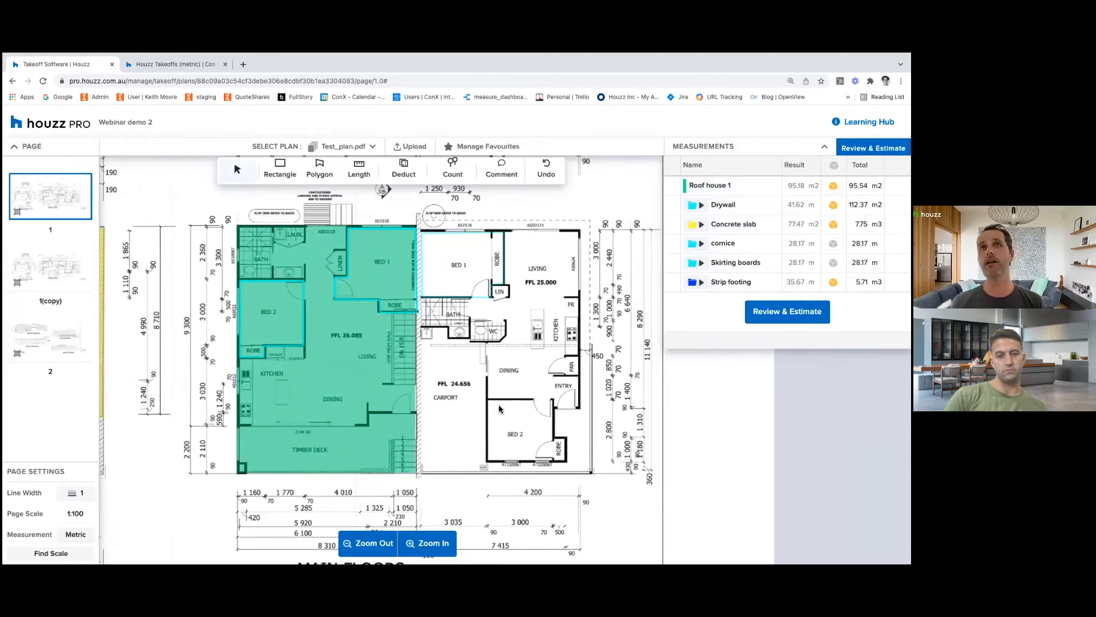
{"action": "mouse_move", "coordinate": [505, 409]}
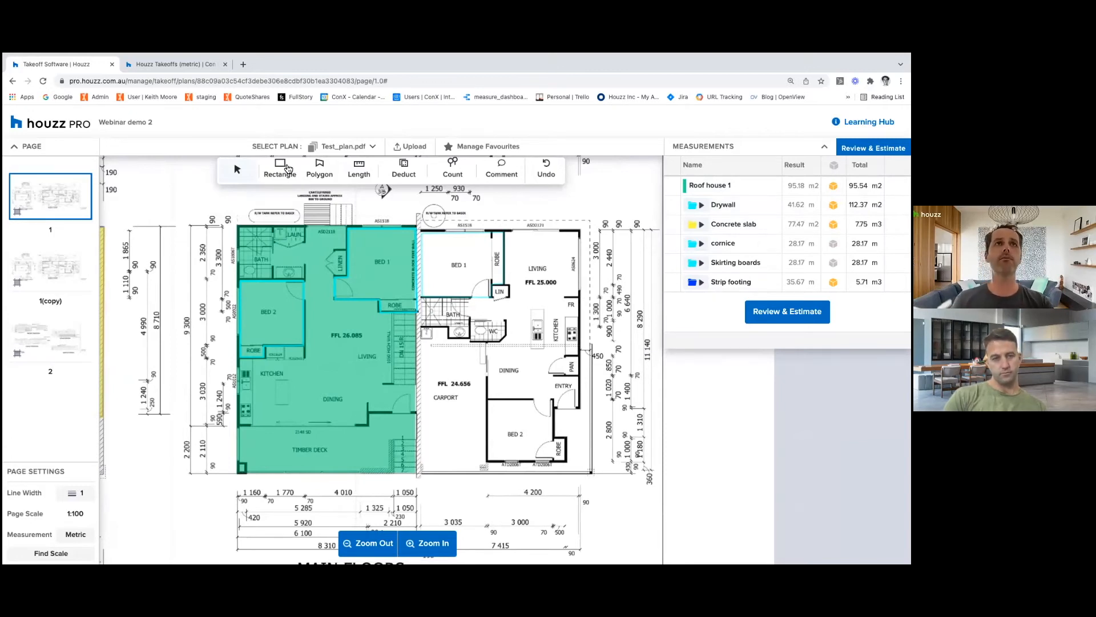
Measure the right house as a blue 89.92 m² rectangle and rename it 'Roof 2'.
{"action": "left_click", "coordinate": [280, 168]}
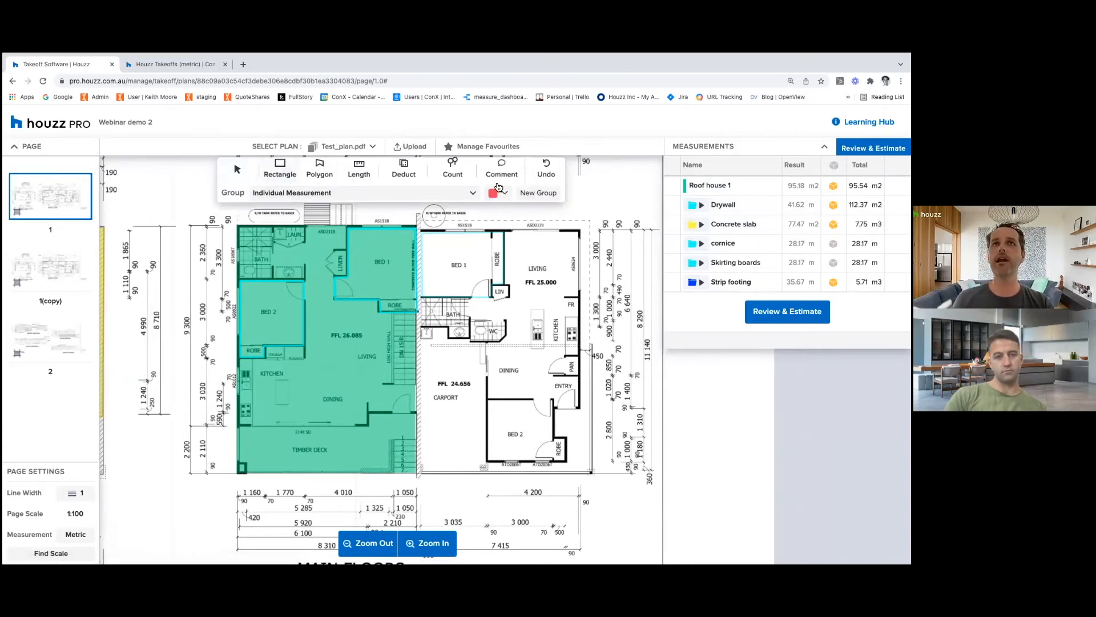
{"action": "left_click", "coordinate": [495, 192]}
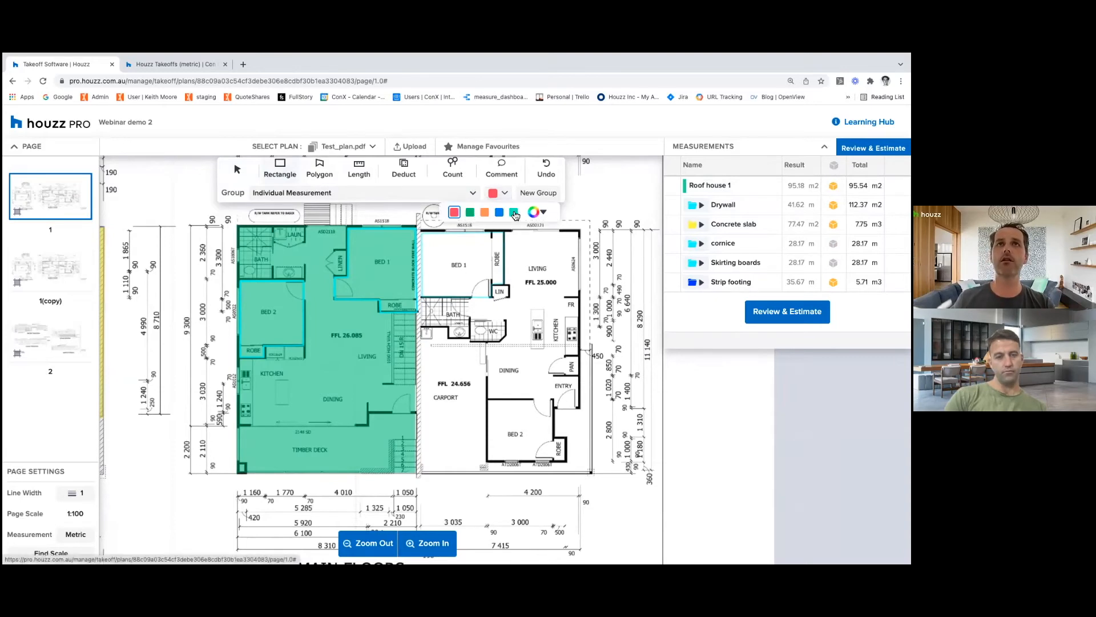
{"action": "left_click", "coordinate": [484, 211]}
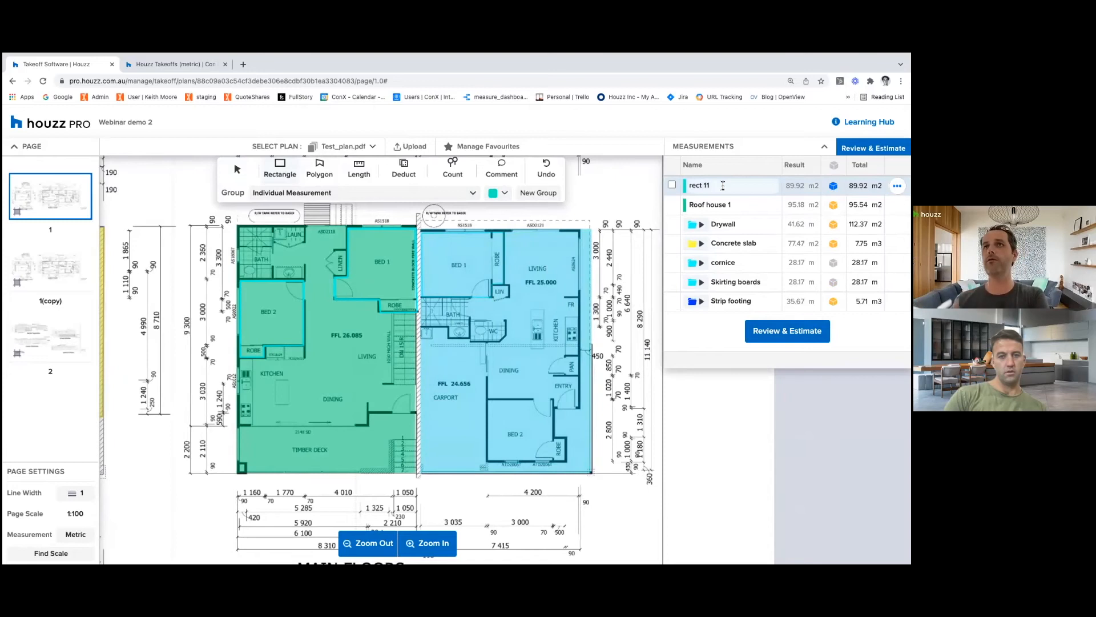
{"action": "left_click", "coordinate": [699, 185]}
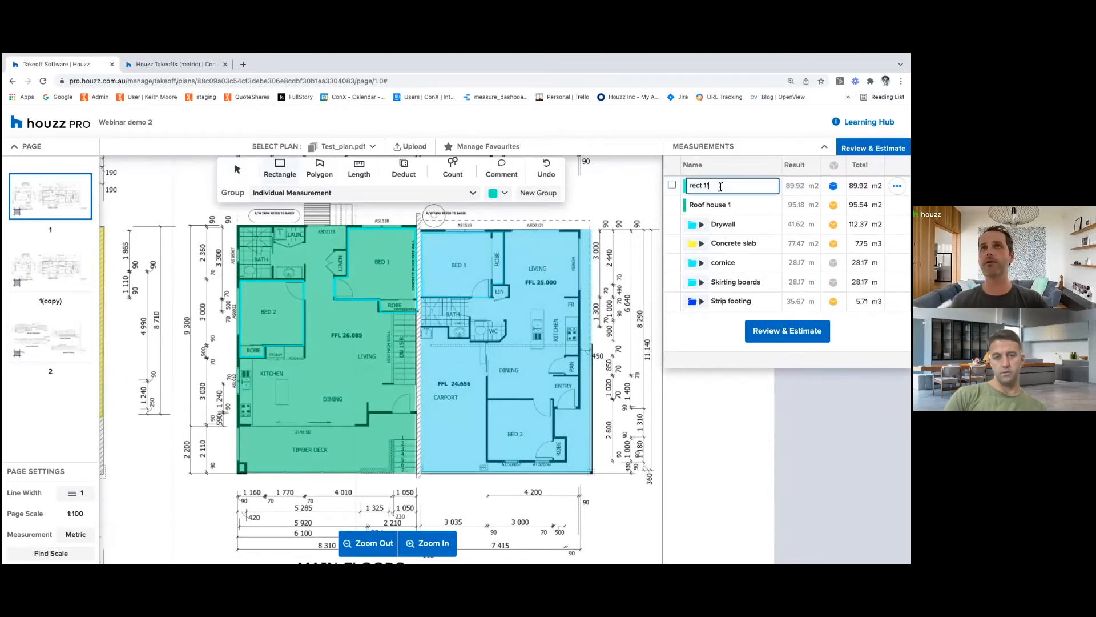
{"action": "type", "text": "Ro"}
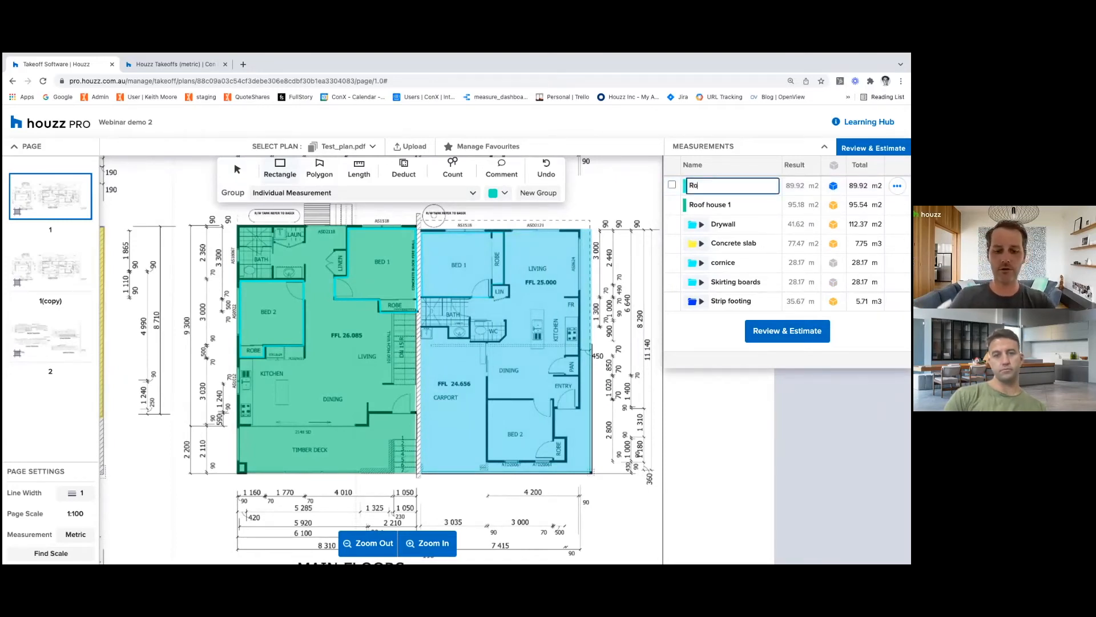
{"action": "type", "text": "Roof 2"}
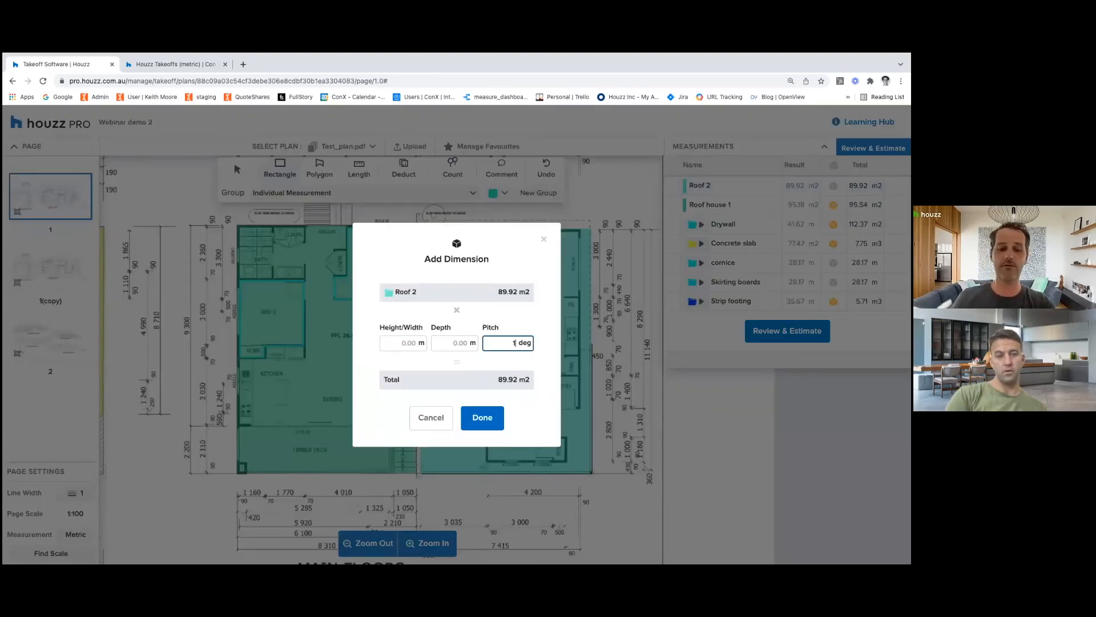
Give Roof 2 a 15° pitch, raising its area to 93.09 m².
{"action": "type", "text": "5"}
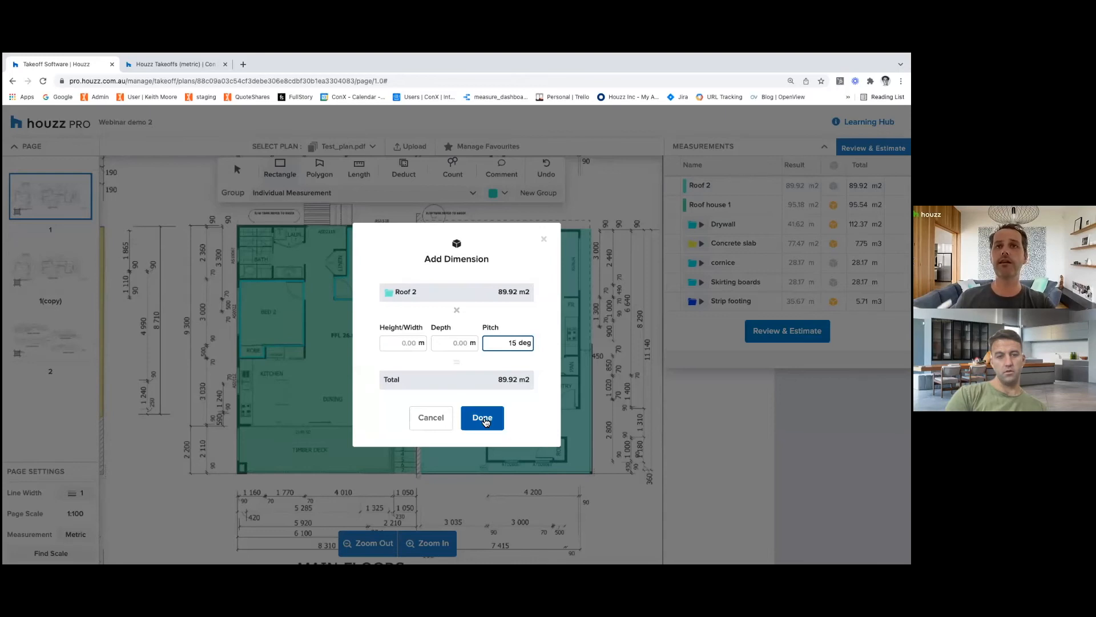
{"action": "left_click", "coordinate": [482, 418]}
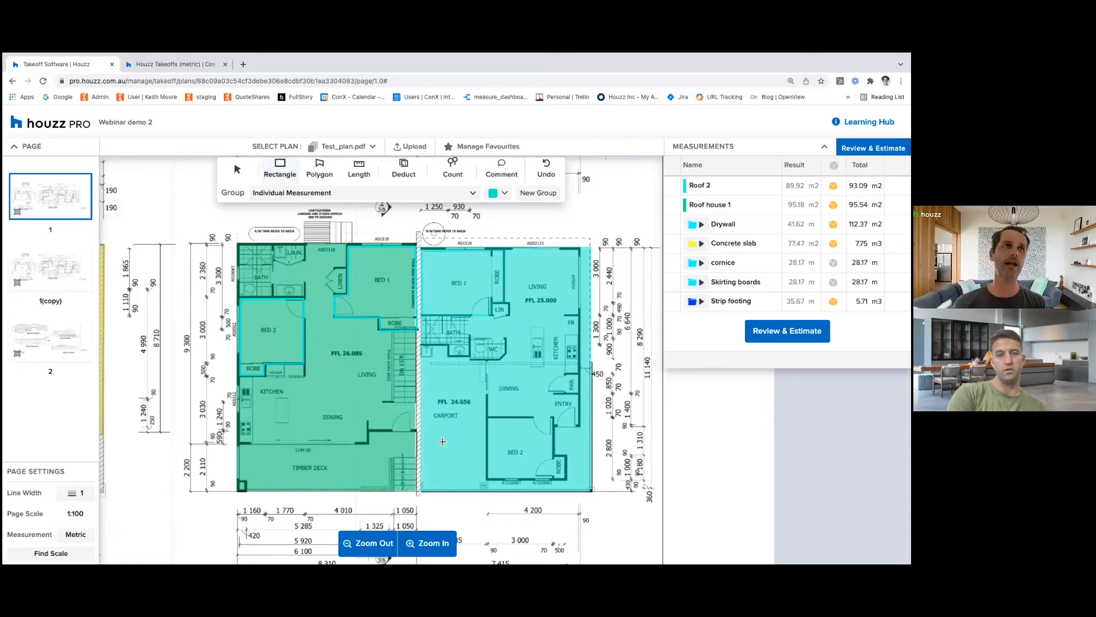
{"action": "mouse_move", "coordinate": [501, 408]}
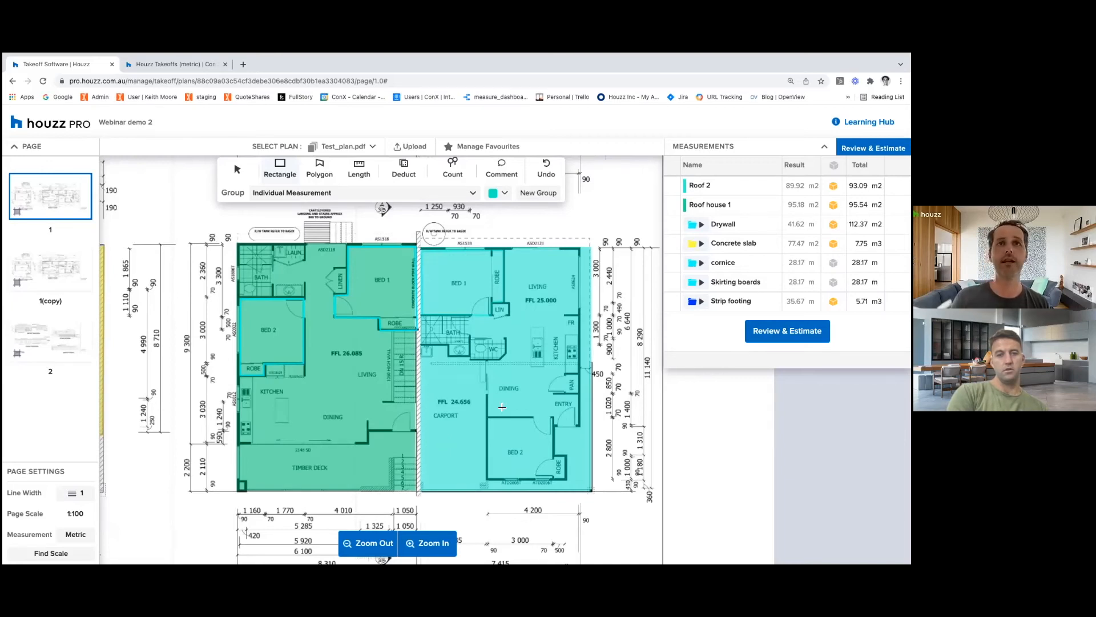
{"action": "mouse_move", "coordinate": [524, 383]}
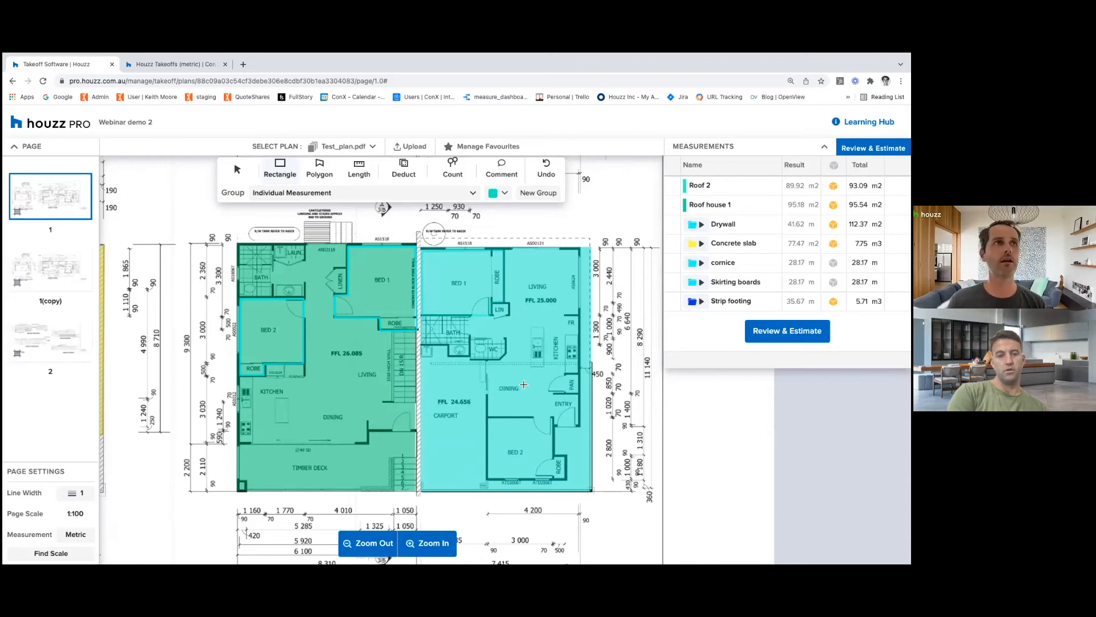
{"action": "mouse_move", "coordinate": [66, 315]}
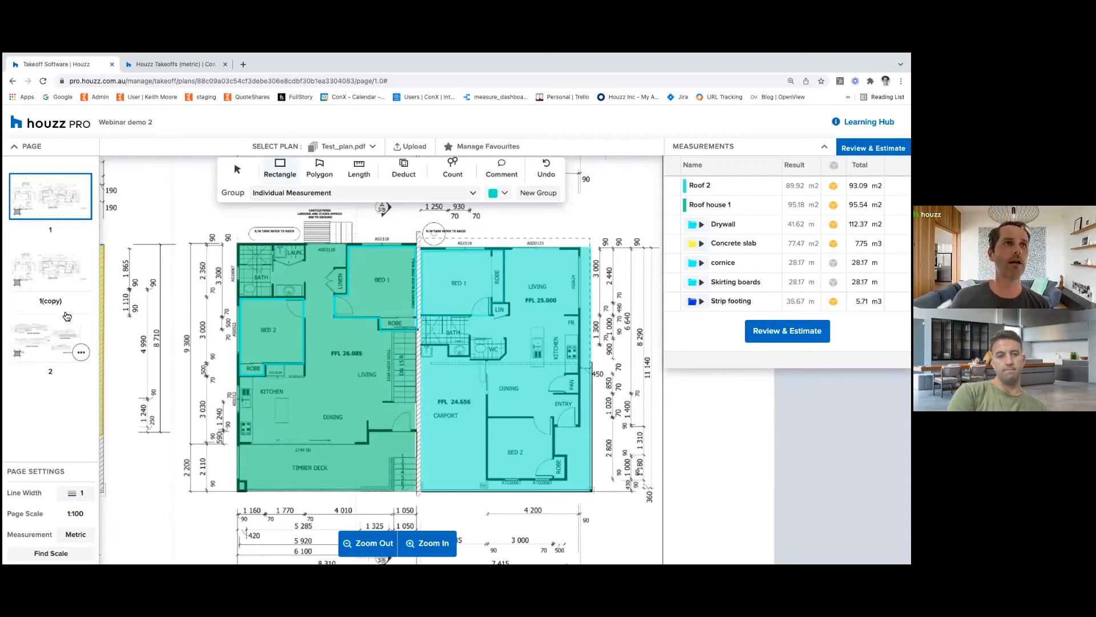
Show plan page 2's elevations with the 87.53 m² external cladding measurement.
{"action": "left_click", "coordinate": [50, 268]}
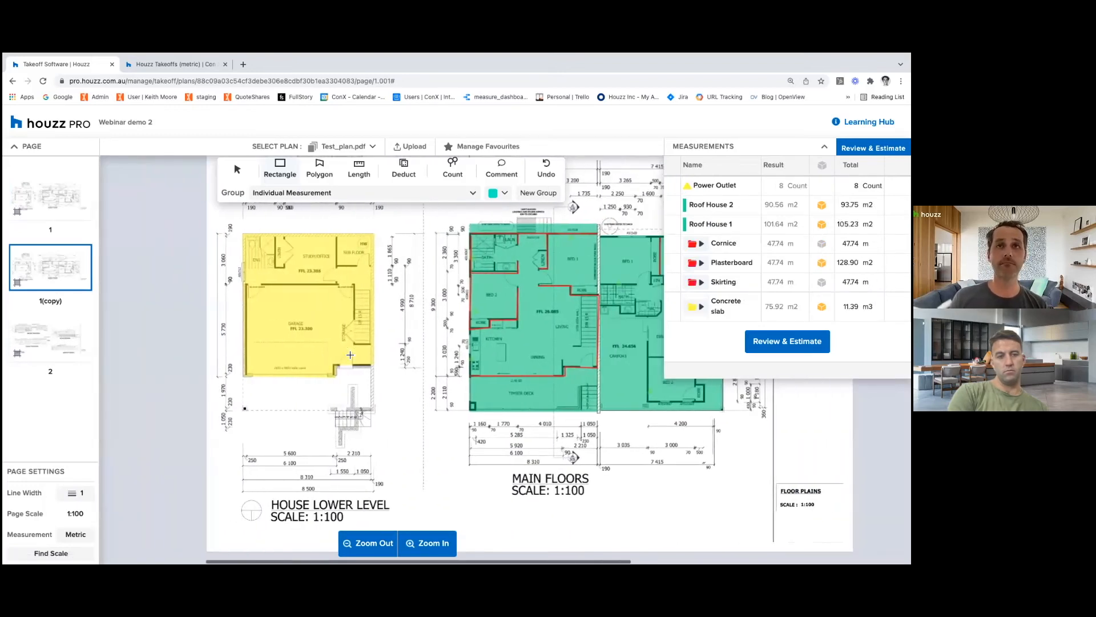
{"action": "left_click", "coordinate": [49, 338]}
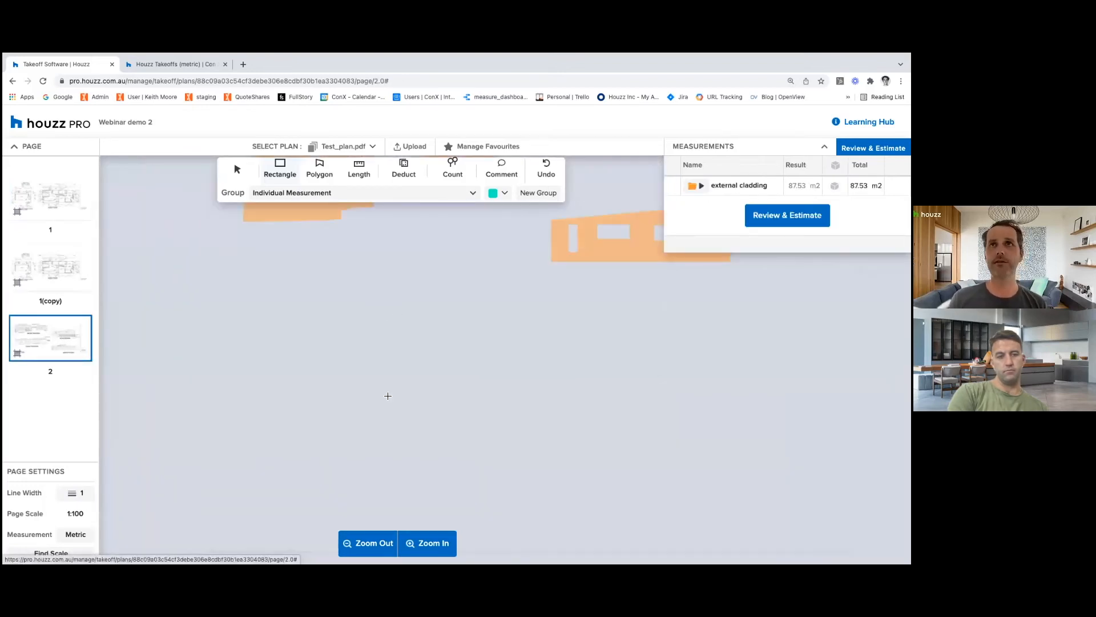
{"action": "left_click", "coordinate": [426, 543]}
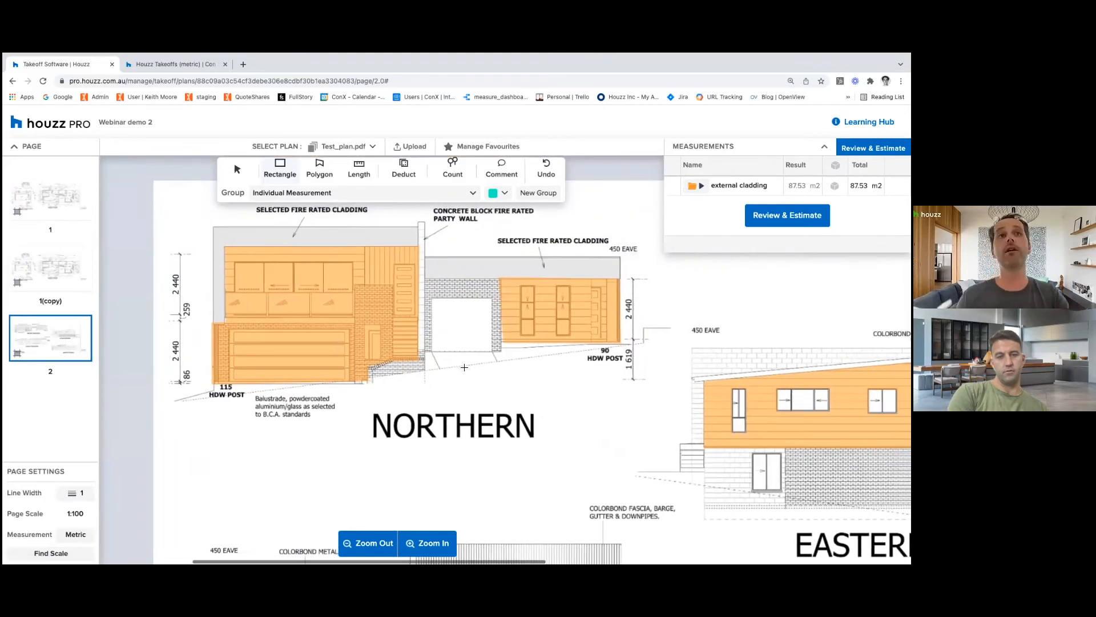
{"action": "left_click", "coordinate": [367, 543]}
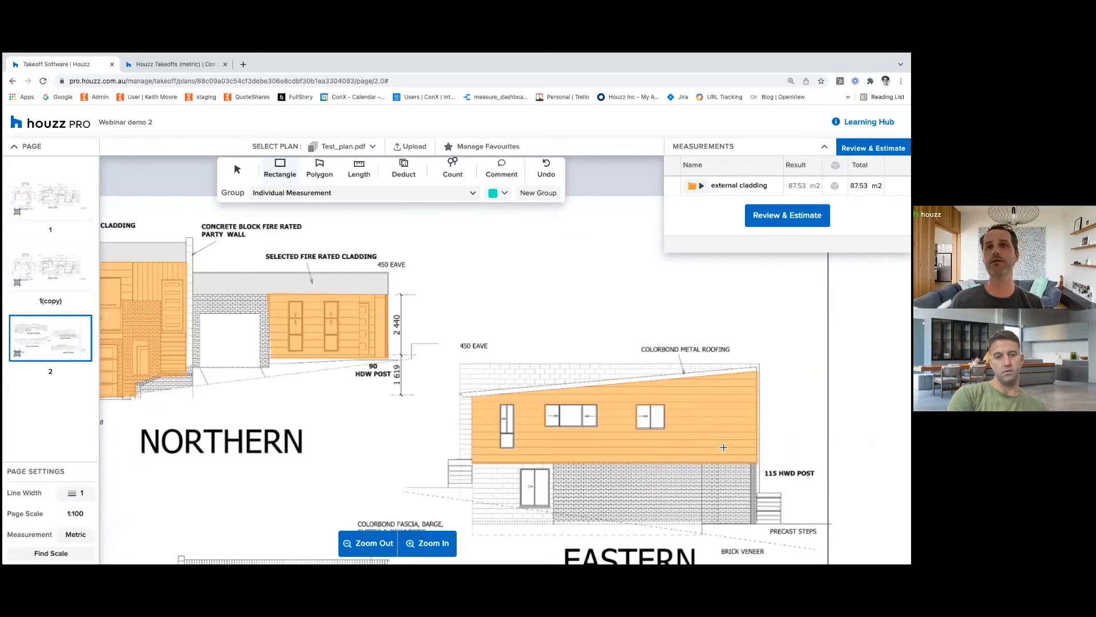
{"action": "scroll", "scroll_direction": "down", "scroll_amount": 3}
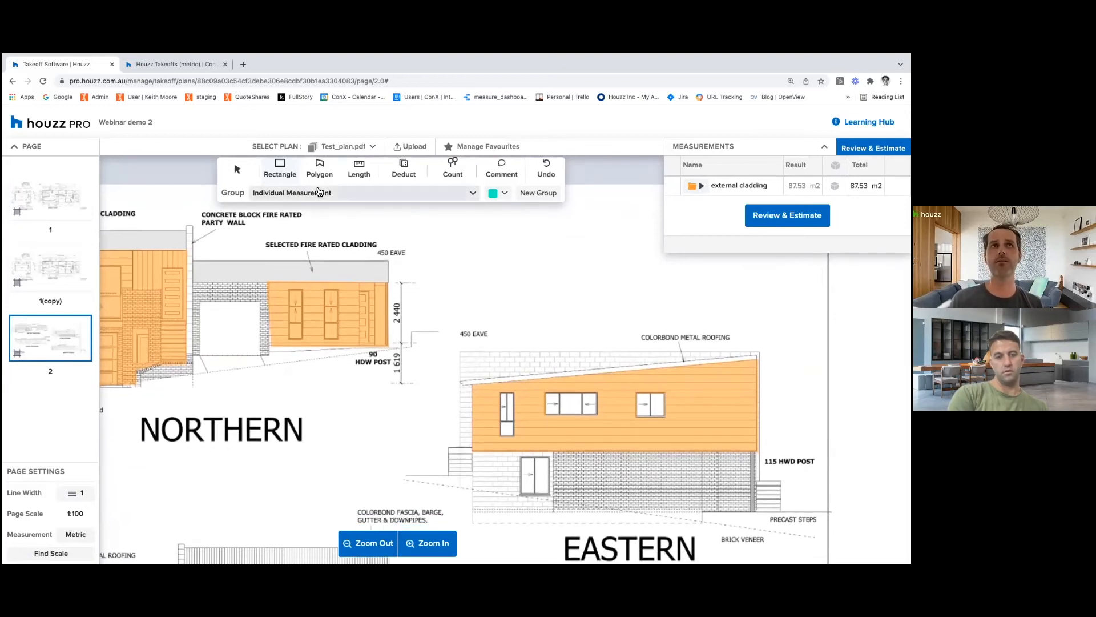
{"action": "mouse_move", "coordinate": [320, 168]}
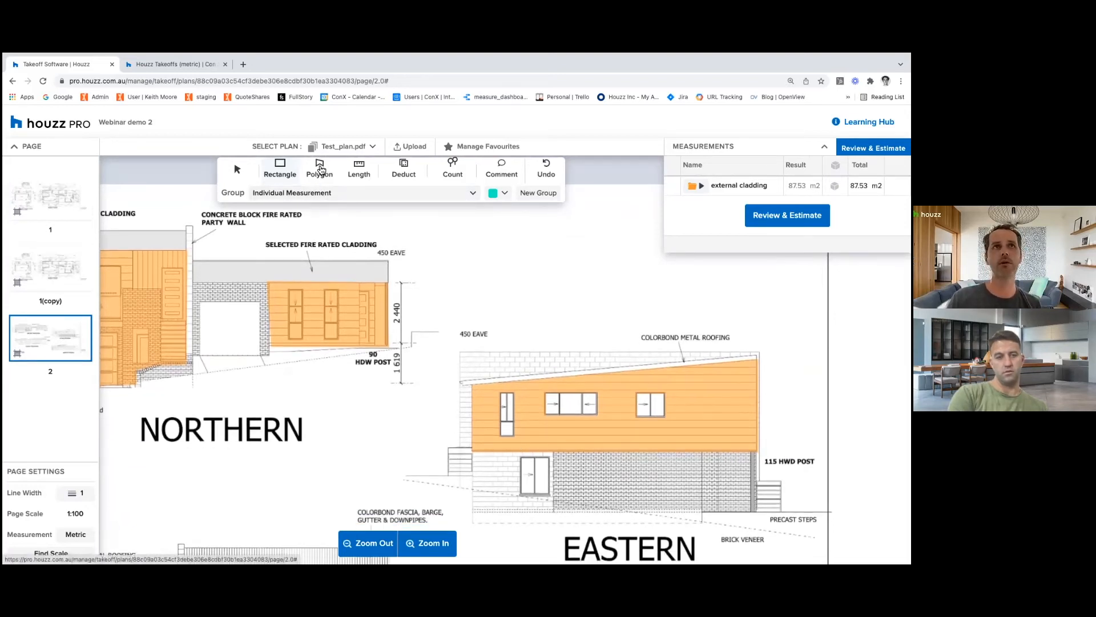
Deduct the northern elevation windows from external cladding, reducing it to 85.21 m².
{"action": "left_click", "coordinate": [320, 168]}
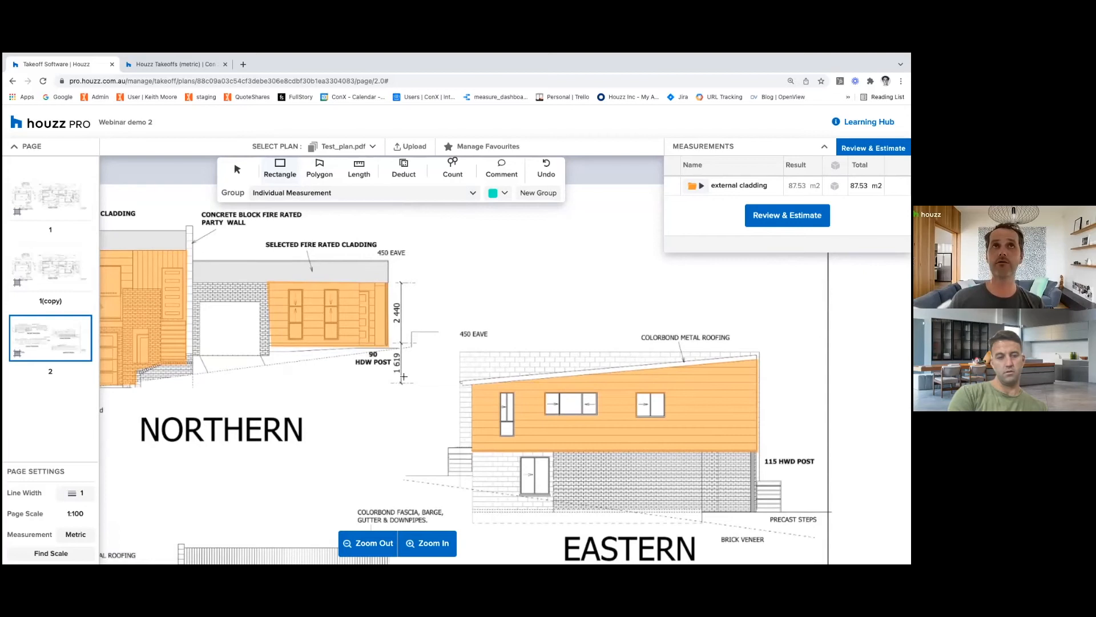
{"action": "mouse_move", "coordinate": [414, 184]}
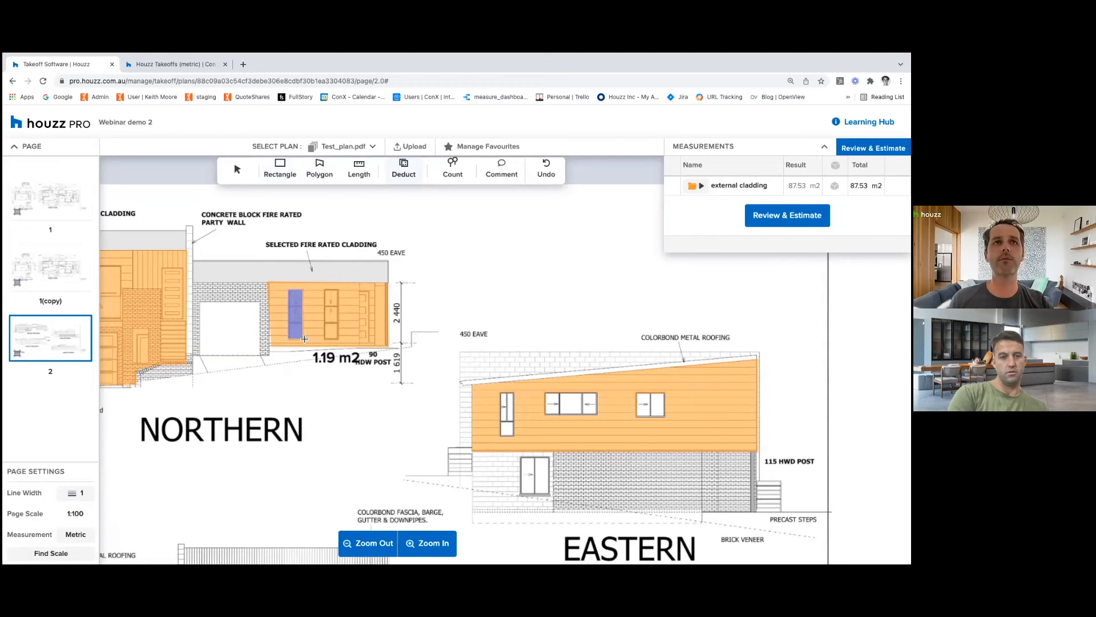
{"action": "left_click", "coordinate": [701, 185]}
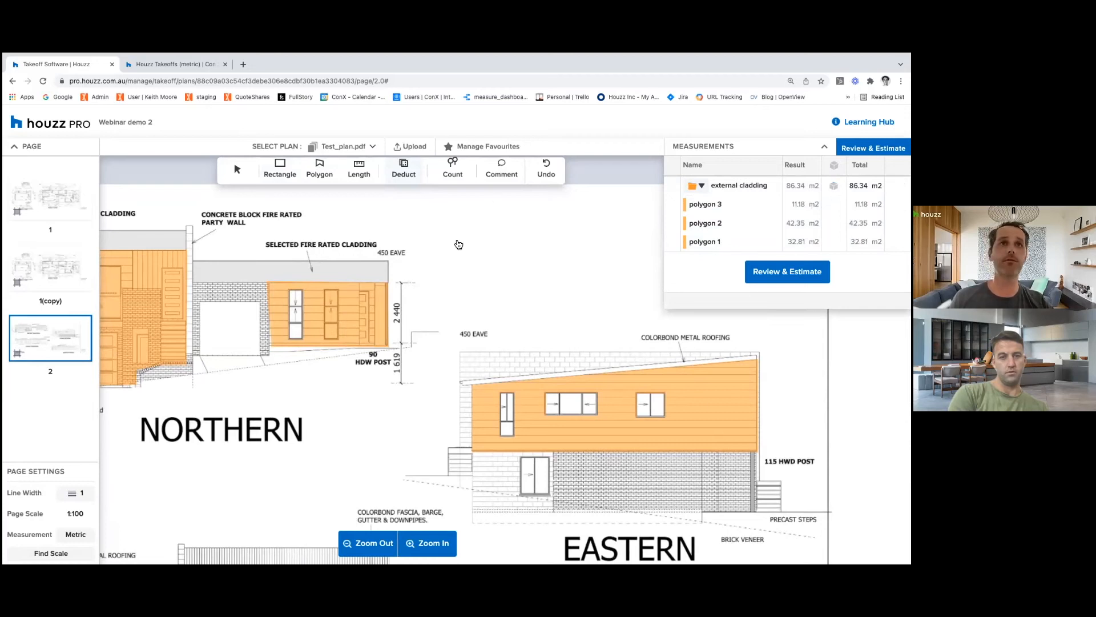
{"action": "mouse_move", "coordinate": [325, 288]}
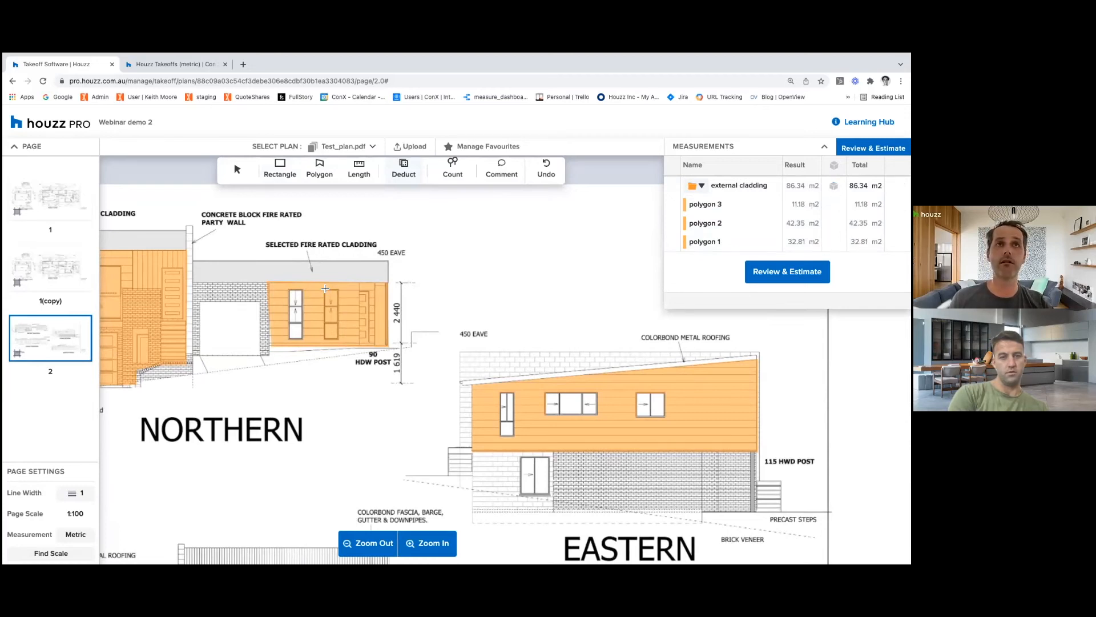
{"action": "mouse_move", "coordinate": [338, 339]}
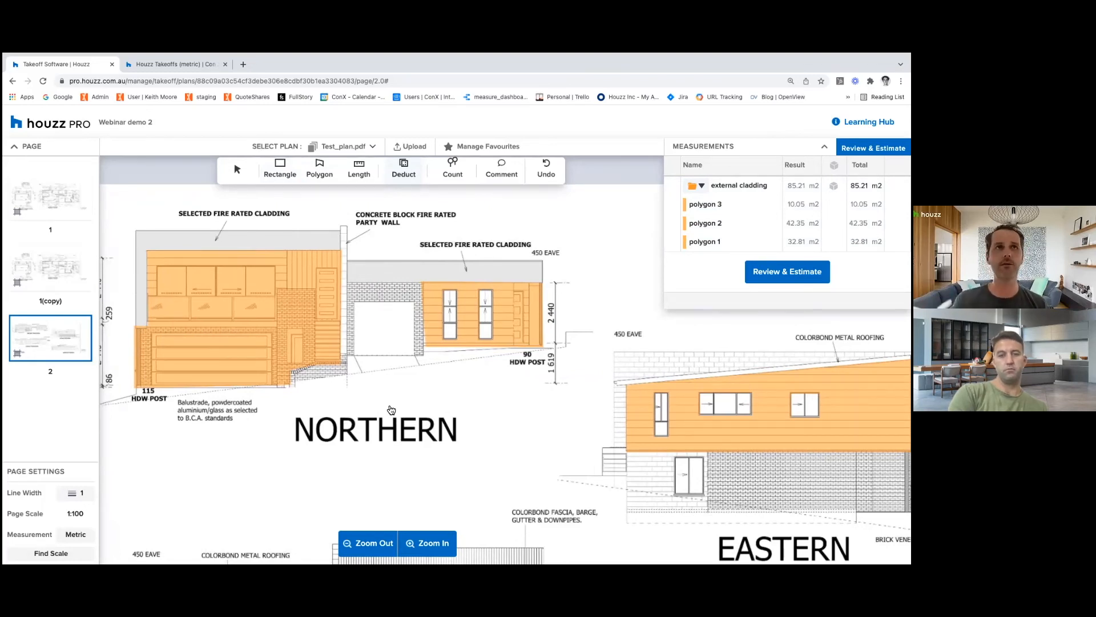
{"action": "scroll", "scroll_direction": "down", "scroll_amount": 3}
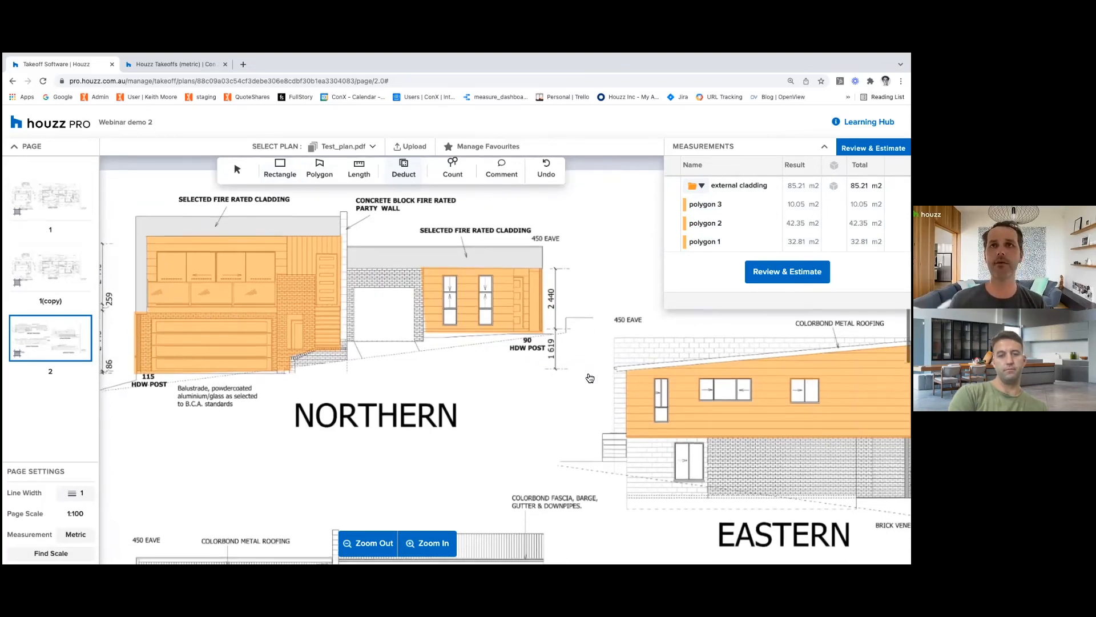
{"action": "scroll", "scroll_direction": "down", "scroll_amount": 3}
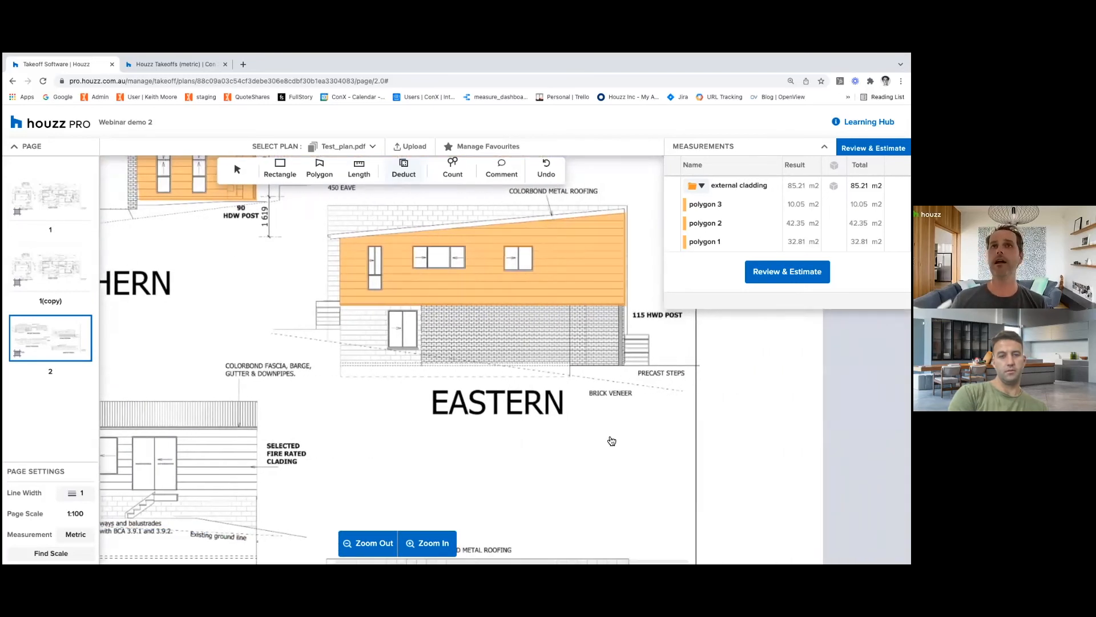
Pan to the Eastern elevation and activate the Count tool.
{"action": "left_click", "coordinate": [367, 542]}
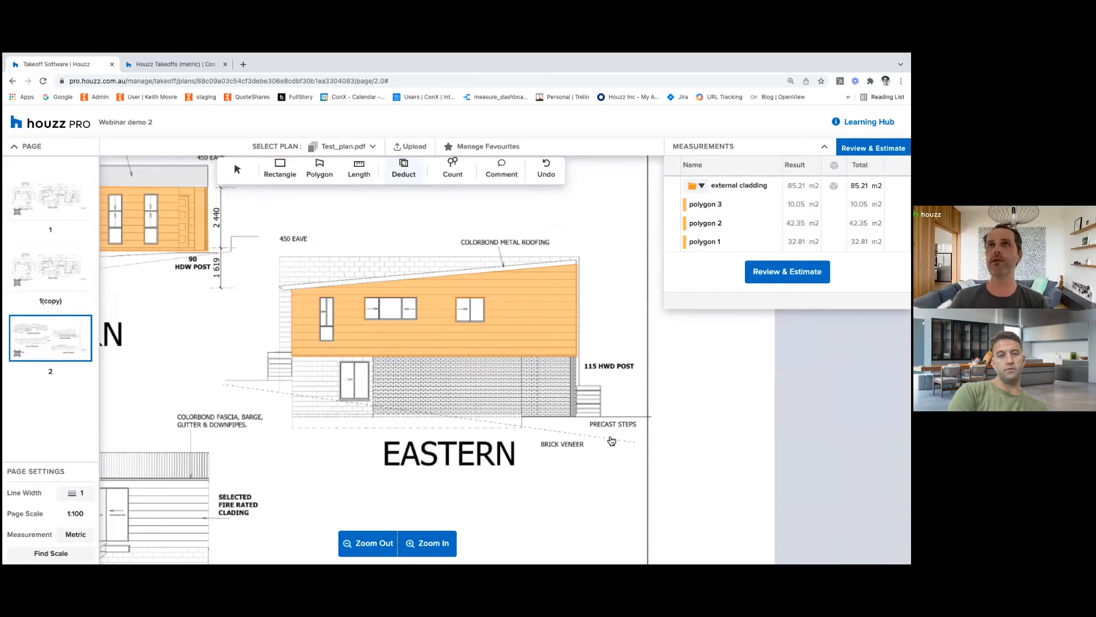
{"action": "mouse_move", "coordinate": [684, 462]}
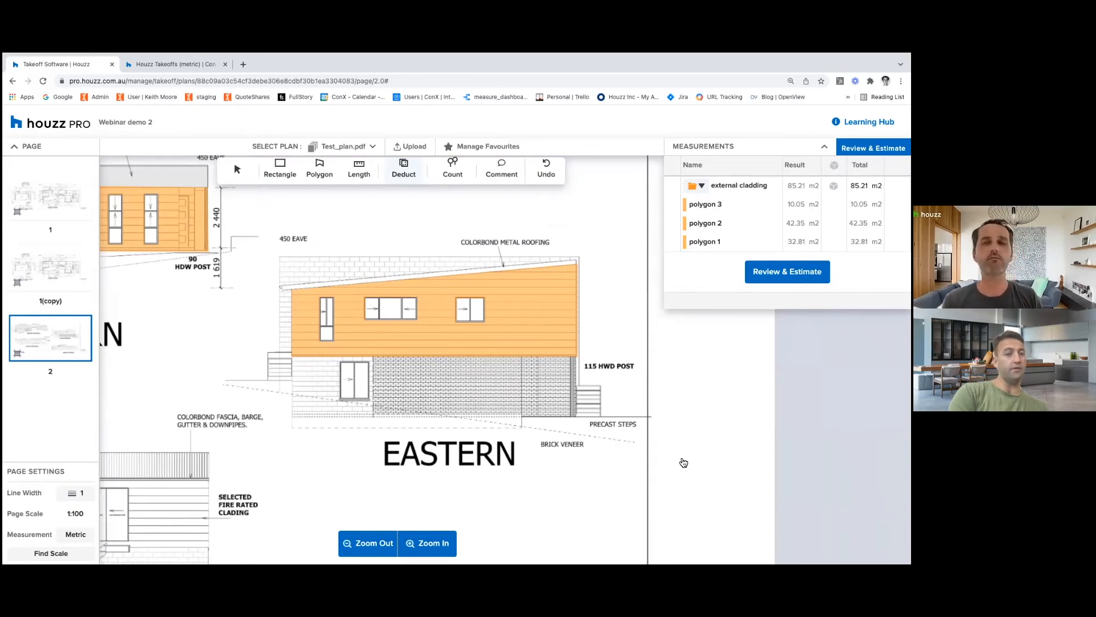
{"action": "mouse_move", "coordinate": [608, 306]}
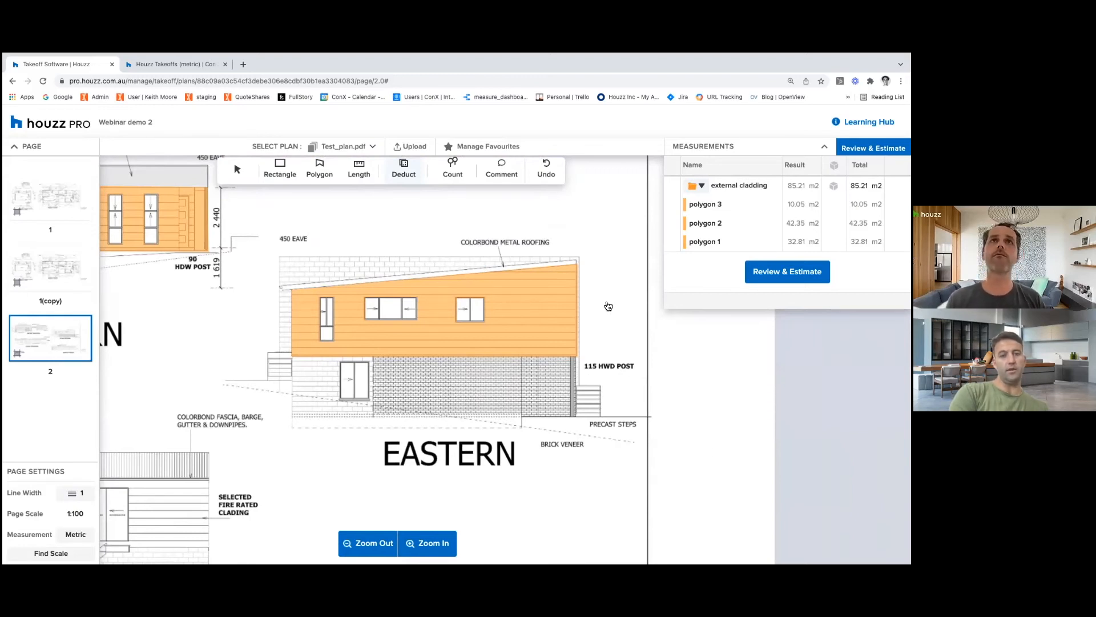
{"action": "mouse_move", "coordinate": [452, 168]}
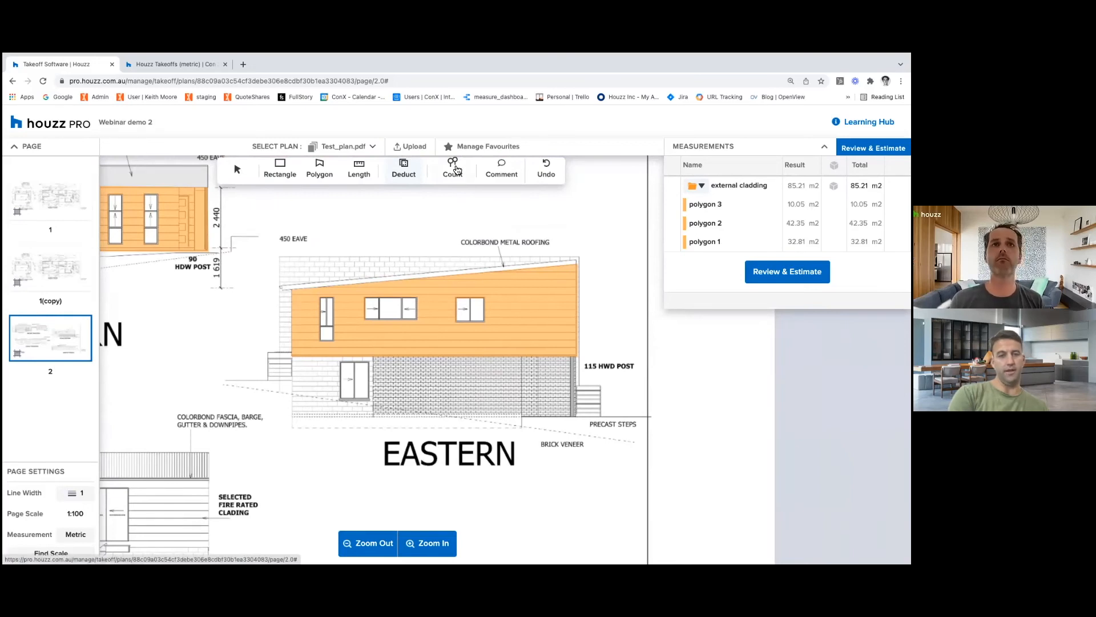
{"action": "left_click", "coordinate": [452, 168]}
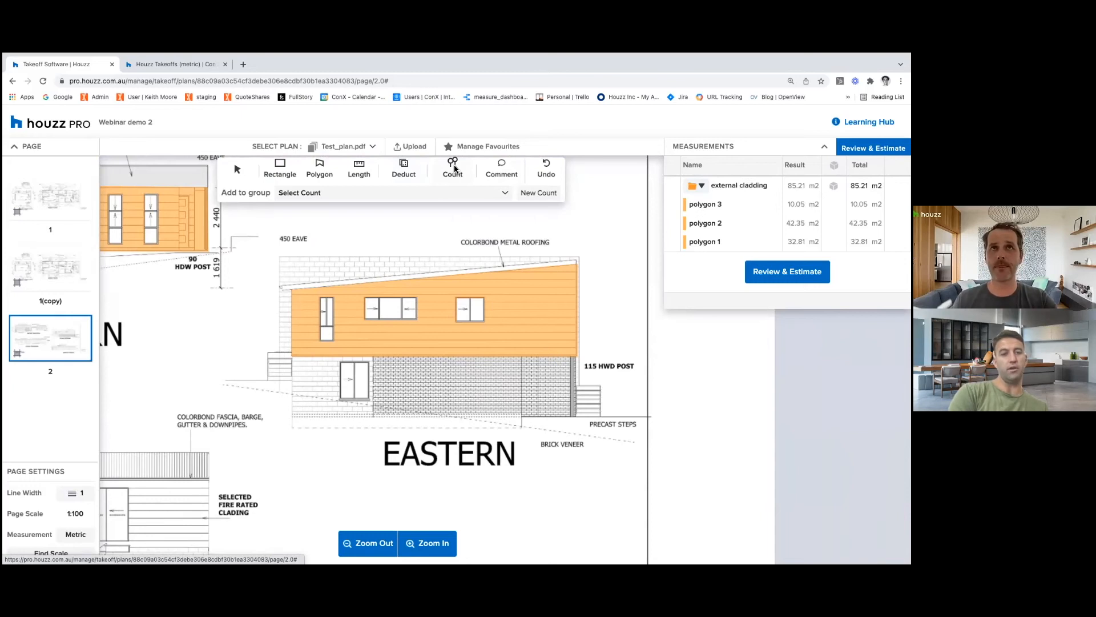
Count the southern double doors and the garage-side door in the Doors group.
{"action": "left_click", "coordinate": [392, 193]}
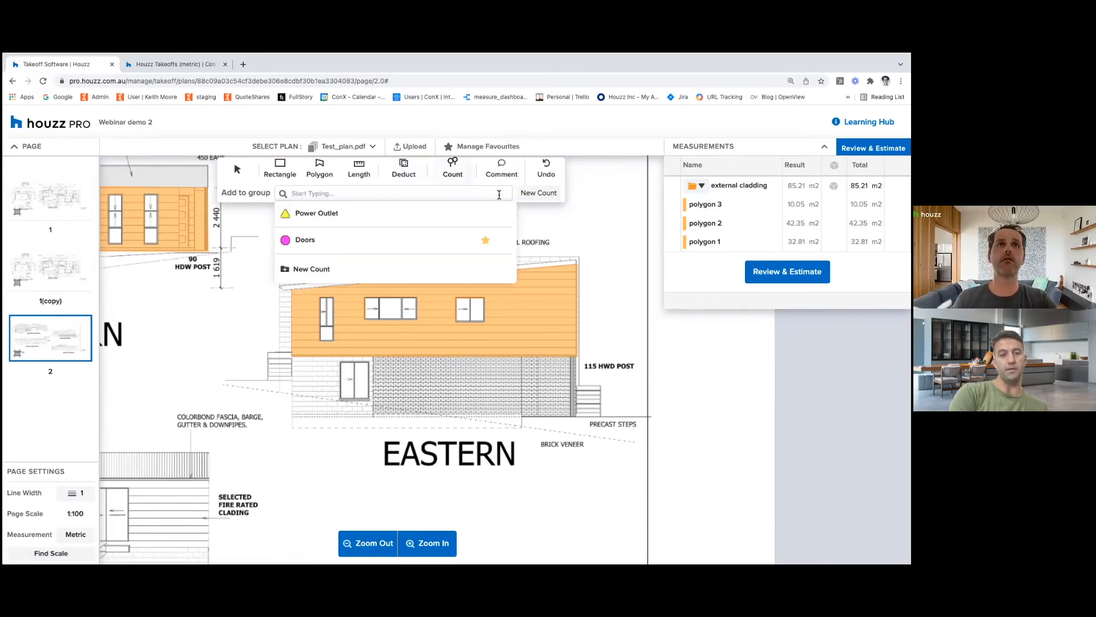
{"action": "left_click", "coordinate": [305, 239]}
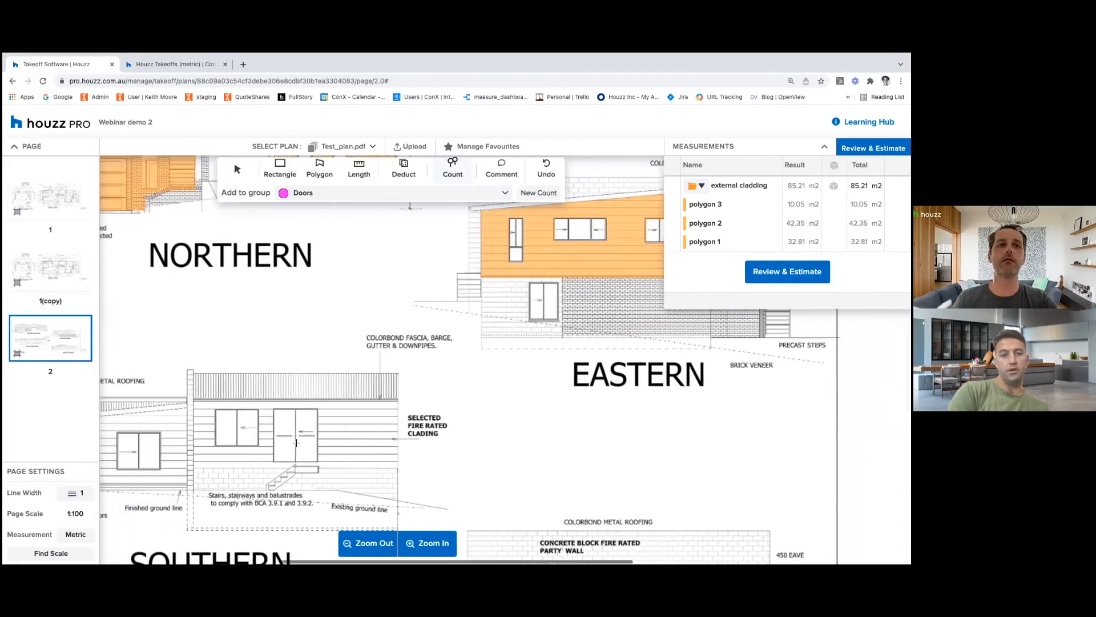
{"action": "left_click", "coordinate": [476, 431]}
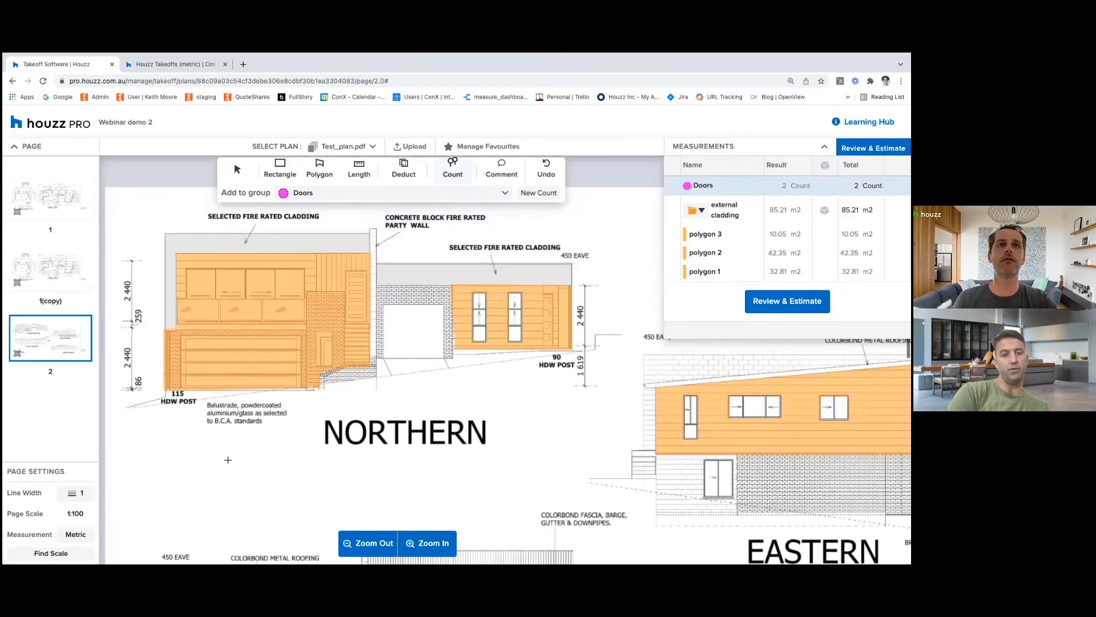
{"action": "left_click", "coordinate": [352, 304]}
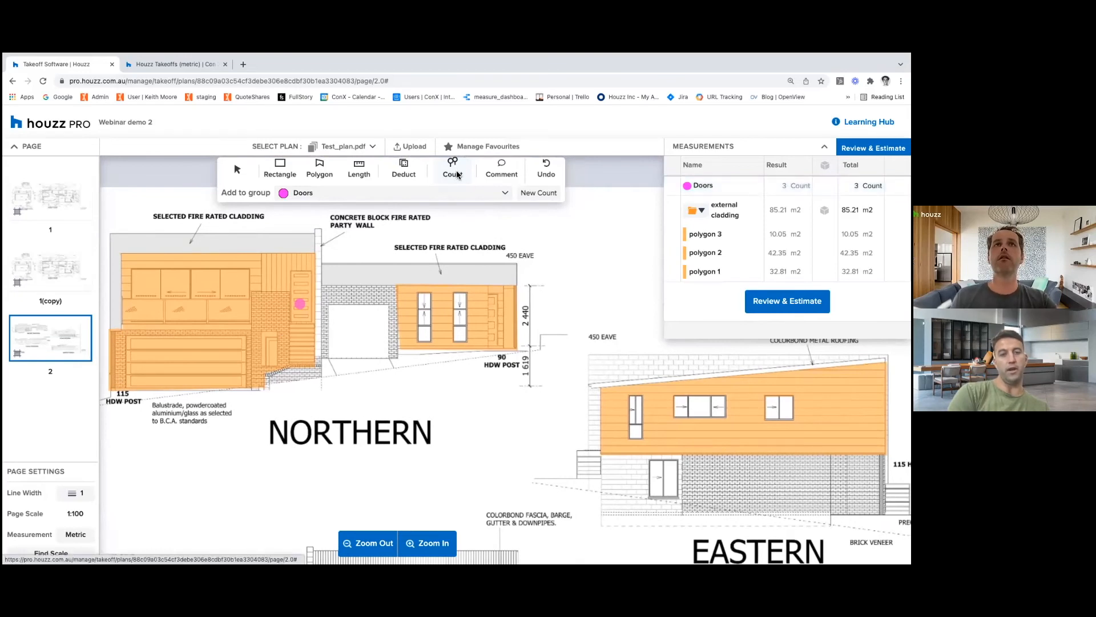
Switch to the Power Outlet group and mark another outlet, bringing it to 2.
{"action": "left_click", "coordinate": [504, 192]}
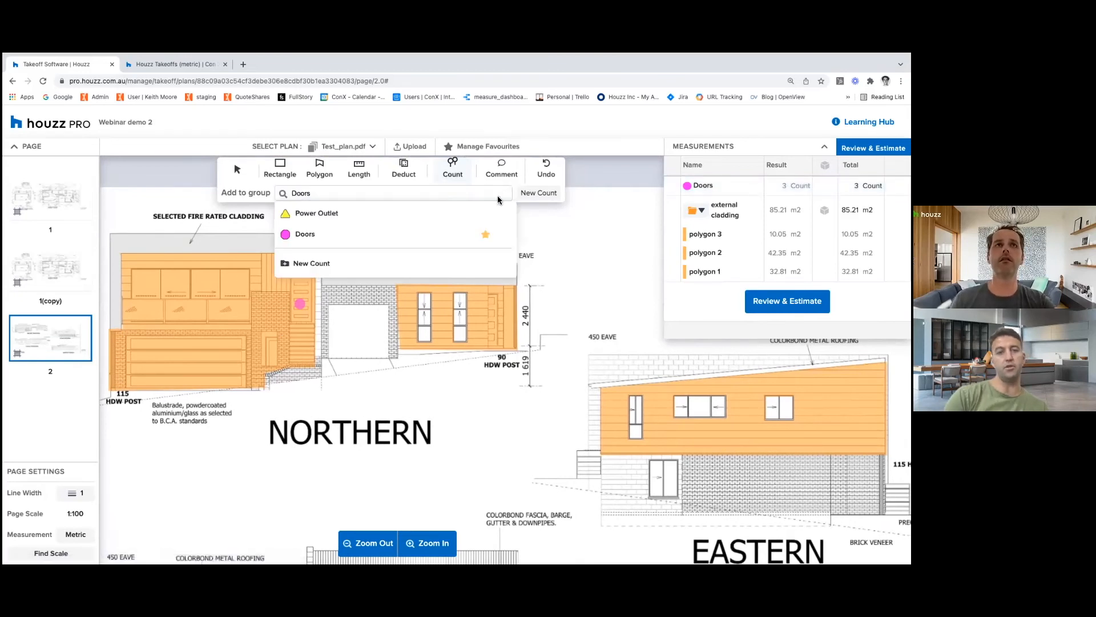
{"action": "left_click", "coordinate": [316, 212]}
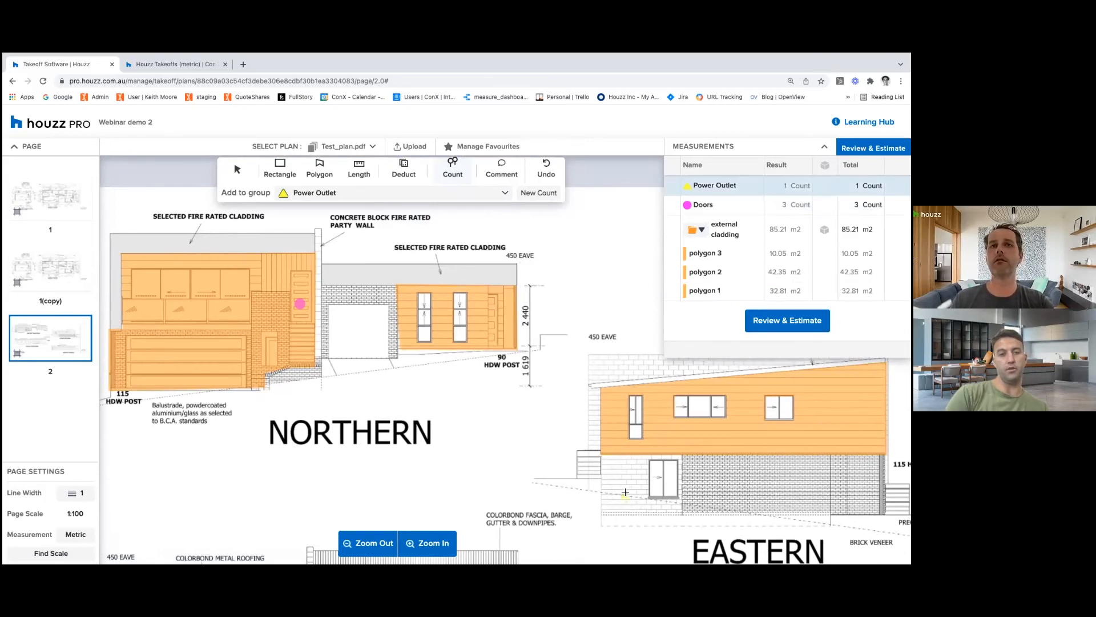
{"action": "scroll", "scroll_direction": "down", "scroll_amount": 3}
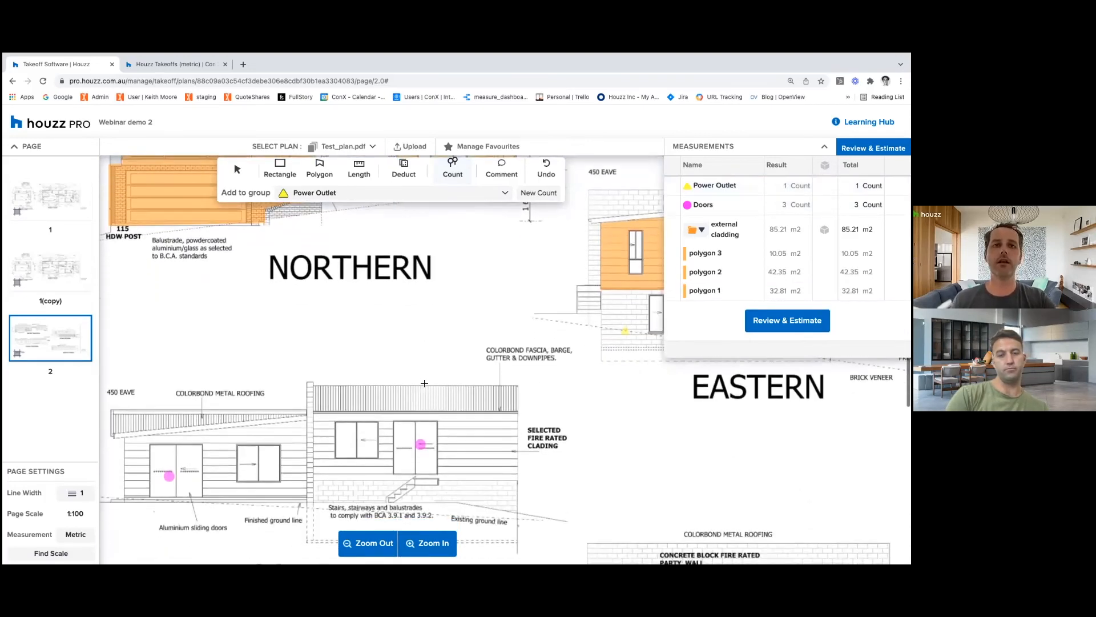
{"action": "left_click", "coordinate": [487, 464]}
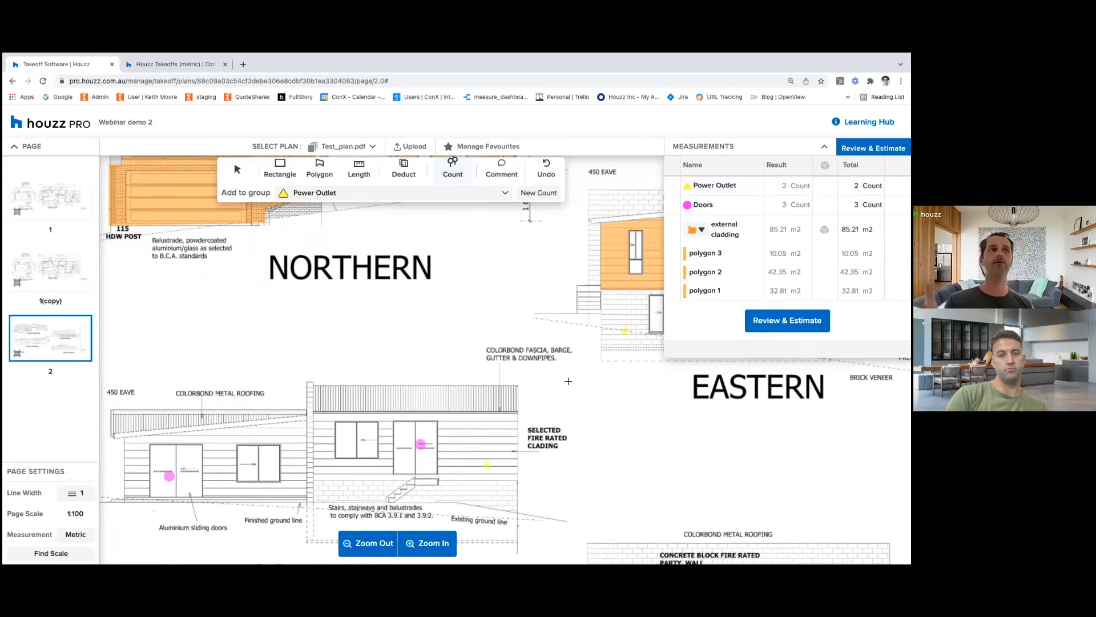
{"action": "mouse_move", "coordinate": [635, 368]}
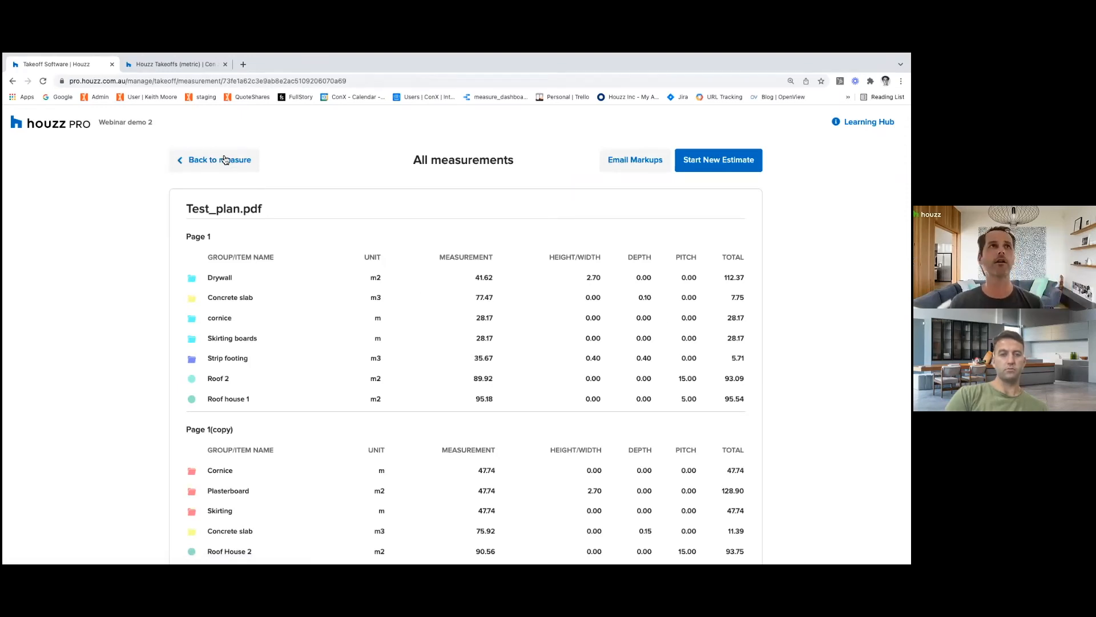
{"action": "mouse_move", "coordinate": [290, 197]}
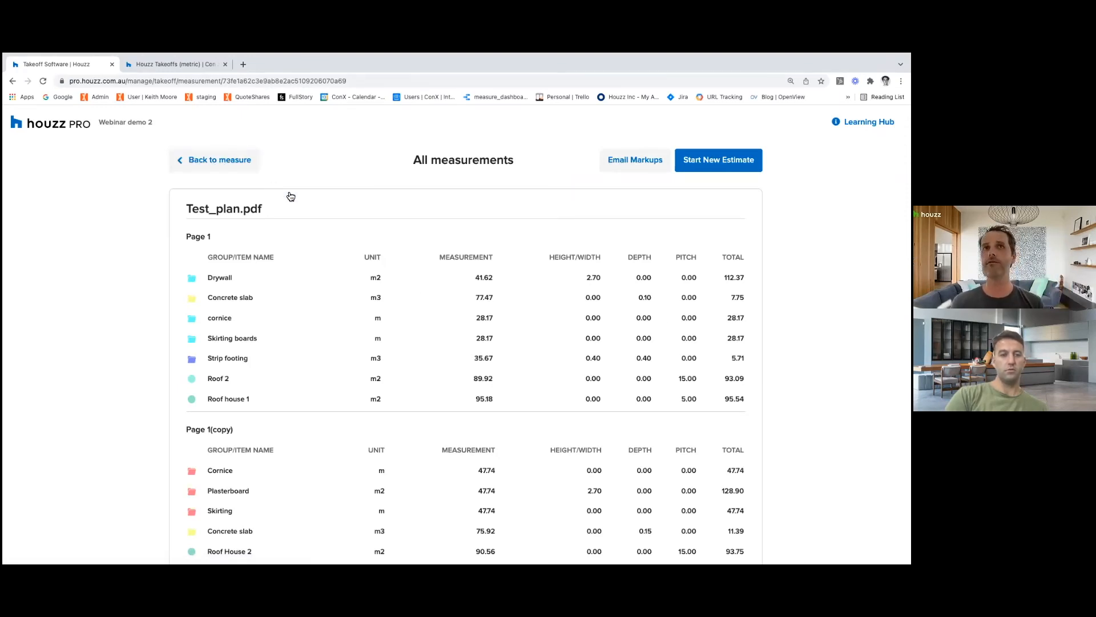
{"action": "mouse_move", "coordinate": [635, 159]}
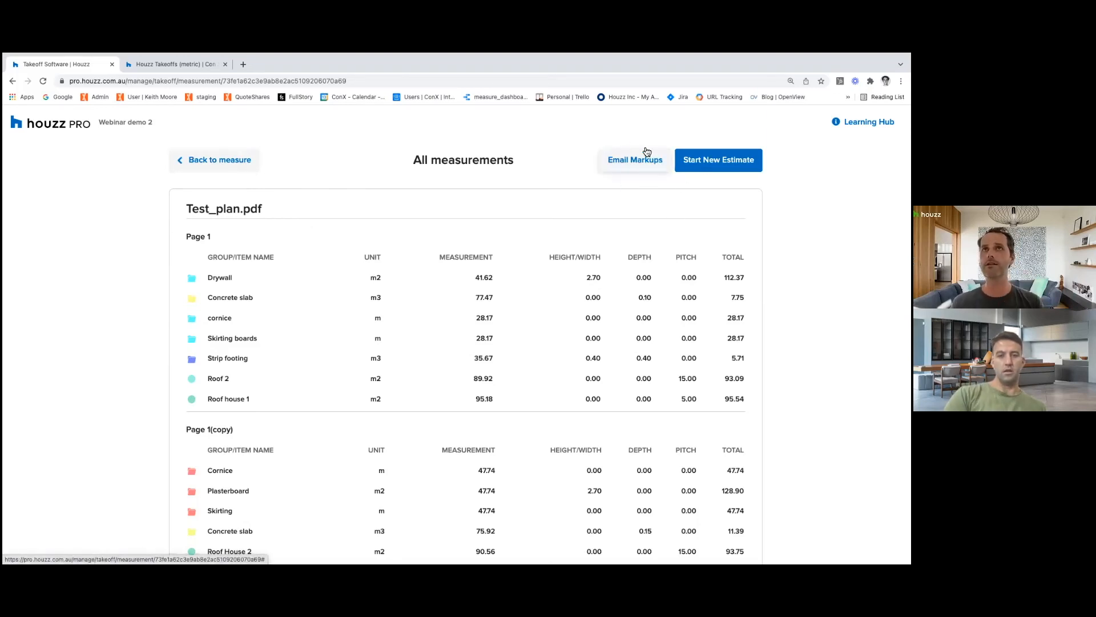
{"action": "mouse_move", "coordinate": [718, 159]}
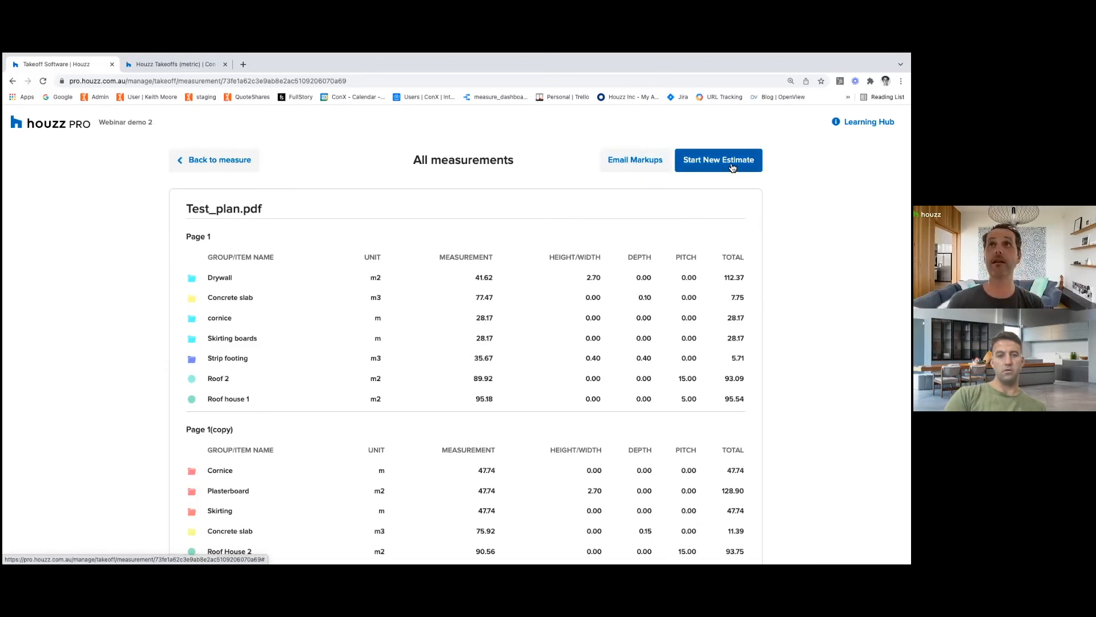
Create estimate ES-10019 for Webinar demo 2 with identical groups kept as separate items.
{"action": "left_click", "coordinate": [717, 159]}
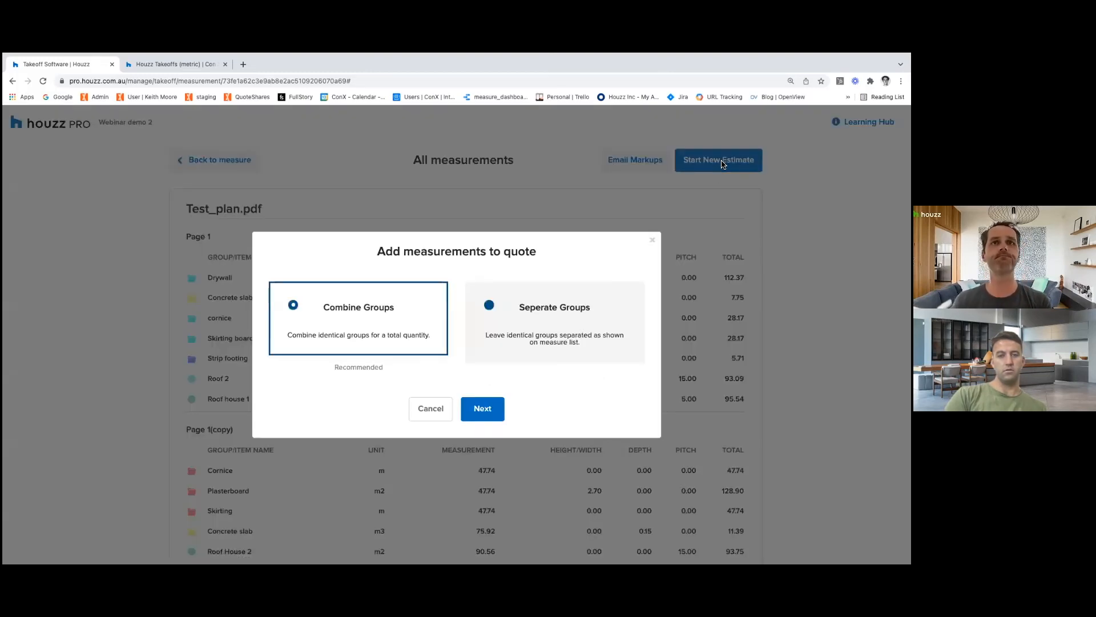
{"action": "mouse_move", "coordinate": [435, 339]}
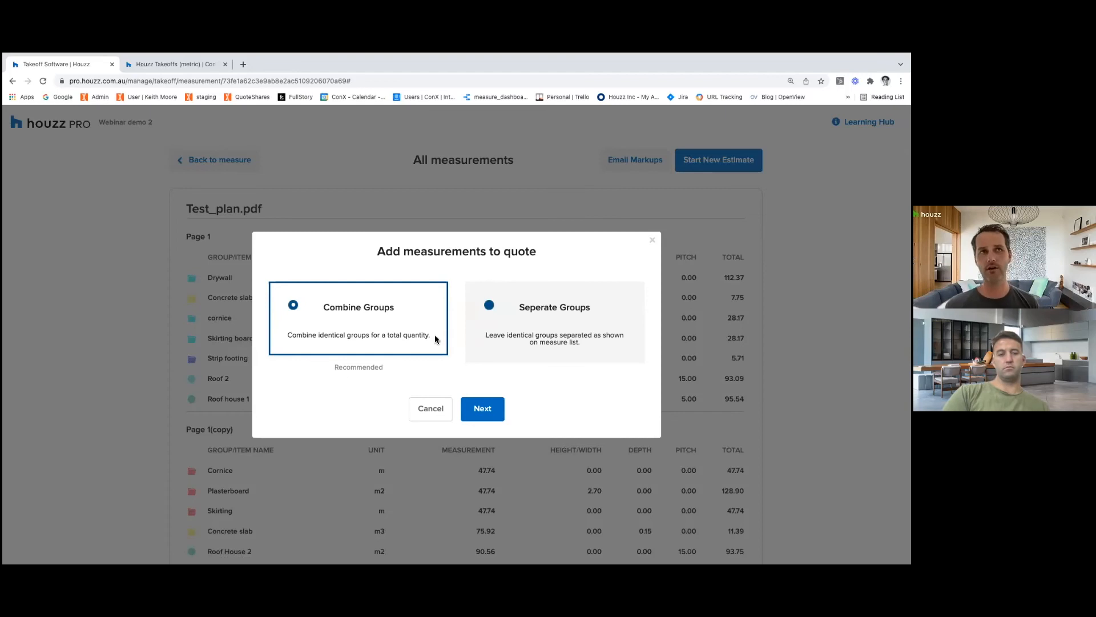
{"action": "mouse_move", "coordinate": [388, 324]}
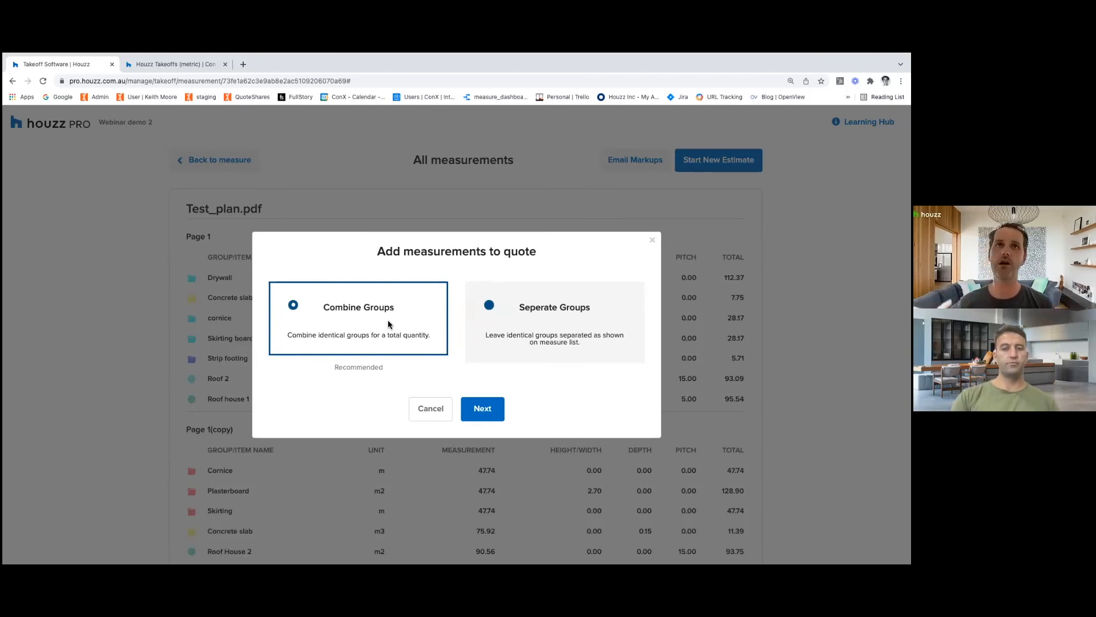
{"action": "mouse_move", "coordinate": [404, 348]}
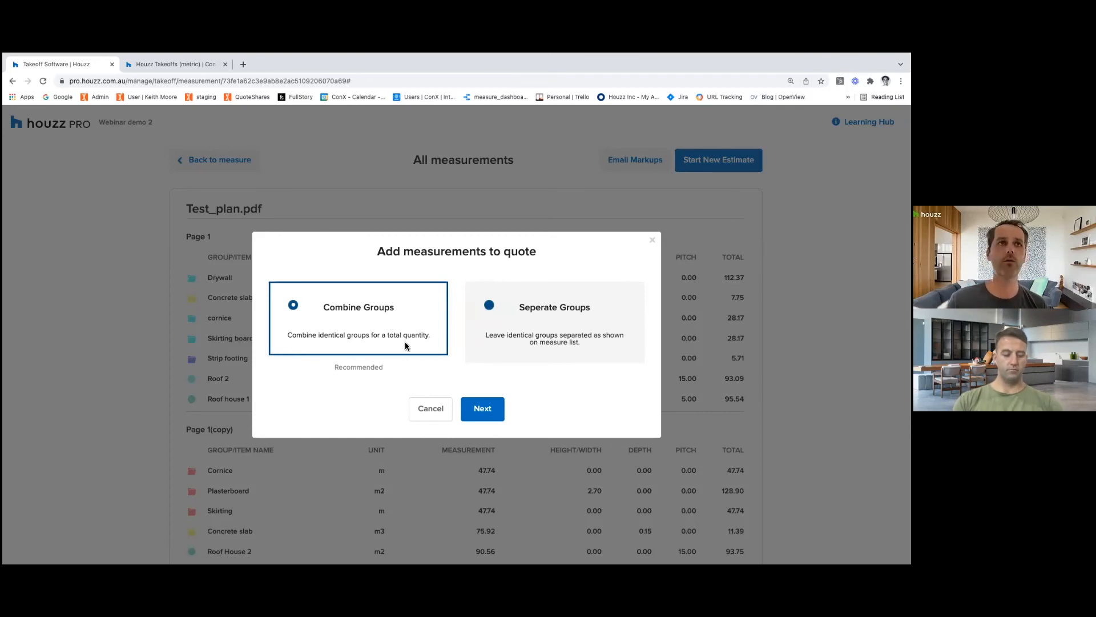
{"action": "left_click", "coordinate": [553, 322]}
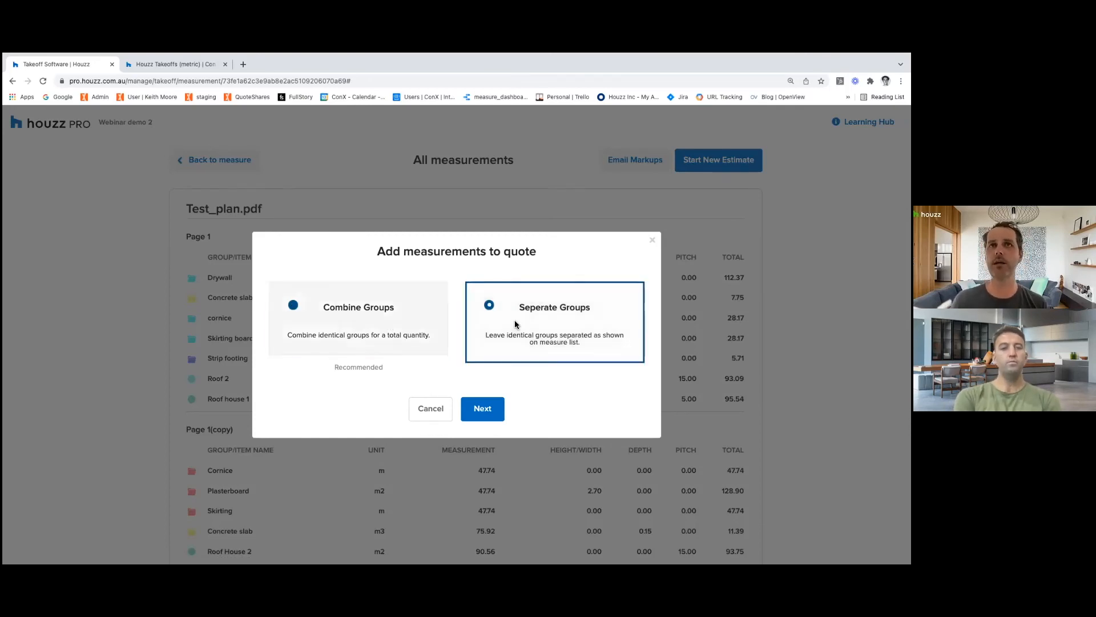
{"action": "left_click", "coordinate": [482, 409]}
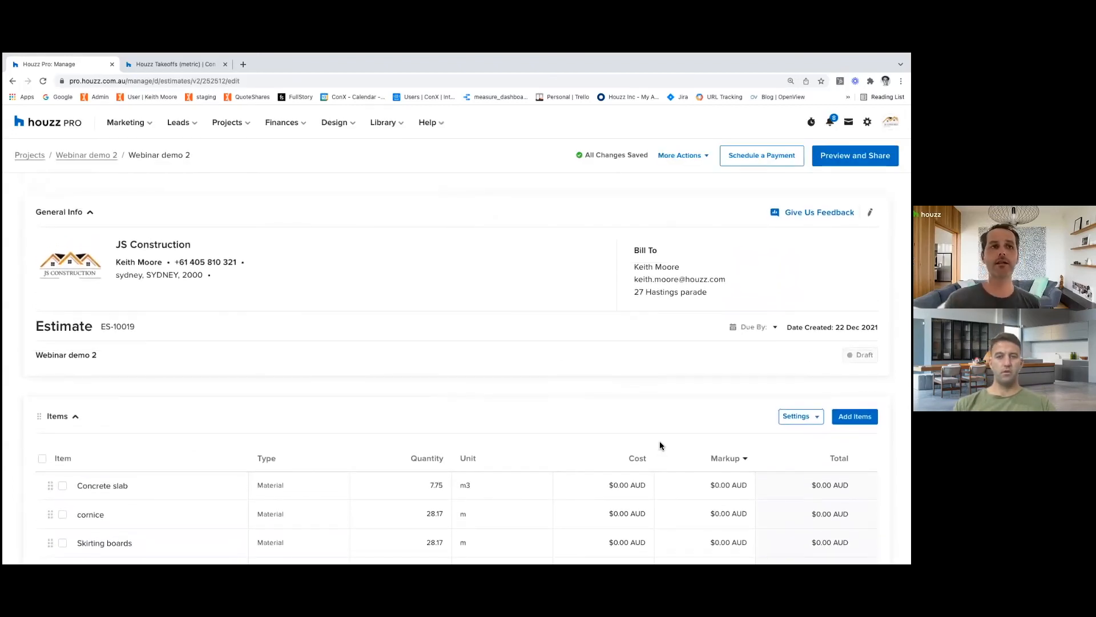
{"action": "mouse_move", "coordinate": [116, 286]}
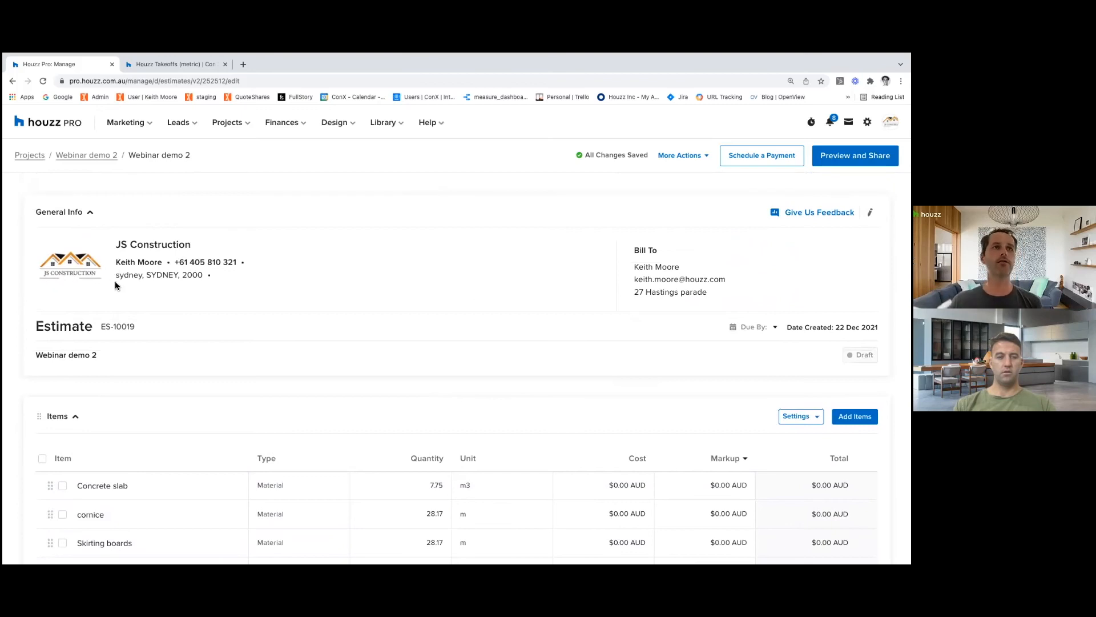
{"action": "mouse_move", "coordinate": [130, 240]}
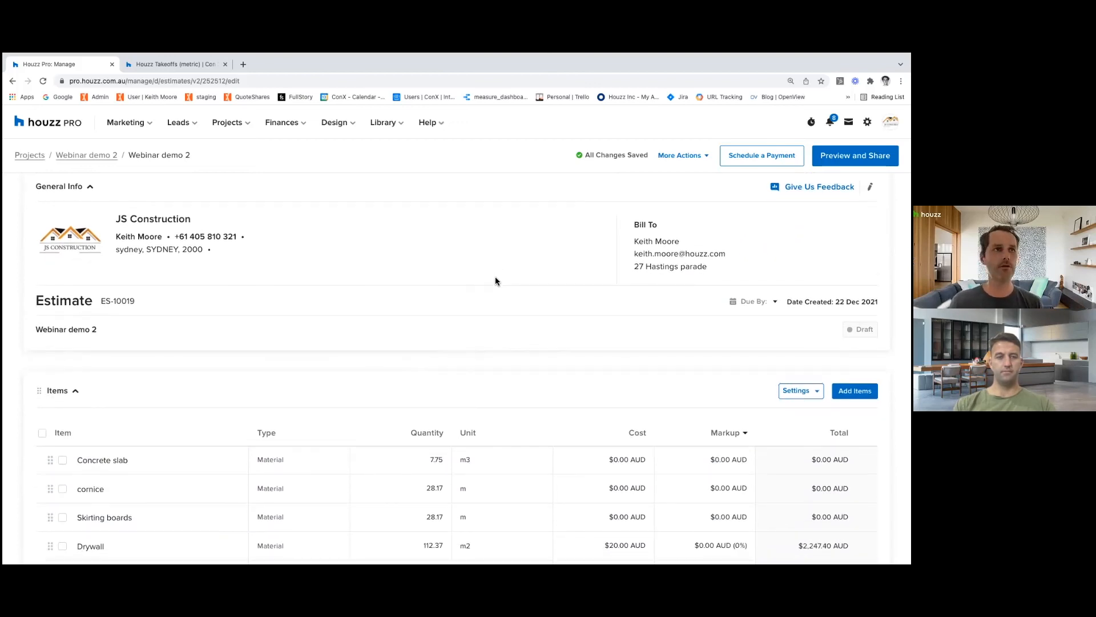
Enter a $350 cost for the Concrete slab item.
{"action": "scroll", "scroll_direction": "down", "scroll_amount": 3}
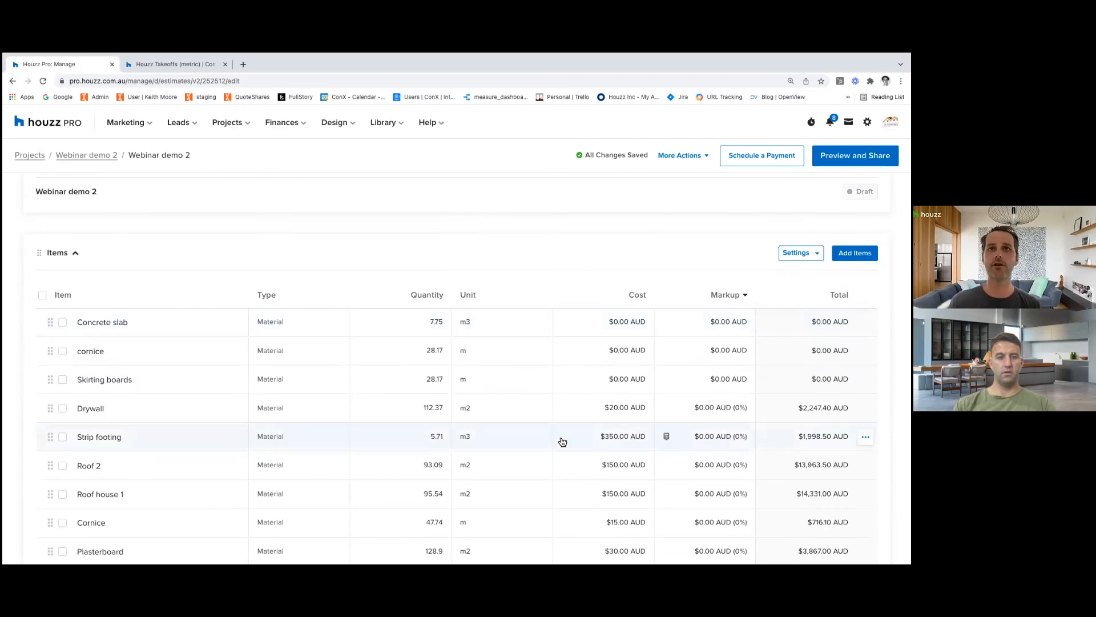
{"action": "left_click", "coordinate": [624, 407]}
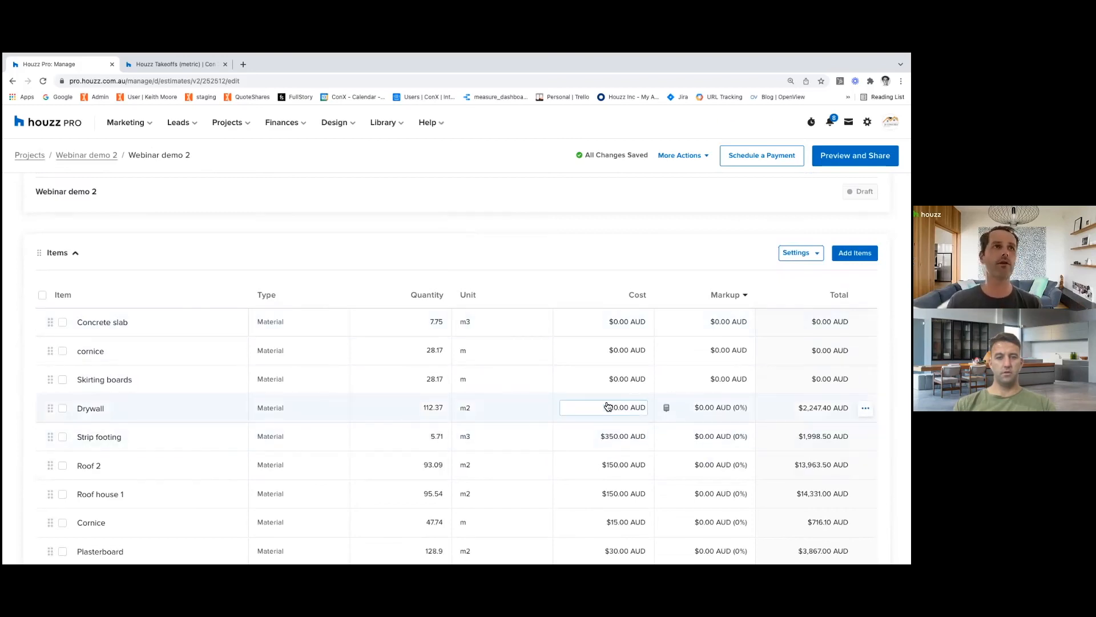
{"action": "left_click", "coordinate": [604, 321]}
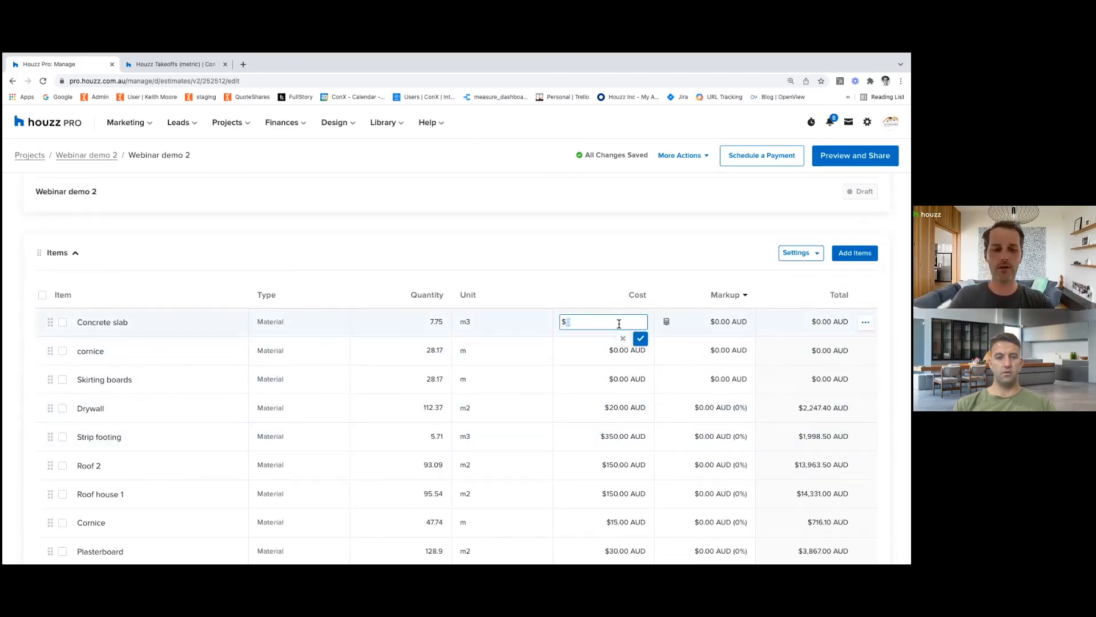
{"action": "type", "text": "350.00 AUD"}
{"action": "left_click", "coordinate": [621, 350]}
{"action": "type", "text": "25"}
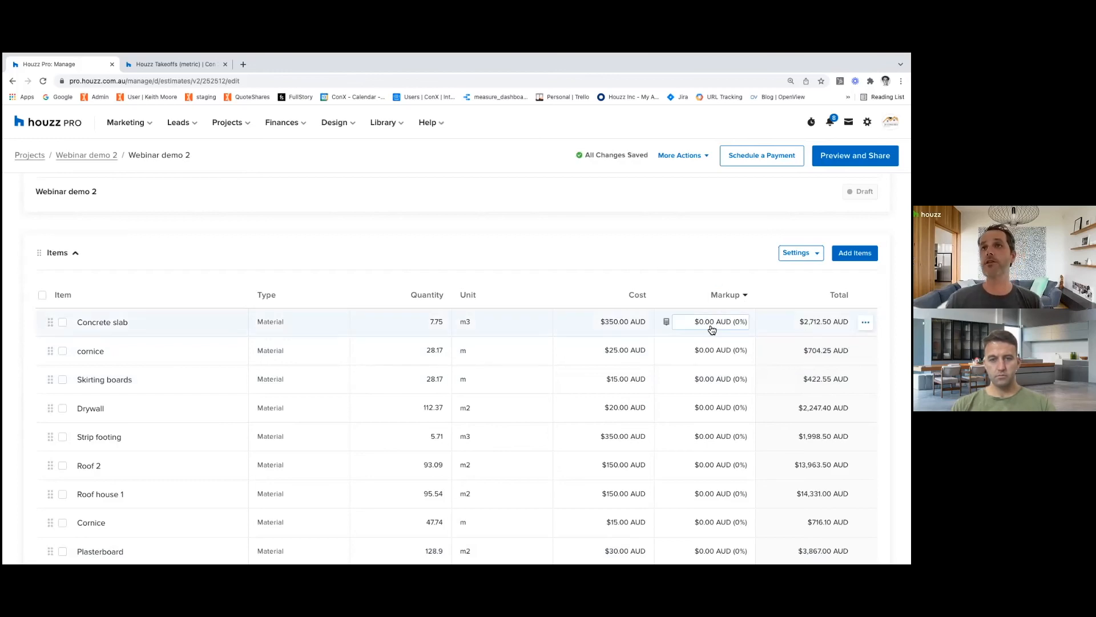
Apply a 10% percentage markup to Concrete slab.
{"action": "left_click", "coordinate": [712, 321]}
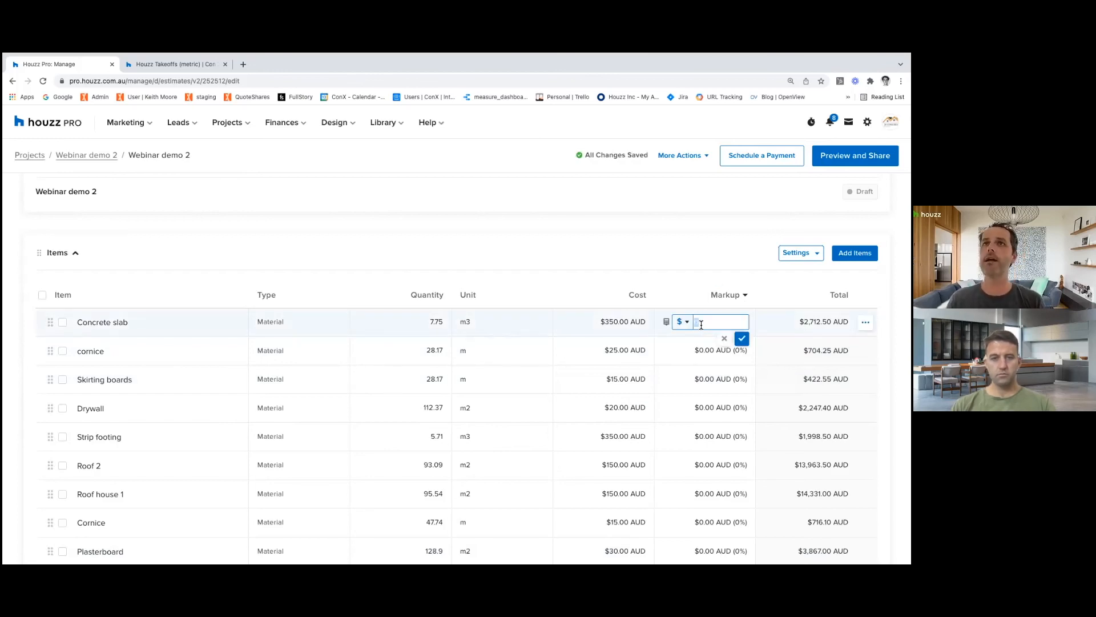
{"action": "left_click", "coordinate": [683, 321]}
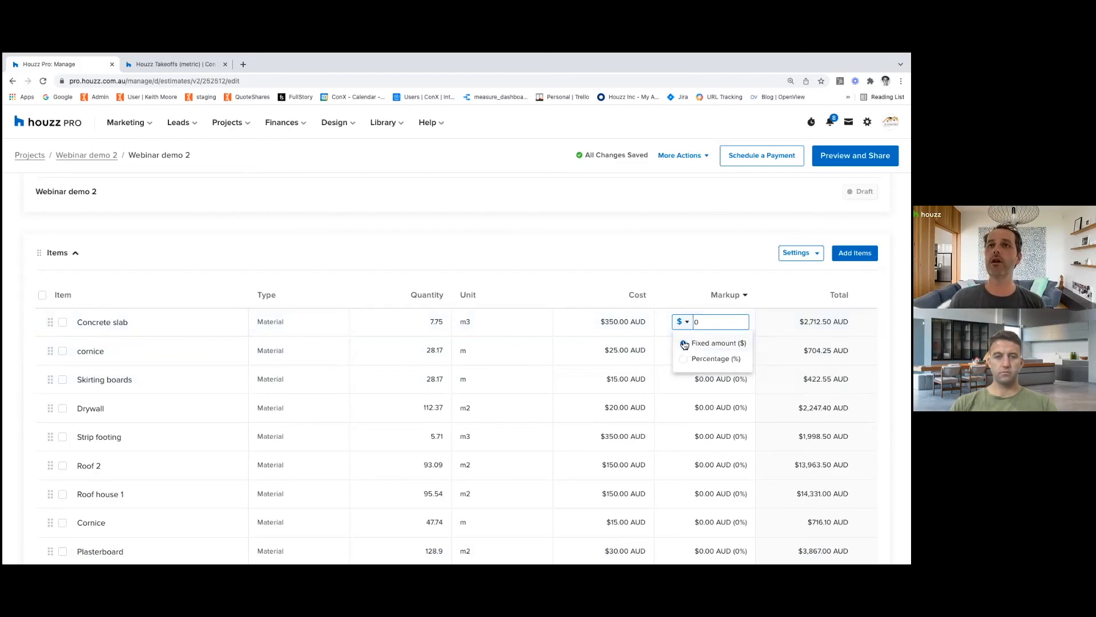
{"action": "left_click", "coordinate": [715, 358]}
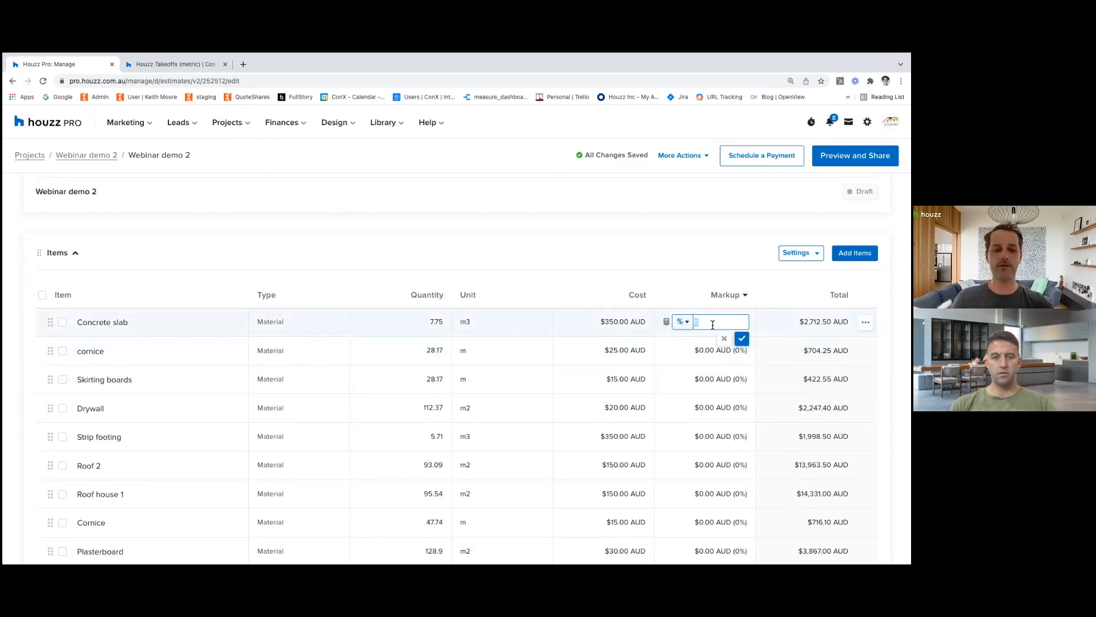
{"action": "left_click", "coordinate": [742, 337]}
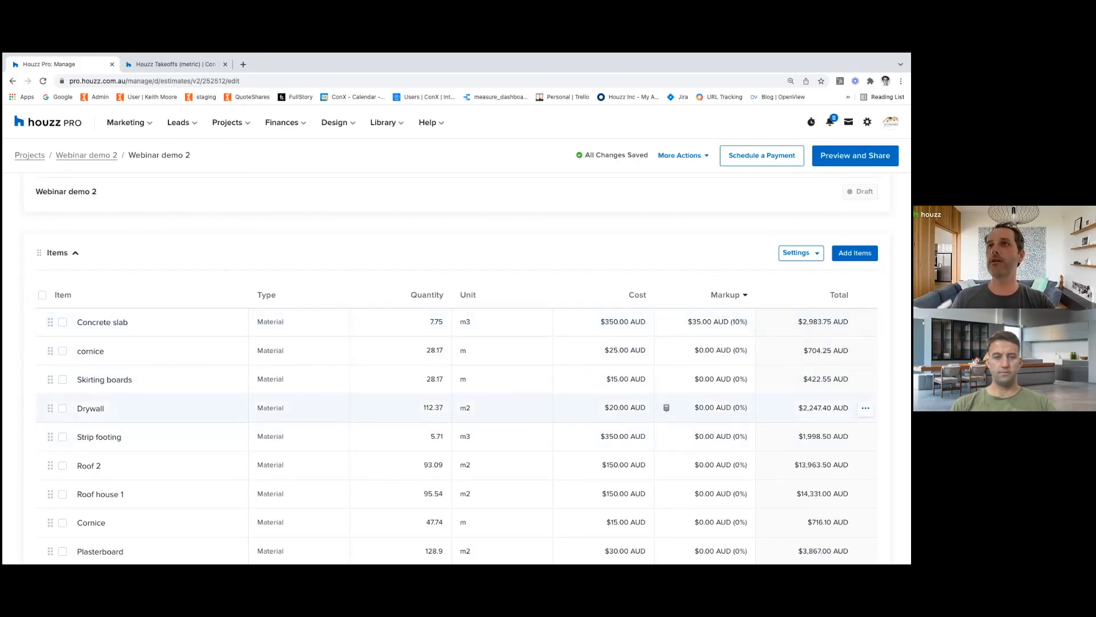
{"action": "left_click", "coordinate": [797, 252]}
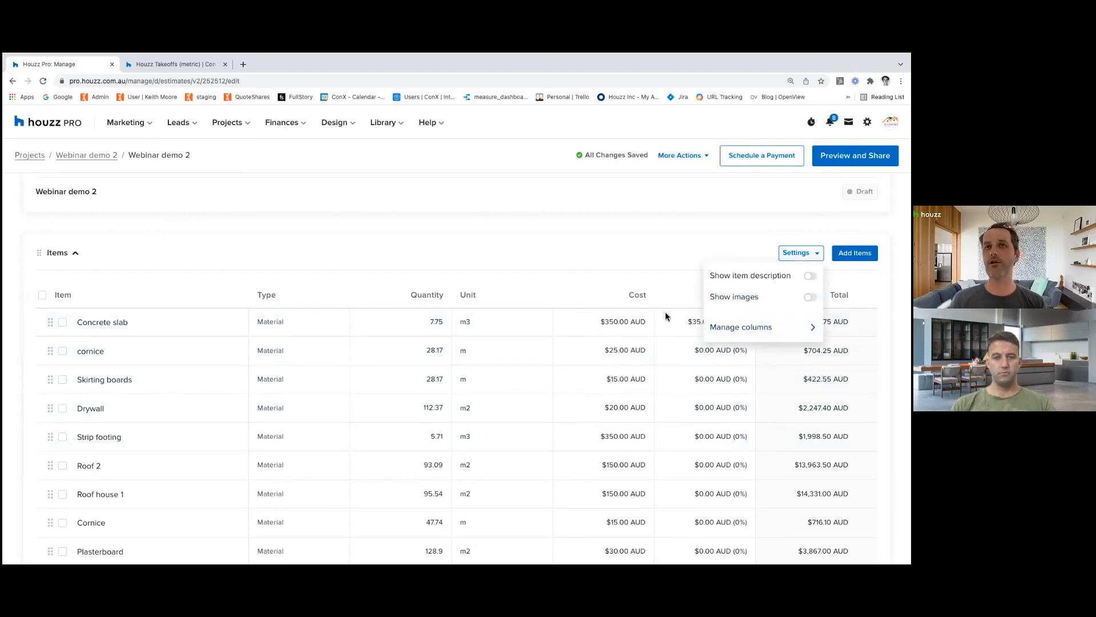
{"action": "left_click", "coordinate": [740, 326]}
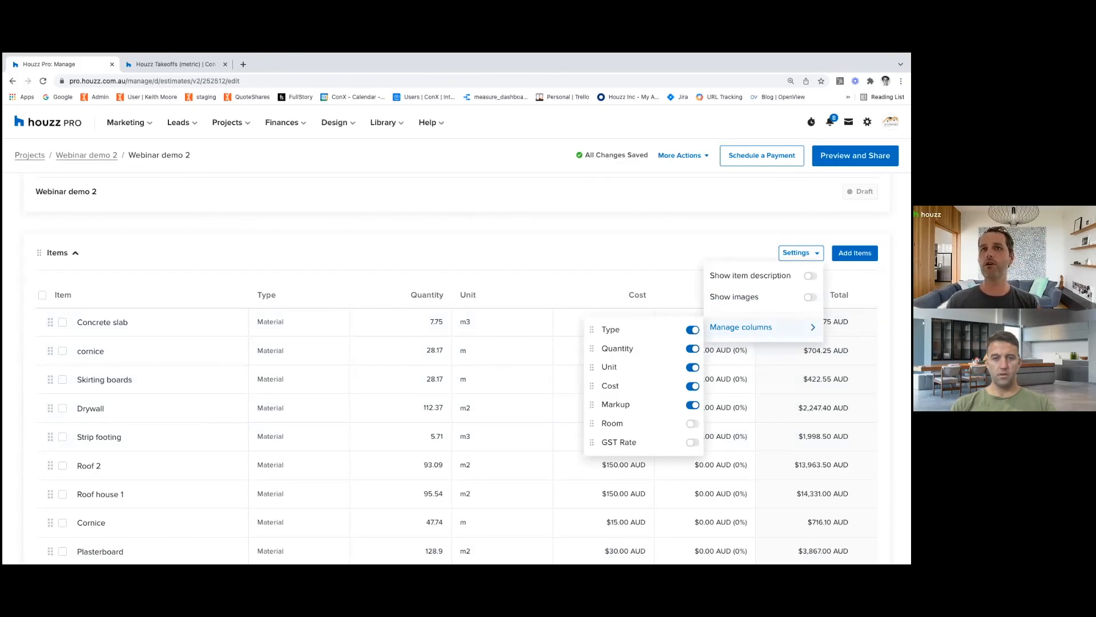
{"action": "left_click", "coordinate": [732, 281]}
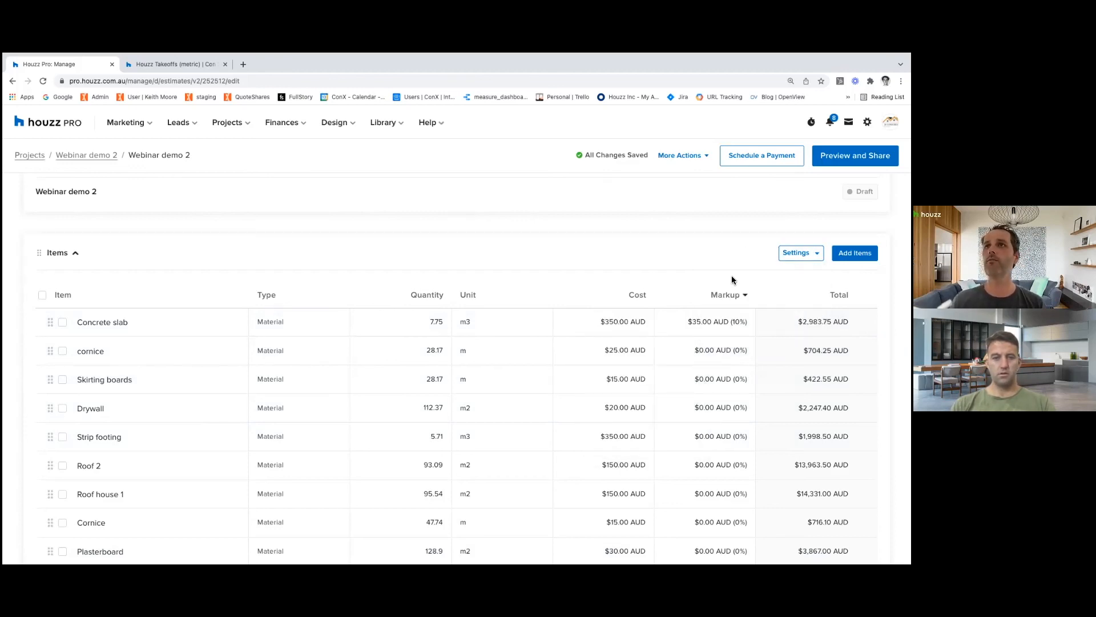
{"action": "scroll", "scroll_direction": "down", "scroll_amount": 3}
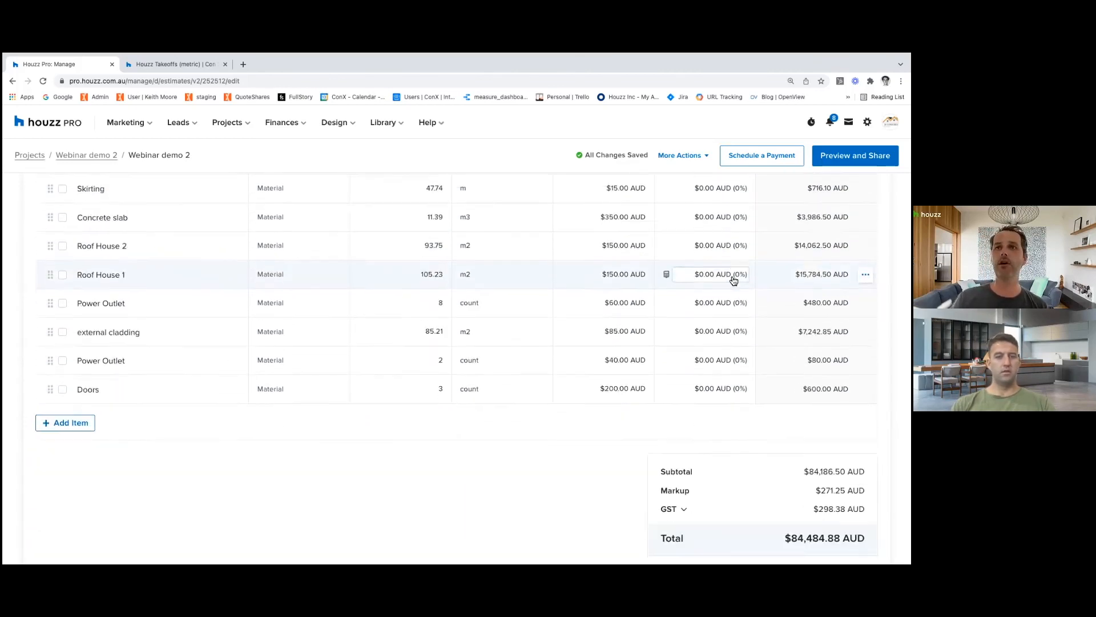
{"action": "scroll", "scroll_direction": "down", "scroll_amount": 3}
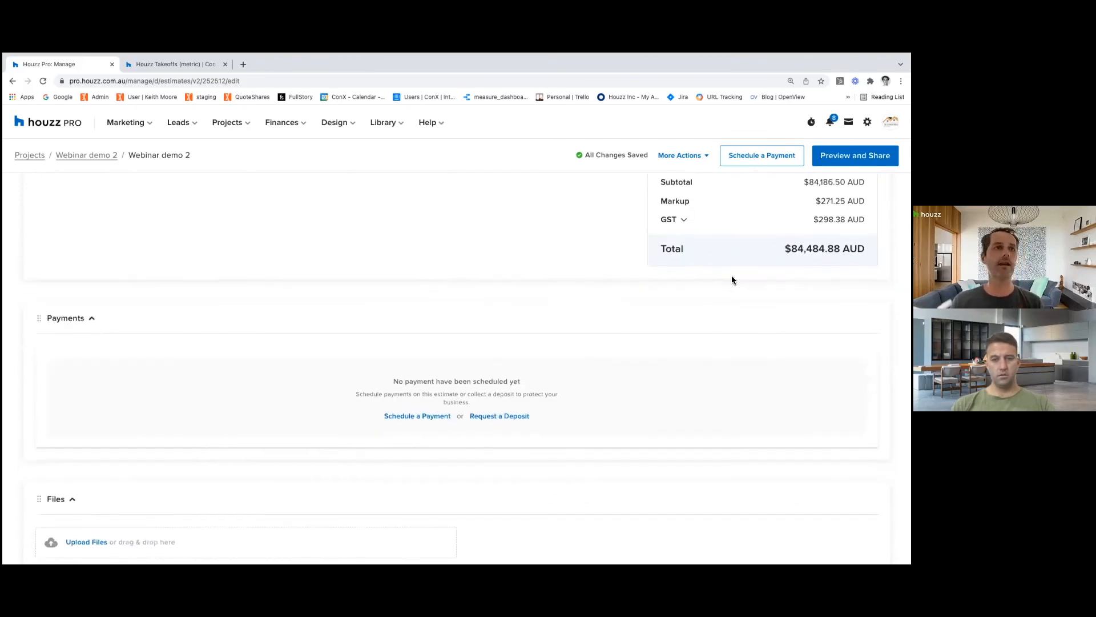
{"action": "scroll", "scroll_direction": "down", "scroll_amount": 3}
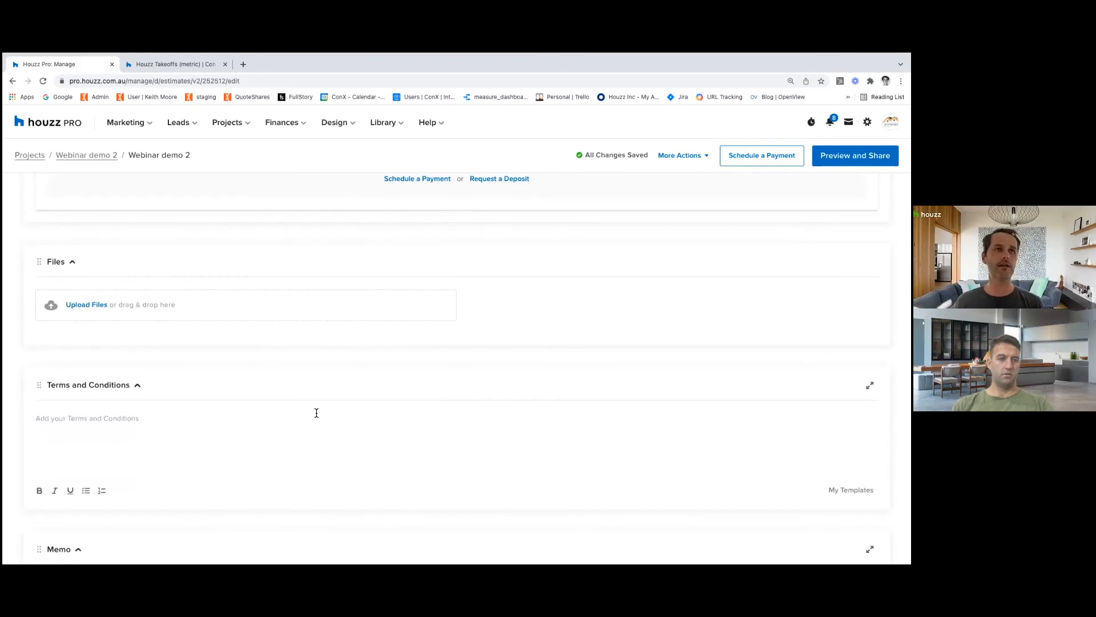
{"action": "mouse_move", "coordinate": [336, 410]}
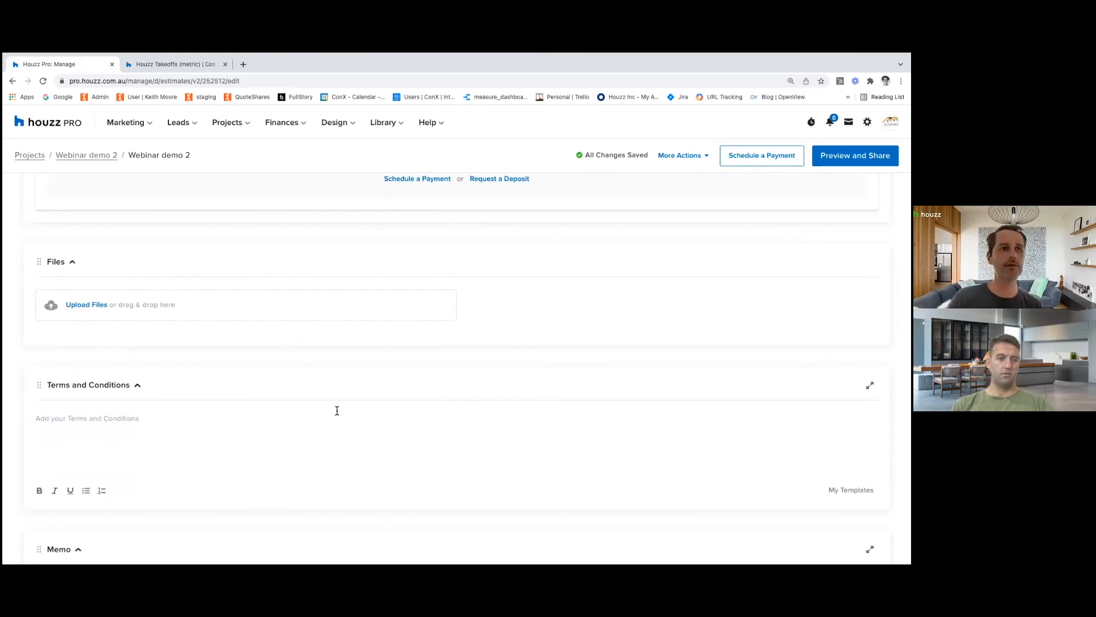
{"action": "scroll", "scroll_direction": "down", "scroll_amount": 3}
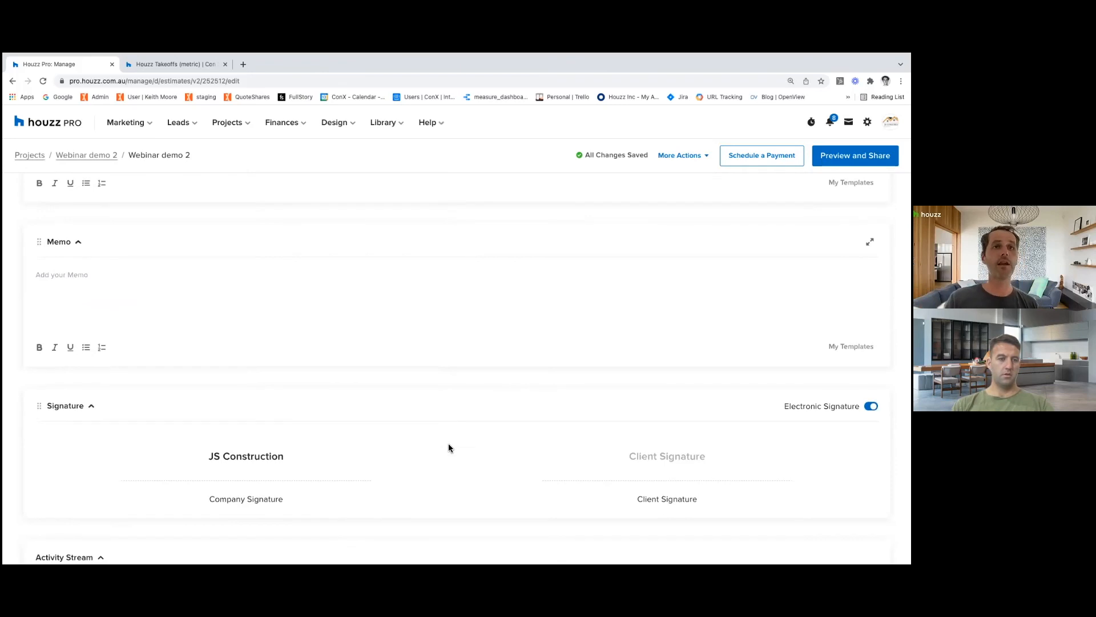
{"action": "mouse_move", "coordinate": [735, 420]}
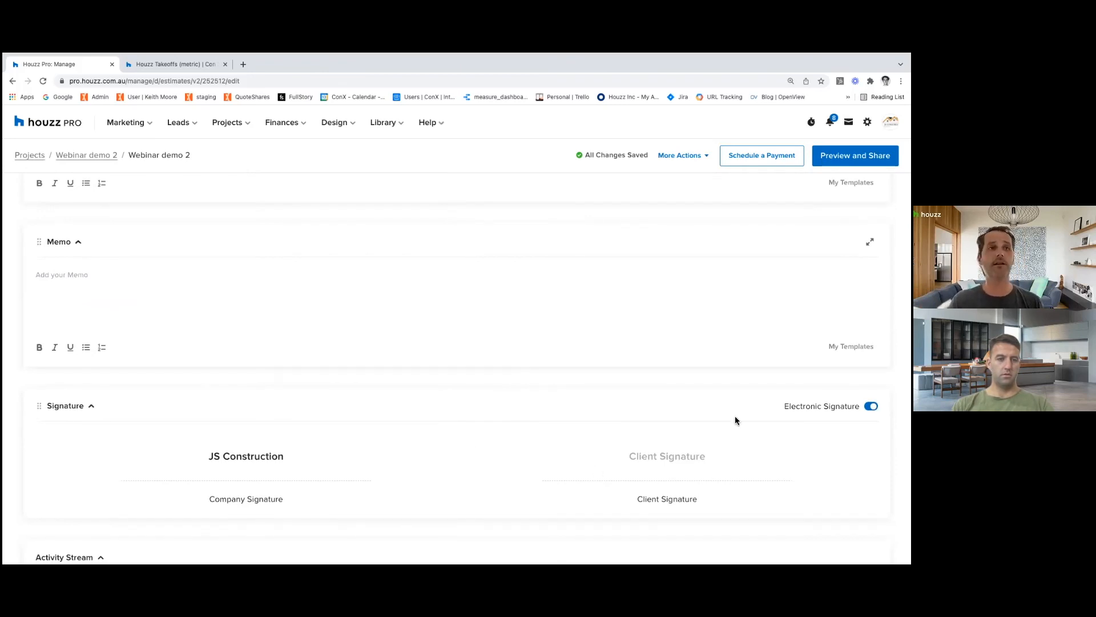
{"action": "scroll", "scroll_direction": "up", "scroll_amount": 3}
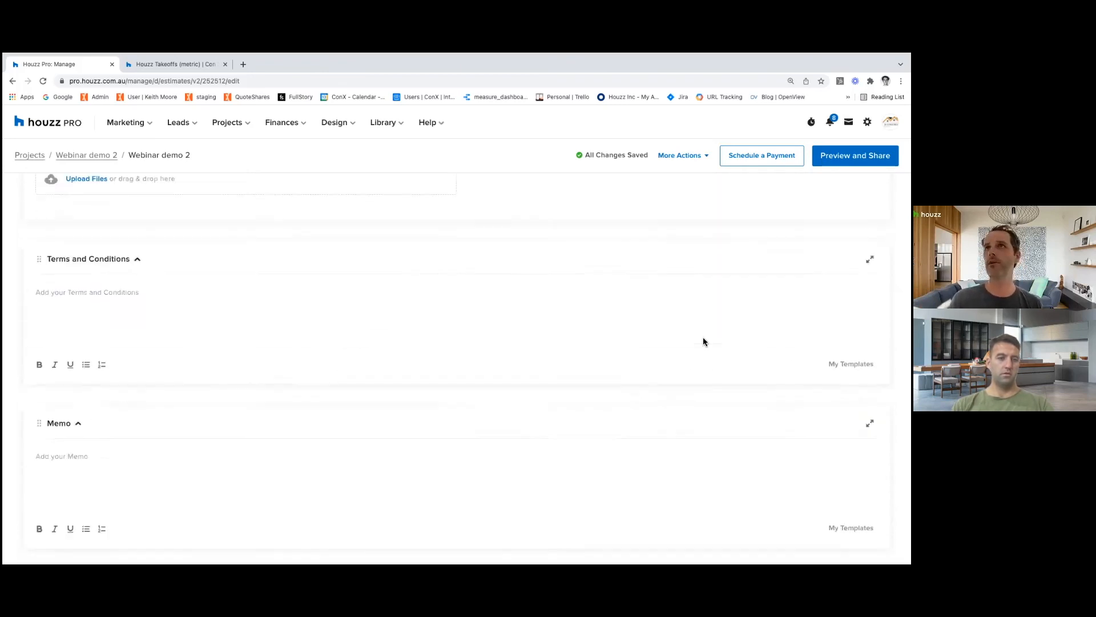
{"action": "scroll", "scroll_direction": "up", "scroll_amount": 3}
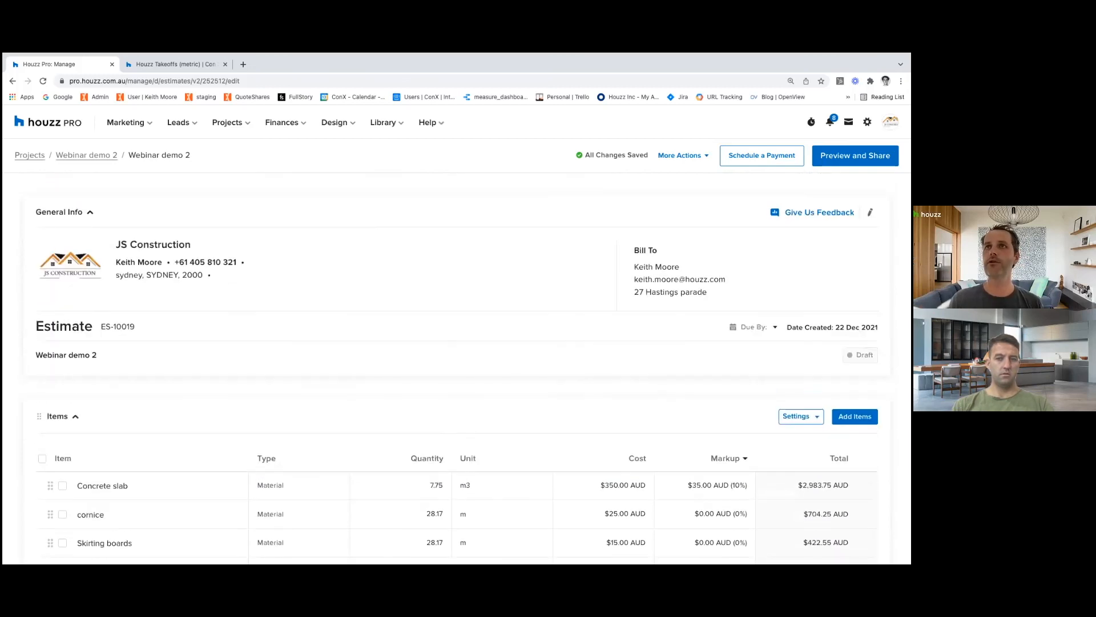
Preview the estimate and review its items and $84,484.88 AUD total.
{"action": "left_click", "coordinate": [854, 156]}
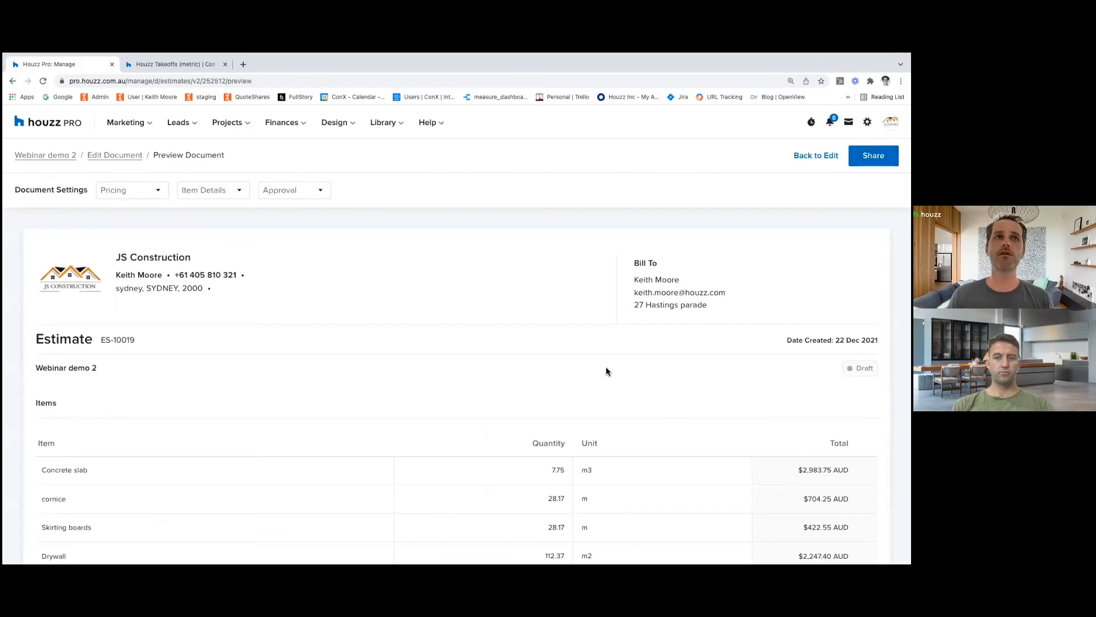
{"action": "scroll", "scroll_direction": "down", "scroll_amount": 3}
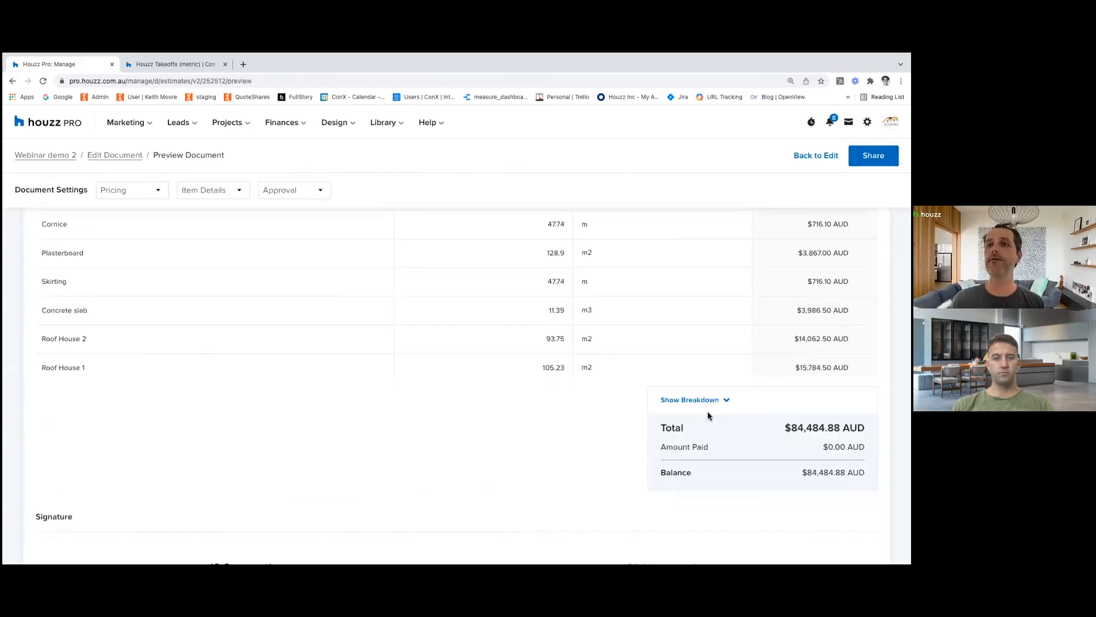
{"action": "scroll", "scroll_direction": "up", "scroll_amount": 3}
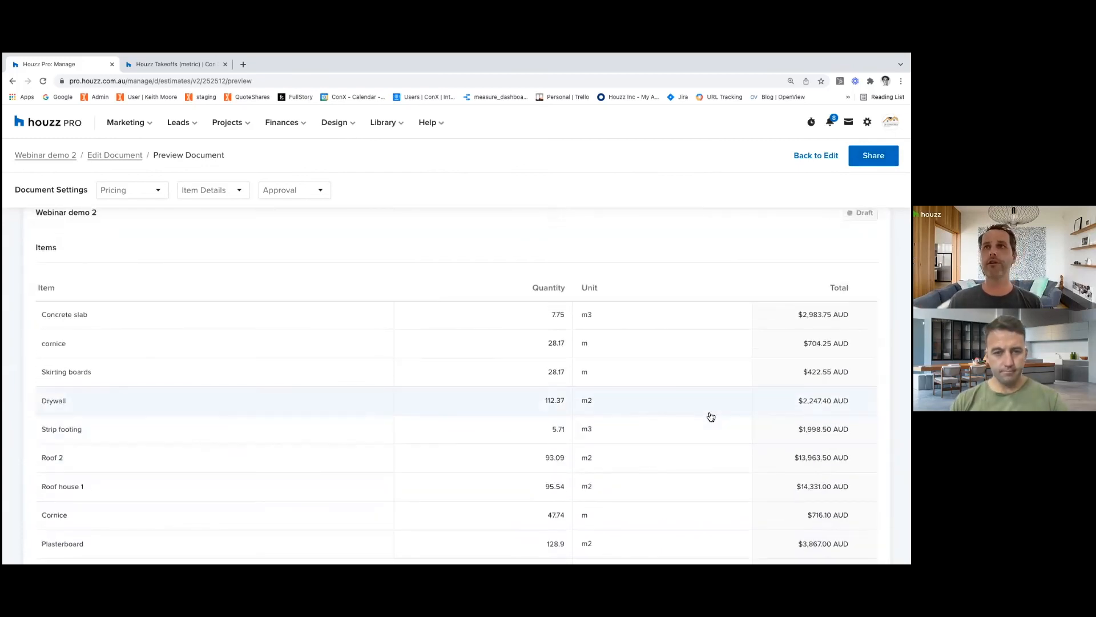
{"action": "mouse_move", "coordinate": [655, 410]}
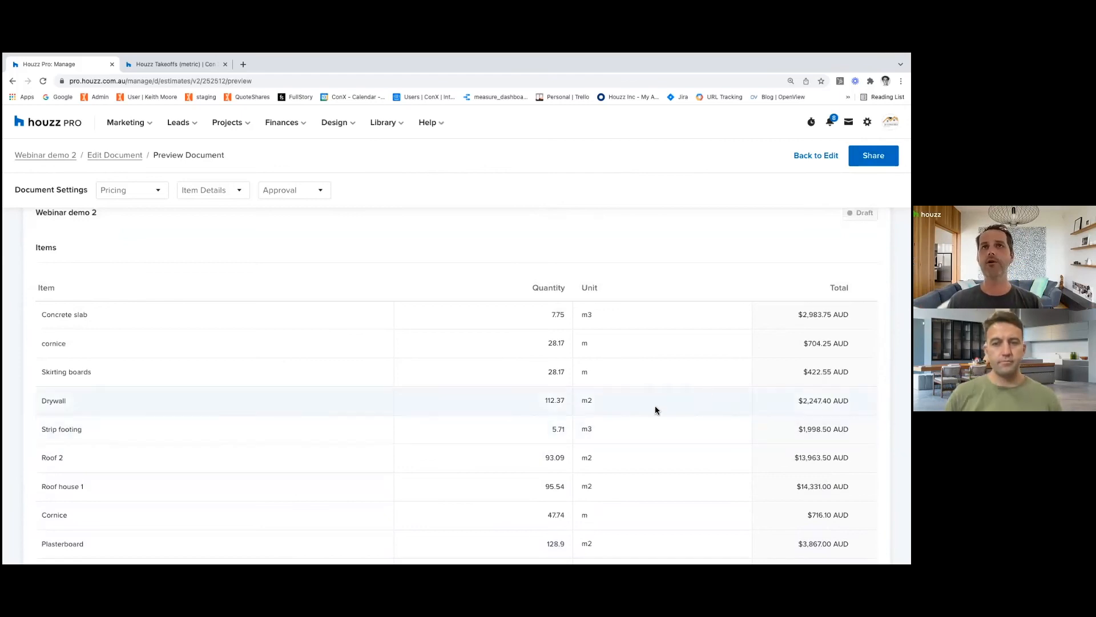
{"action": "mouse_move", "coordinate": [716, 315]}
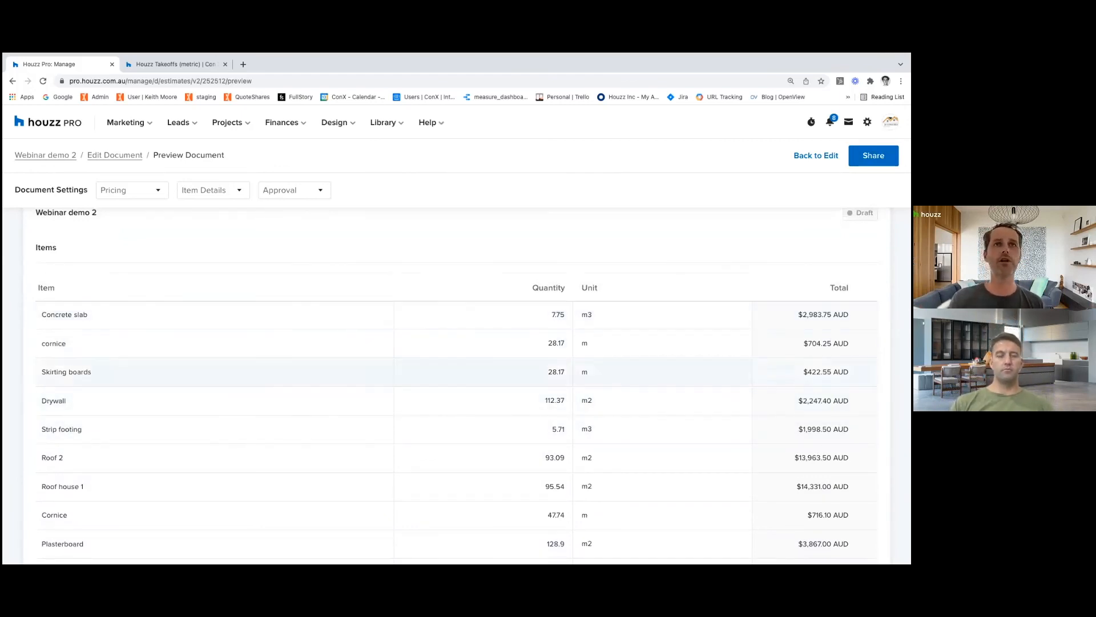
{"action": "mouse_move", "coordinate": [632, 395]}
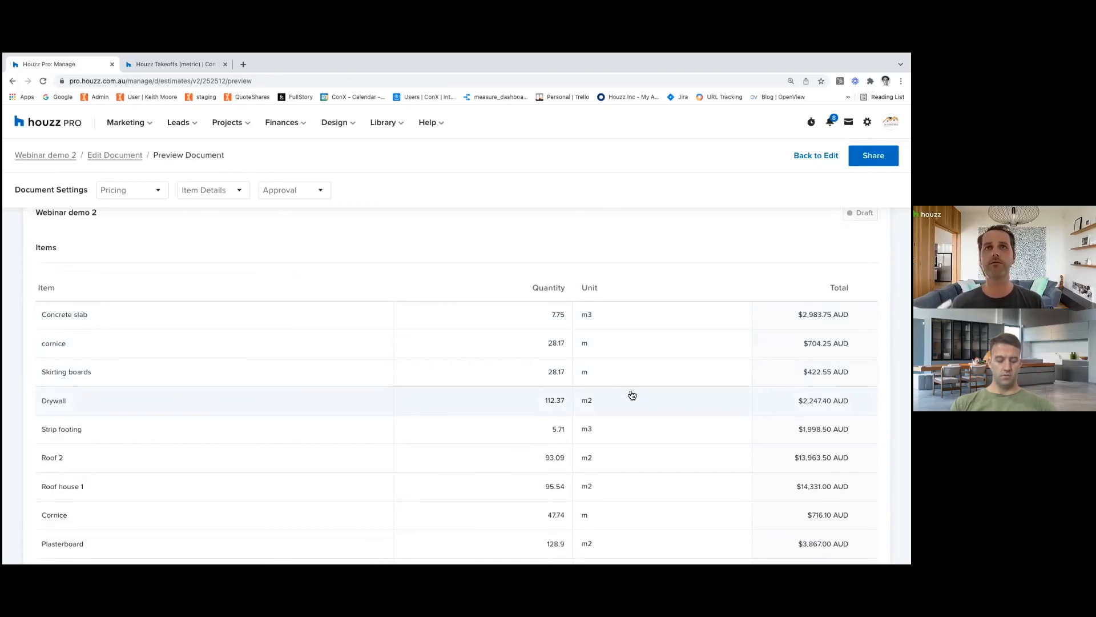
{"action": "mouse_move", "coordinate": [691, 322]}
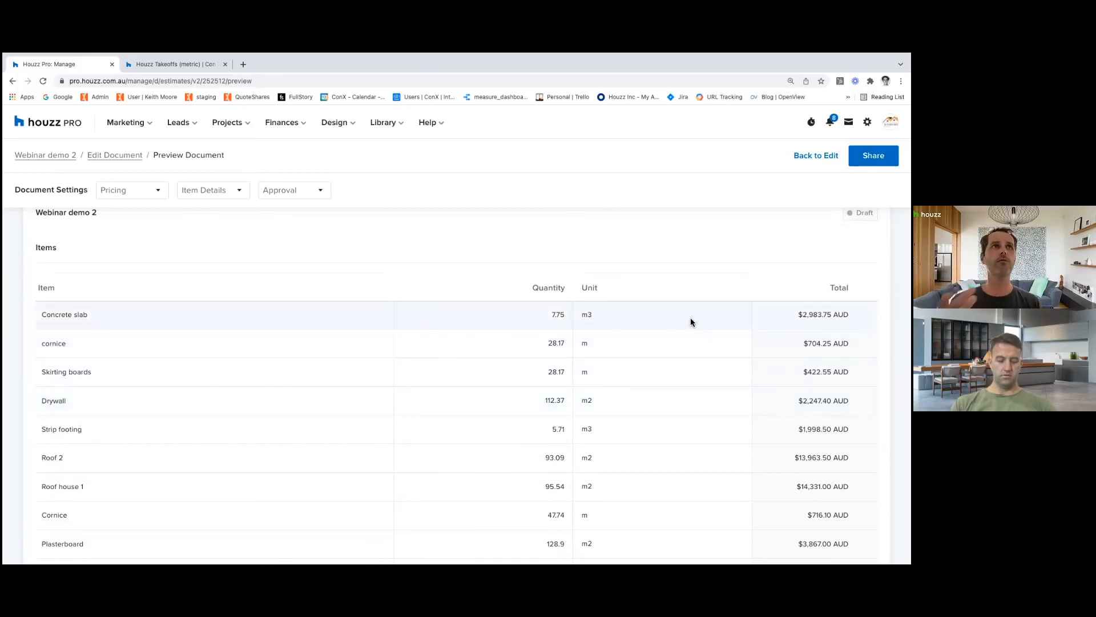
{"action": "mouse_move", "coordinate": [729, 399]}
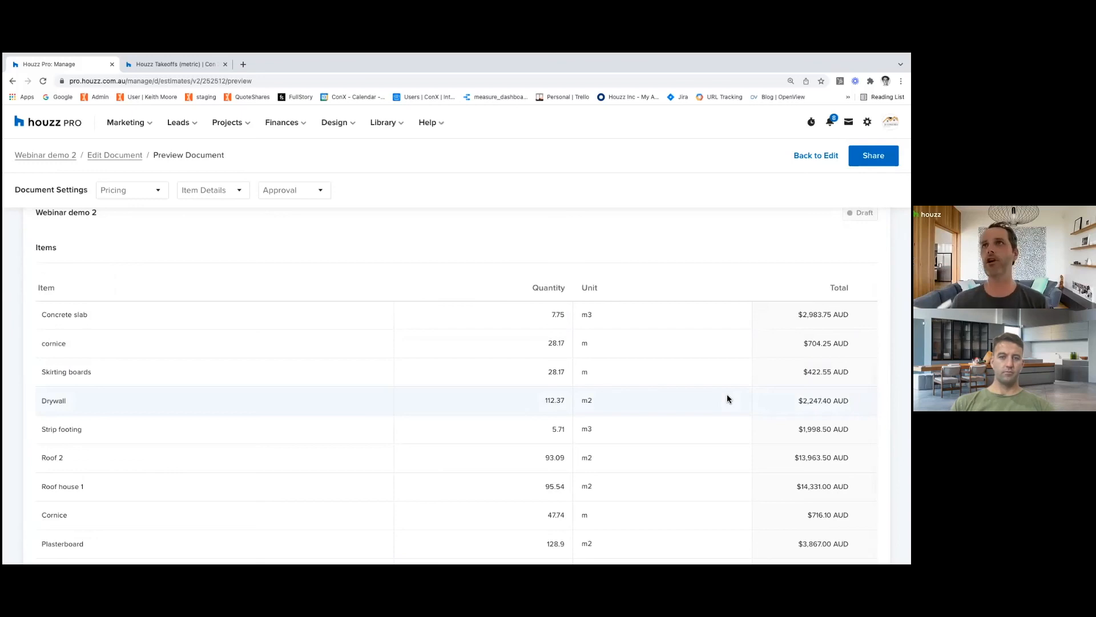
{"action": "scroll", "scroll_direction": "down", "scroll_amount": 3}
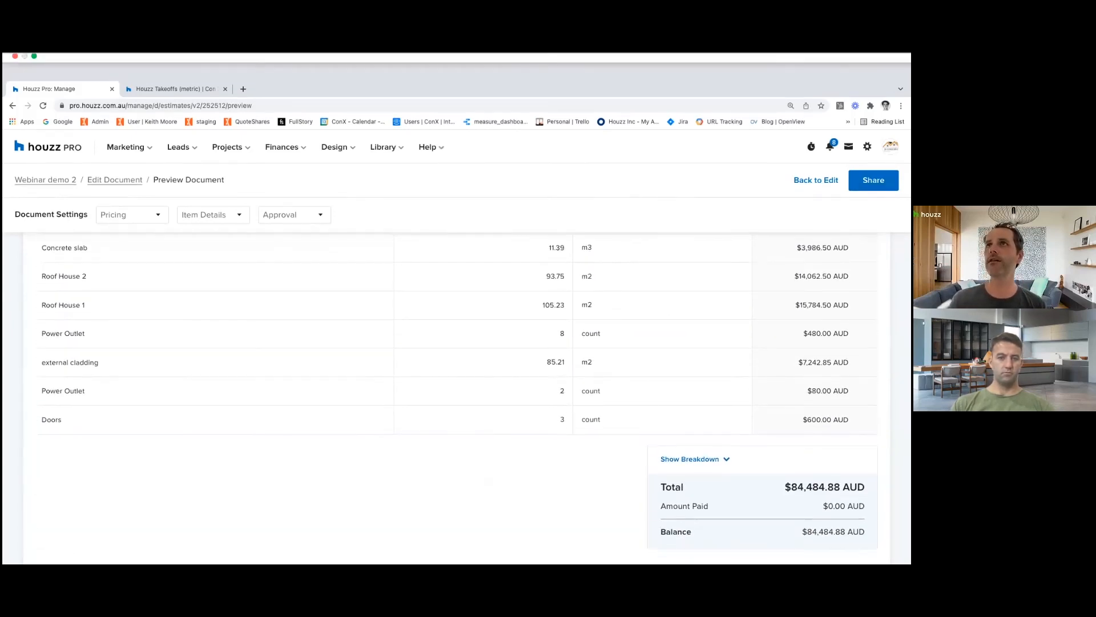
{"action": "left_click", "coordinate": [873, 180]}
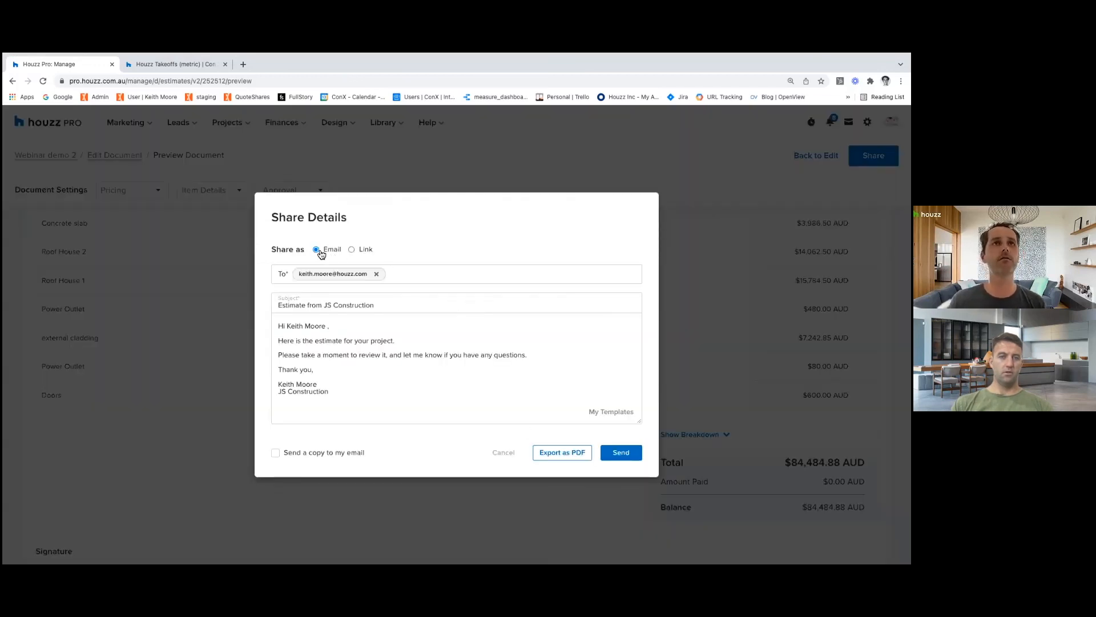
{"action": "left_click", "coordinate": [351, 250]}
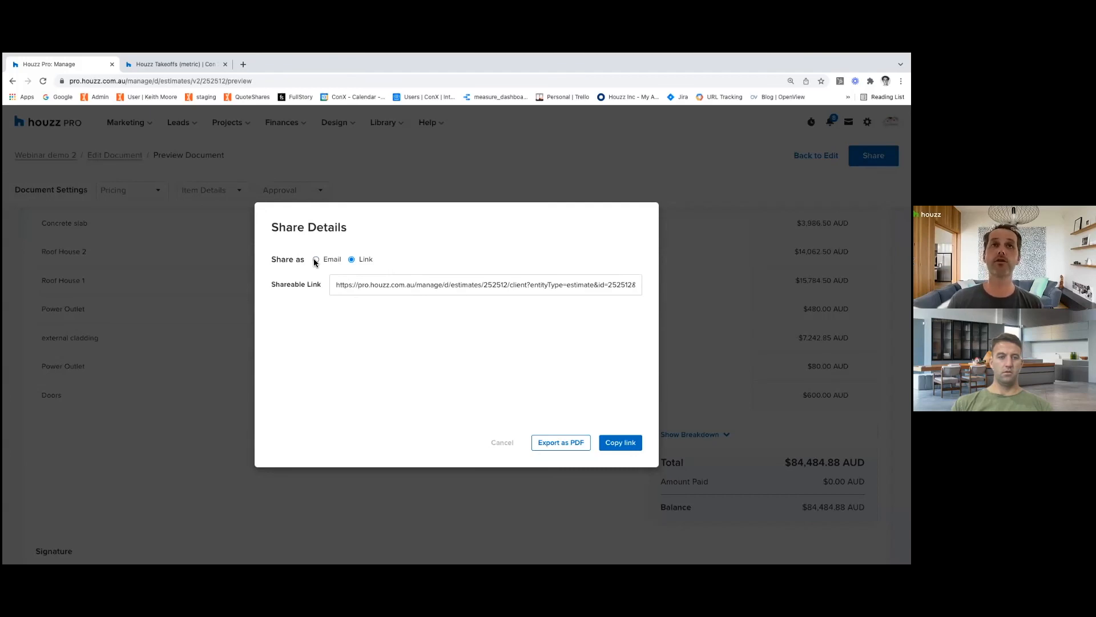
{"action": "left_click", "coordinate": [316, 258]}
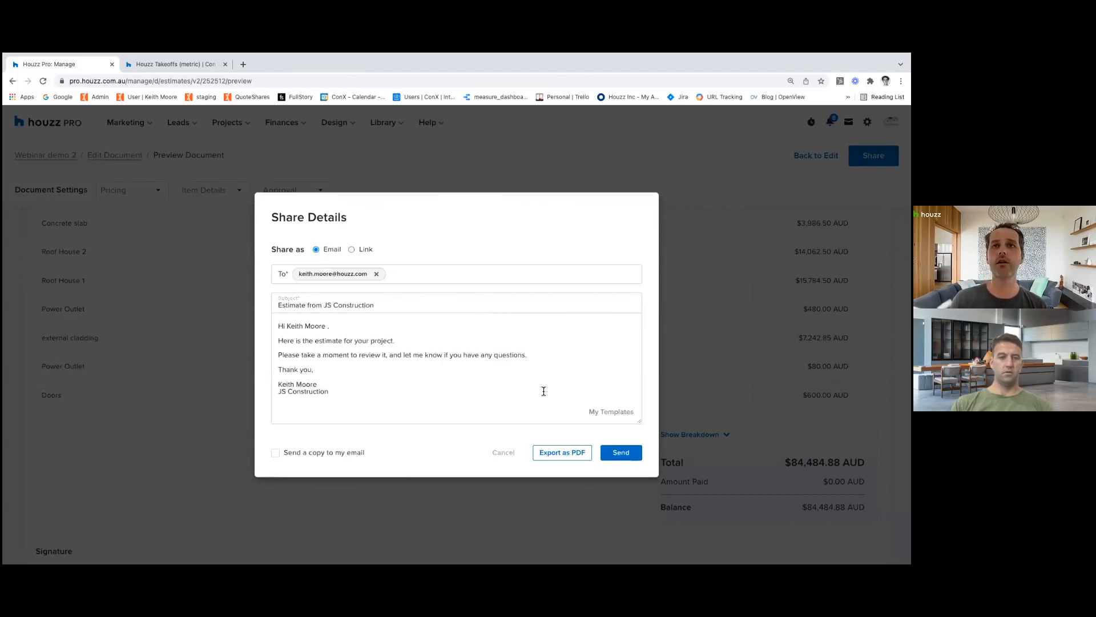
{"action": "mouse_move", "coordinate": [562, 453]}
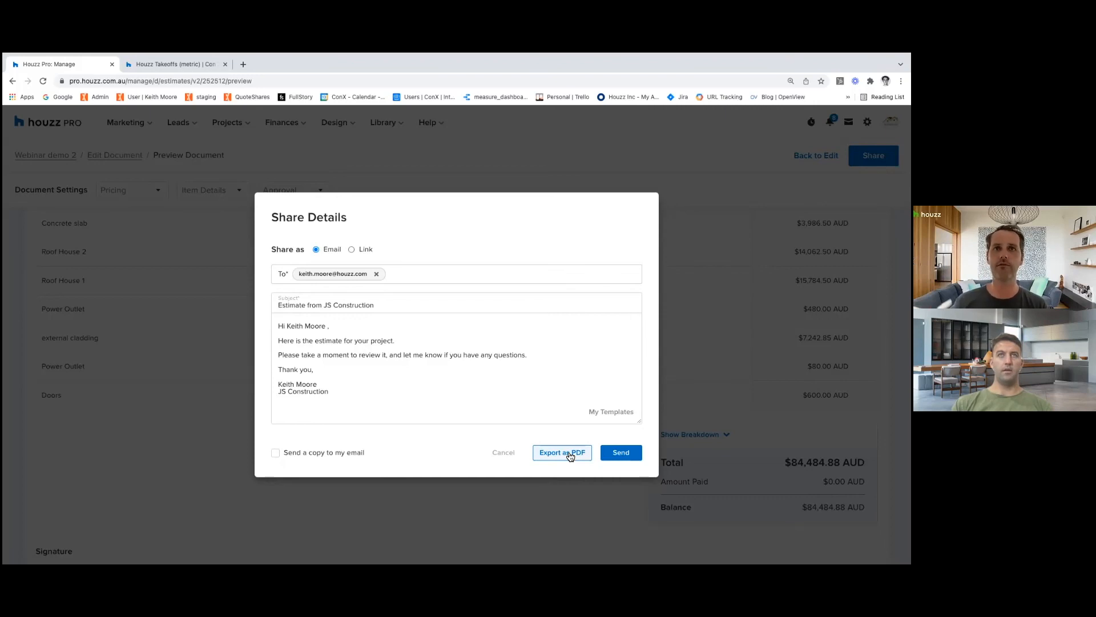
{"action": "mouse_move", "coordinate": [704, 474]}
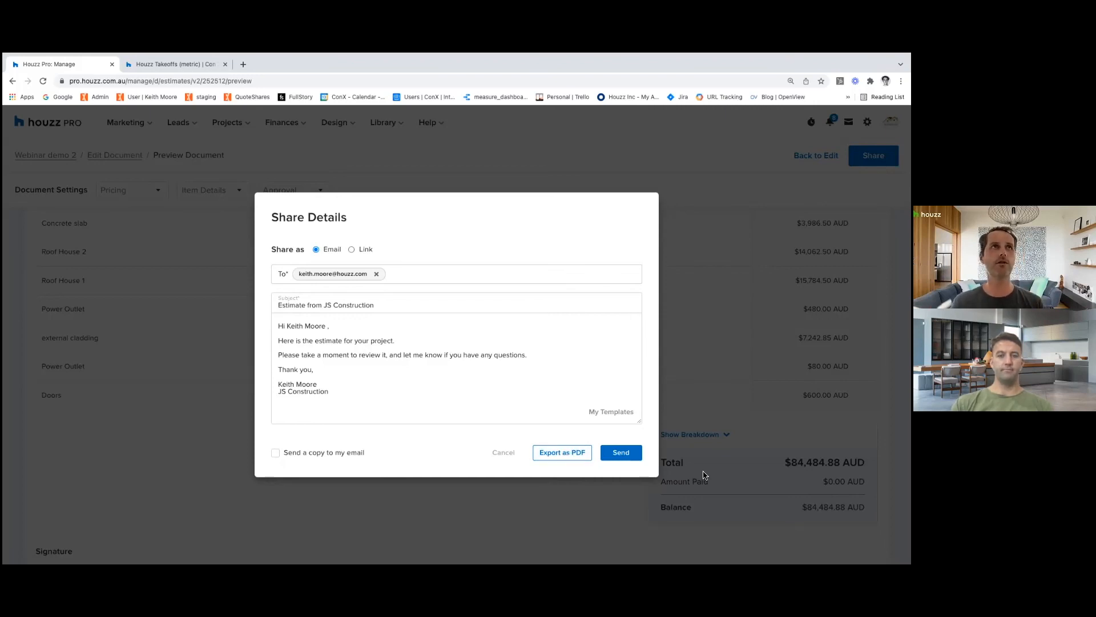
{"action": "mouse_move", "coordinate": [630, 508]}
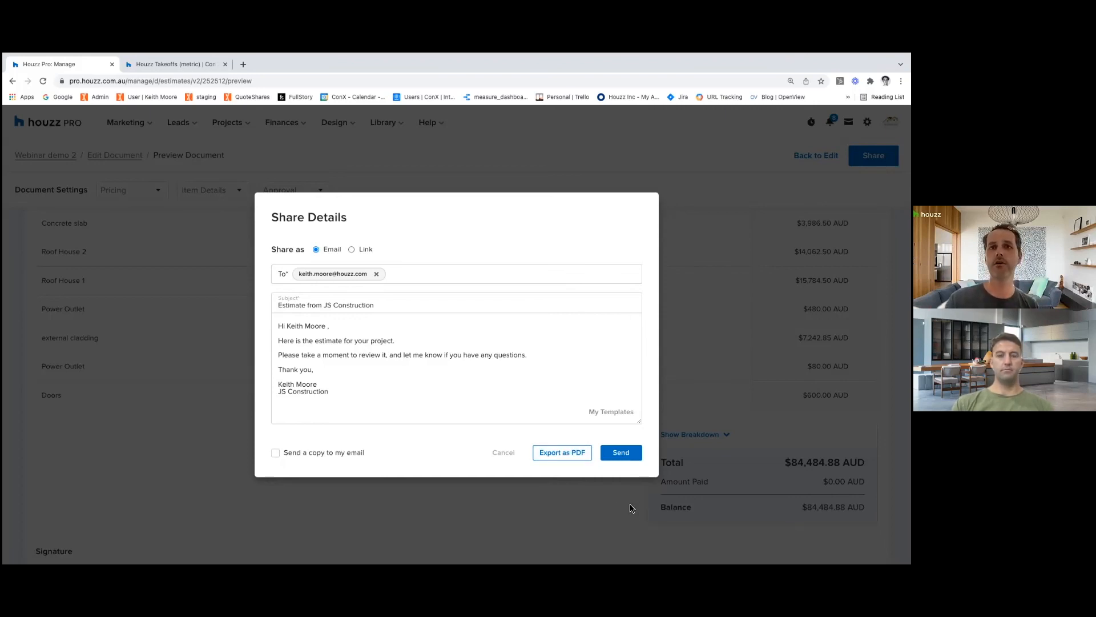
{"action": "left_click", "coordinate": [502, 452]}
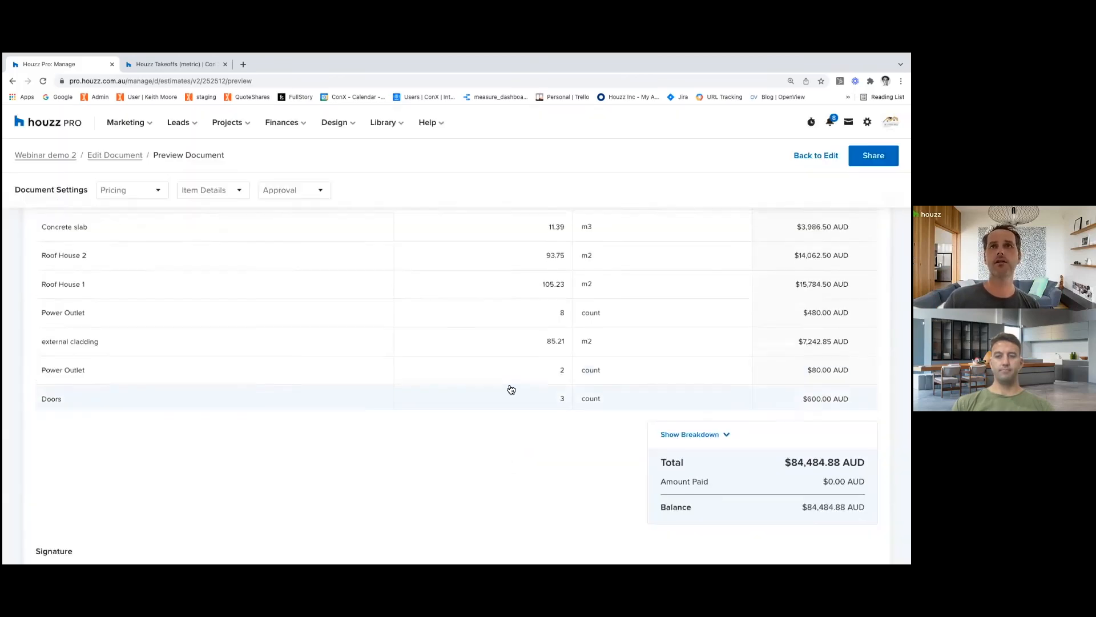
{"action": "scroll", "scroll_direction": "up", "scroll_amount": 3}
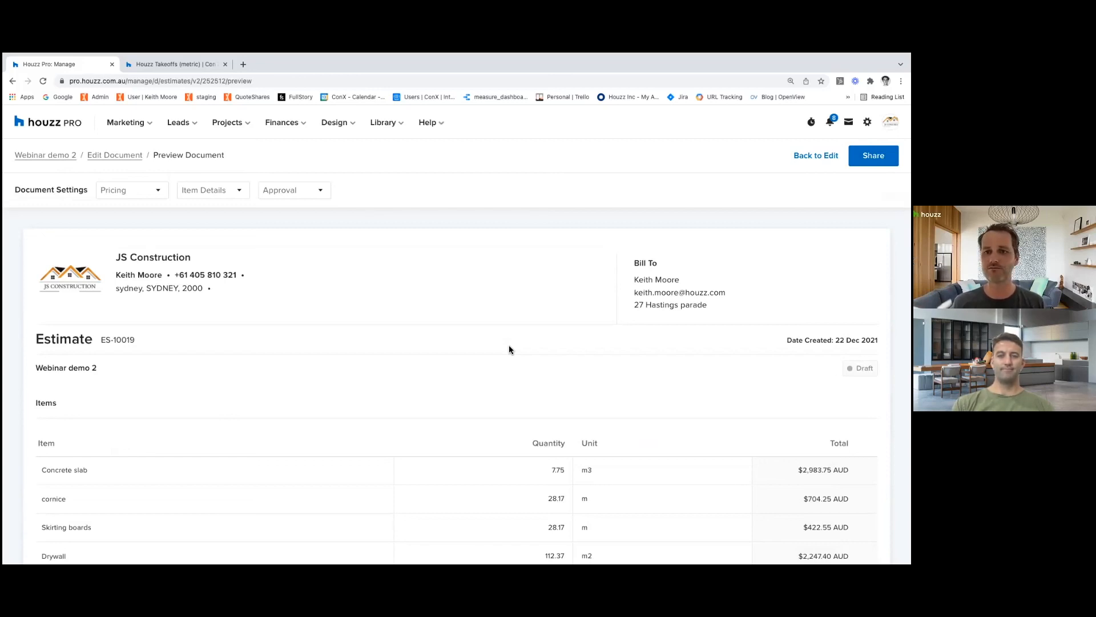
{"action": "mouse_move", "coordinate": [513, 520]}
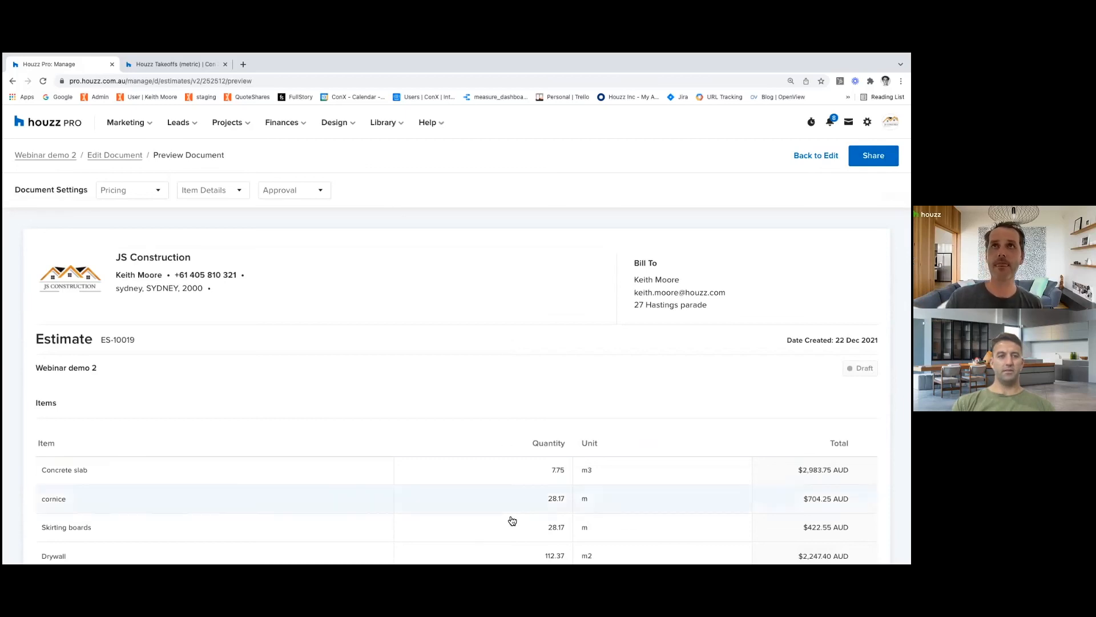
{"action": "mouse_move", "coordinate": [630, 418]}
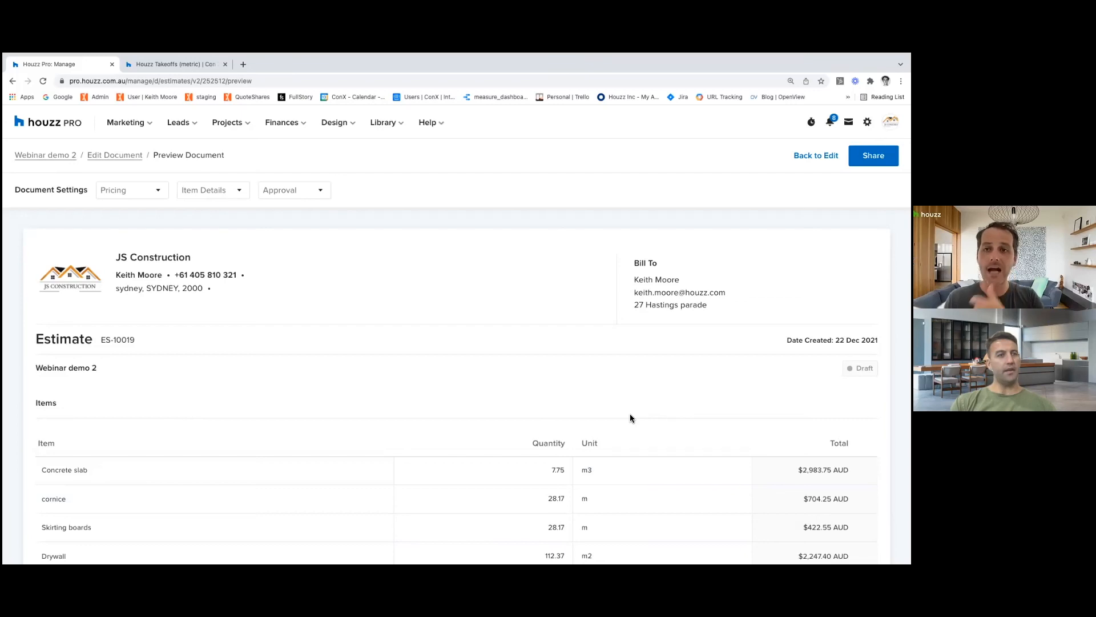
{"action": "mouse_move", "coordinate": [586, 451]}
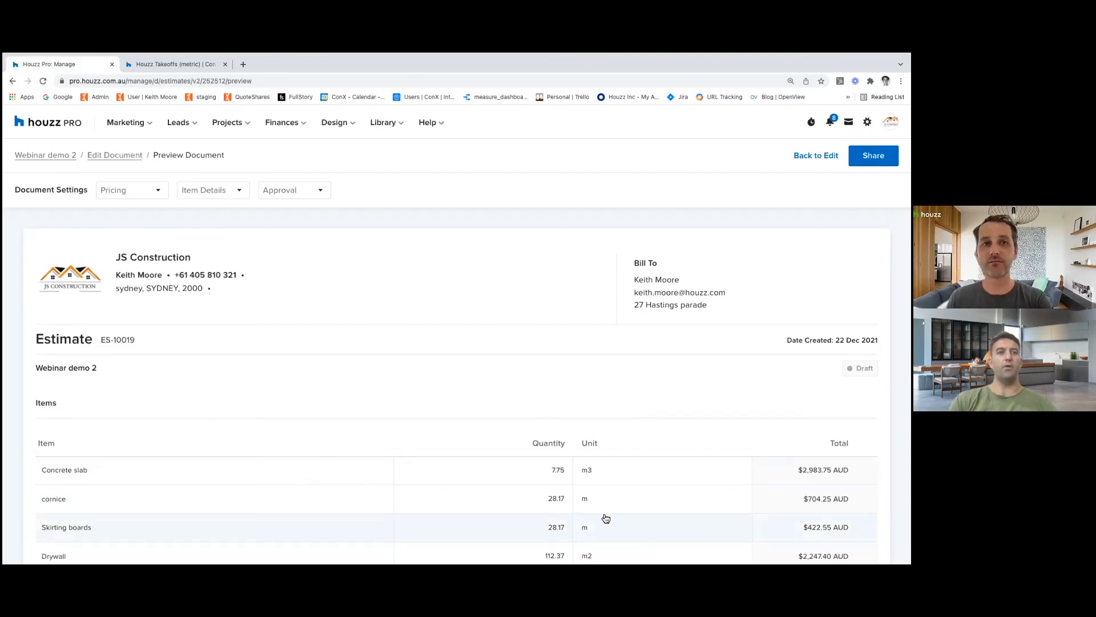
{"action": "mouse_move", "coordinate": [582, 527]}
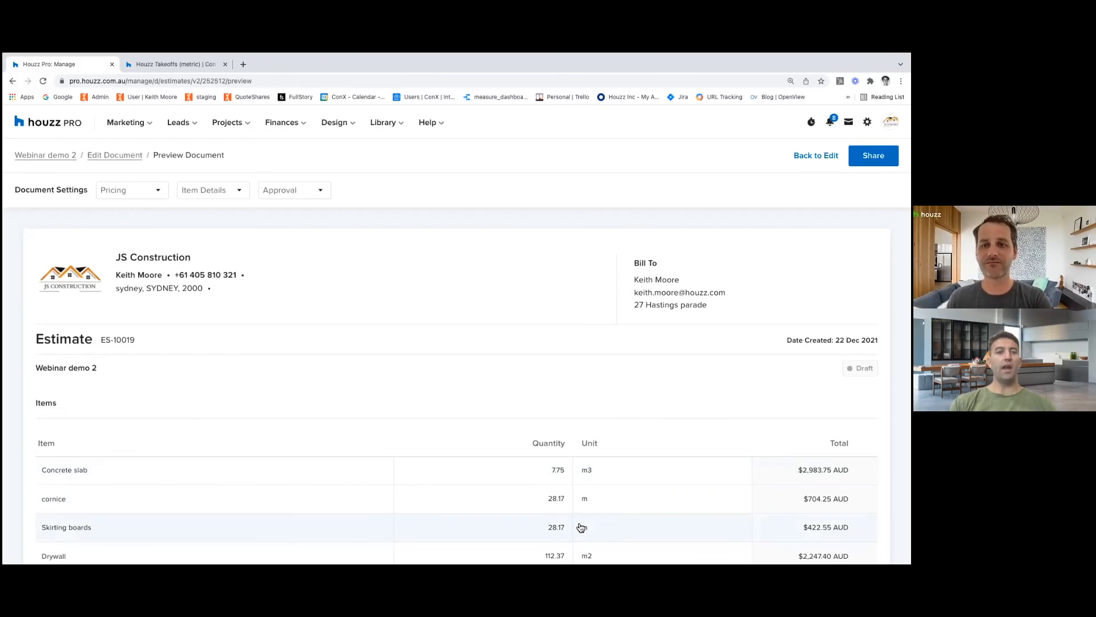